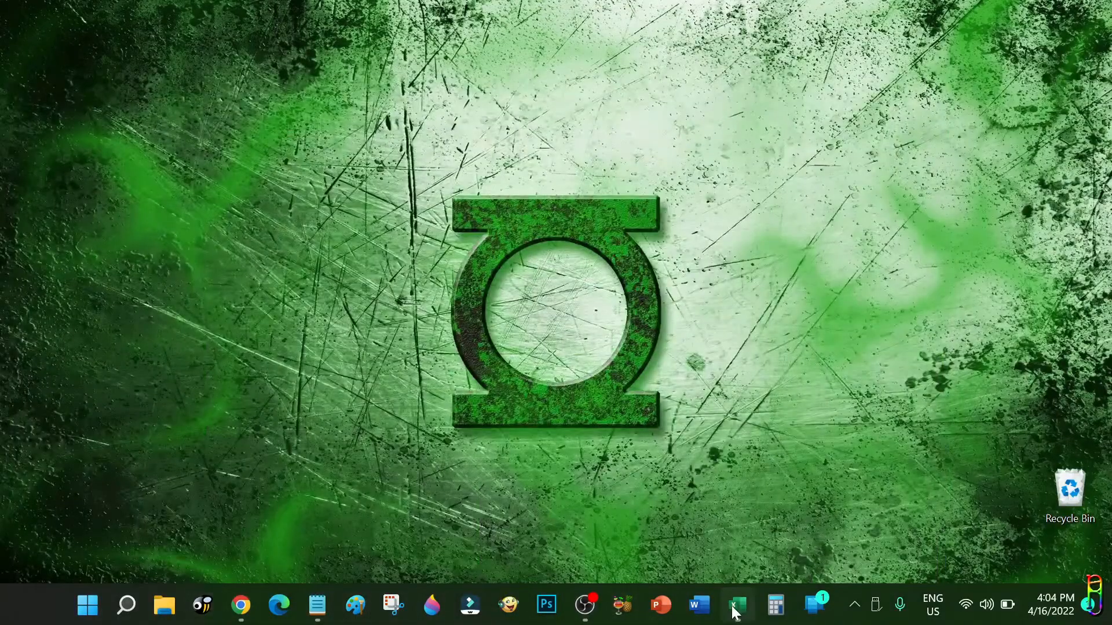
# Step: Open Excel and select the first fourteen employee names and seven bonus amounts, then deselect
pyautogui.click(734, 605)
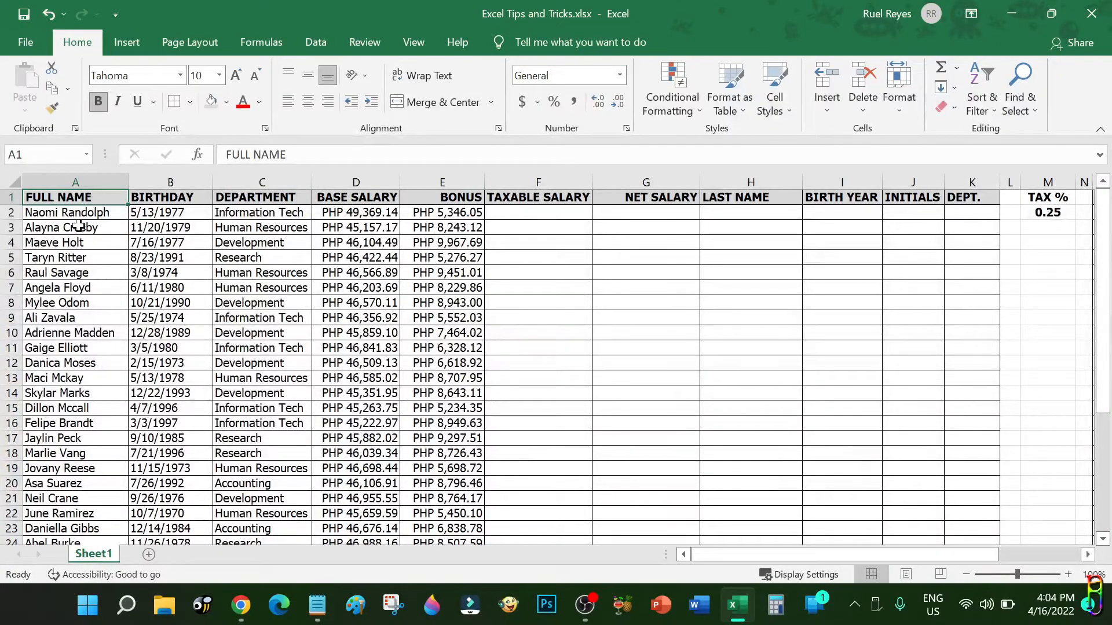
pyautogui.moveTo(75, 212); pyautogui.dragTo(75, 408)
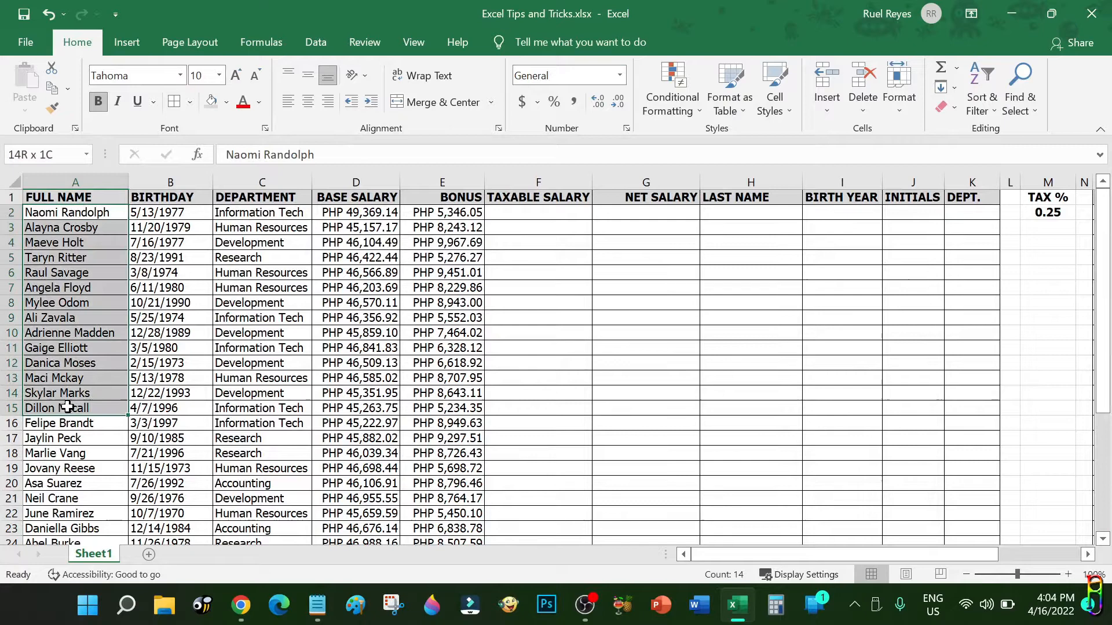
pyautogui.moveTo(262, 212); pyautogui.dragTo(261, 257)
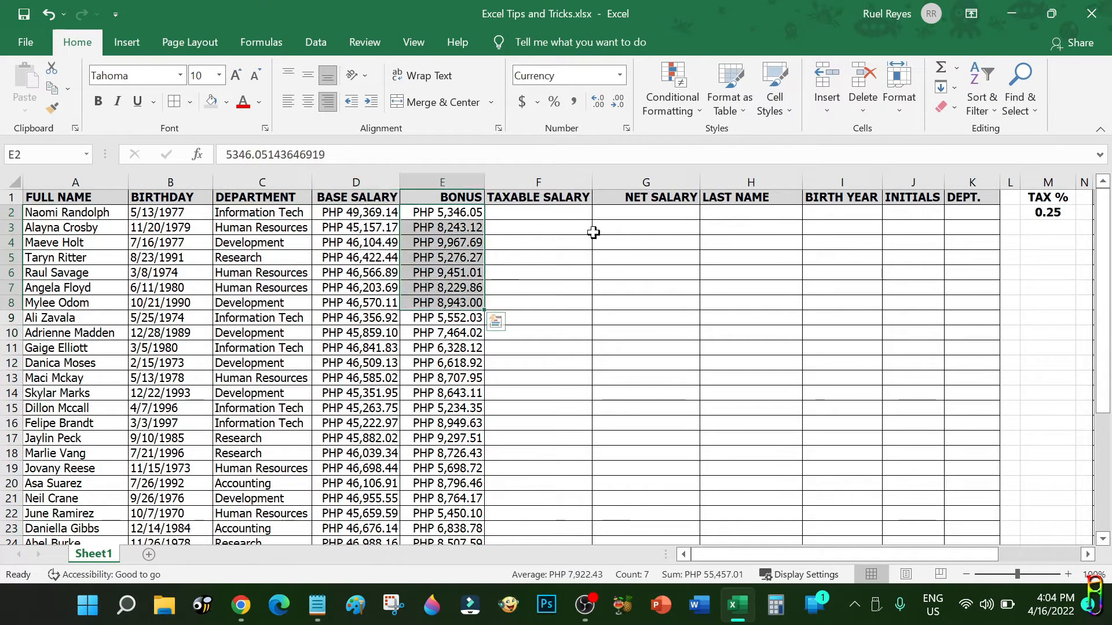
pyautogui.click(645, 317)
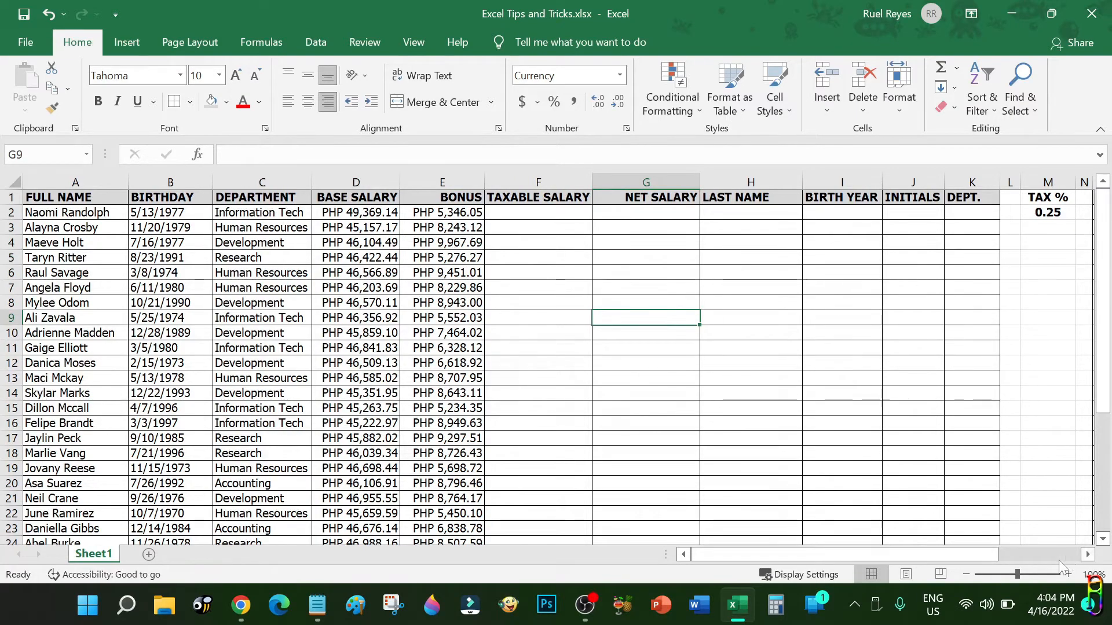
pyautogui.hscroll(3)
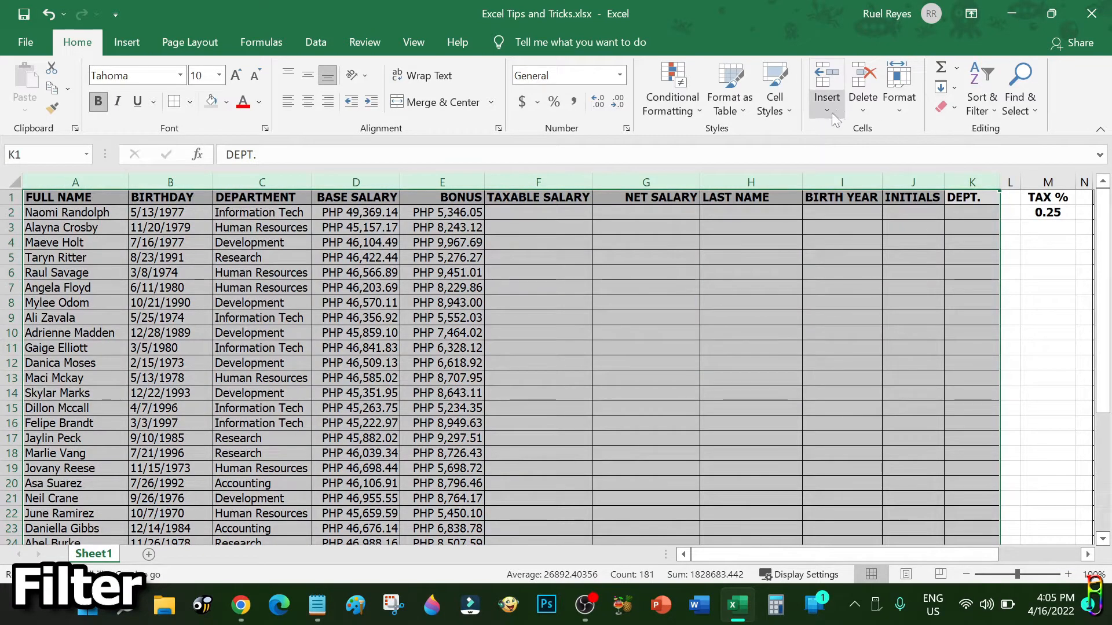
pyautogui.moveTo(728, 91)
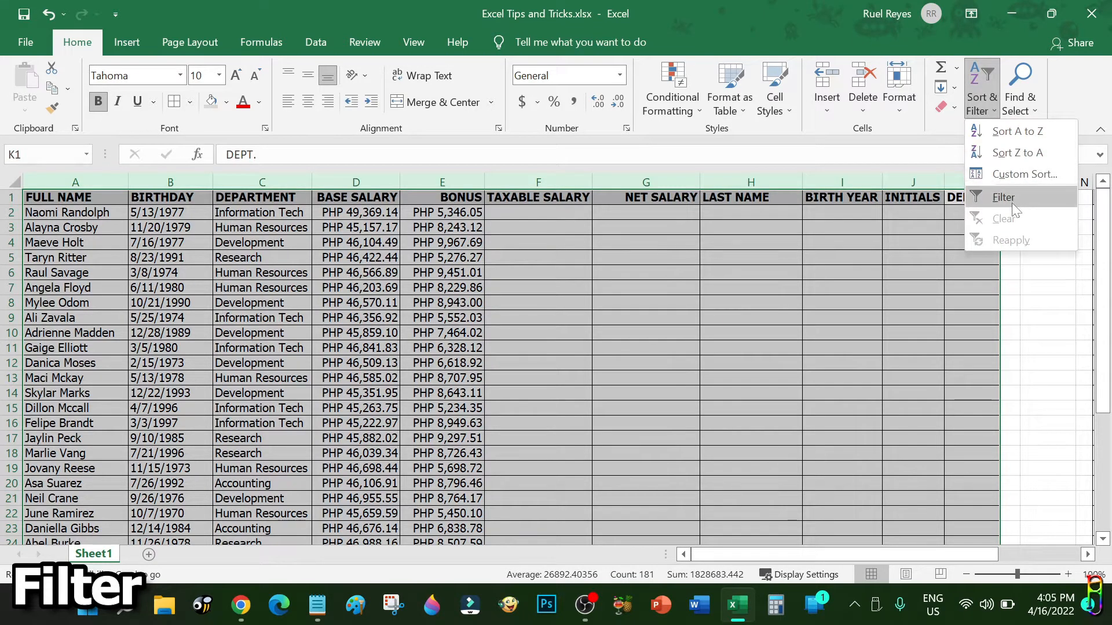
pyautogui.click(1004, 197)
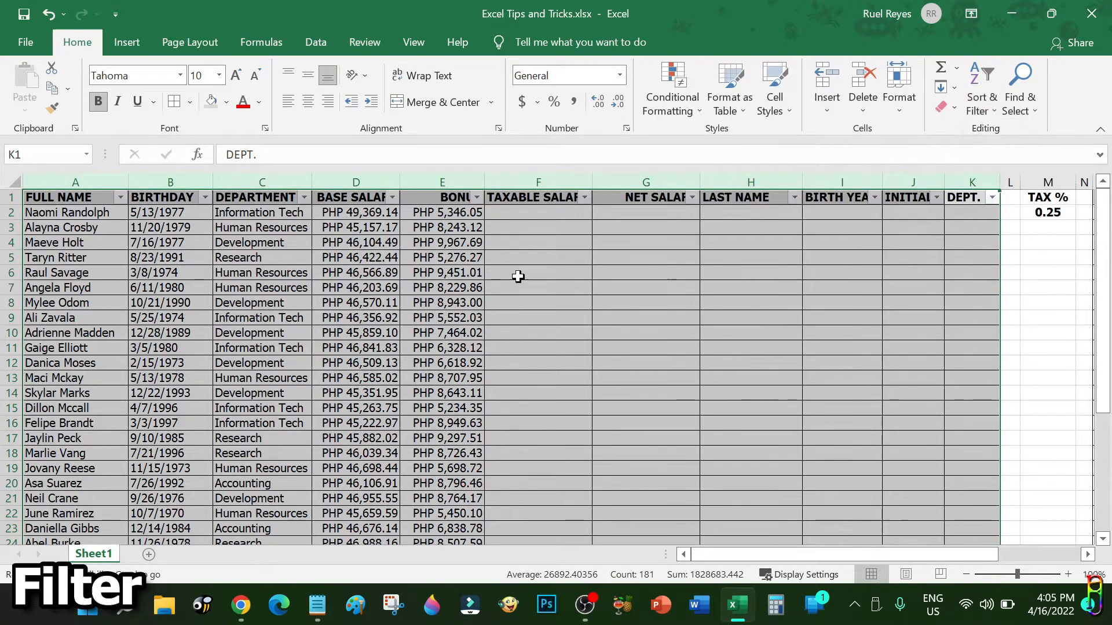
pyautogui.click(392, 197)
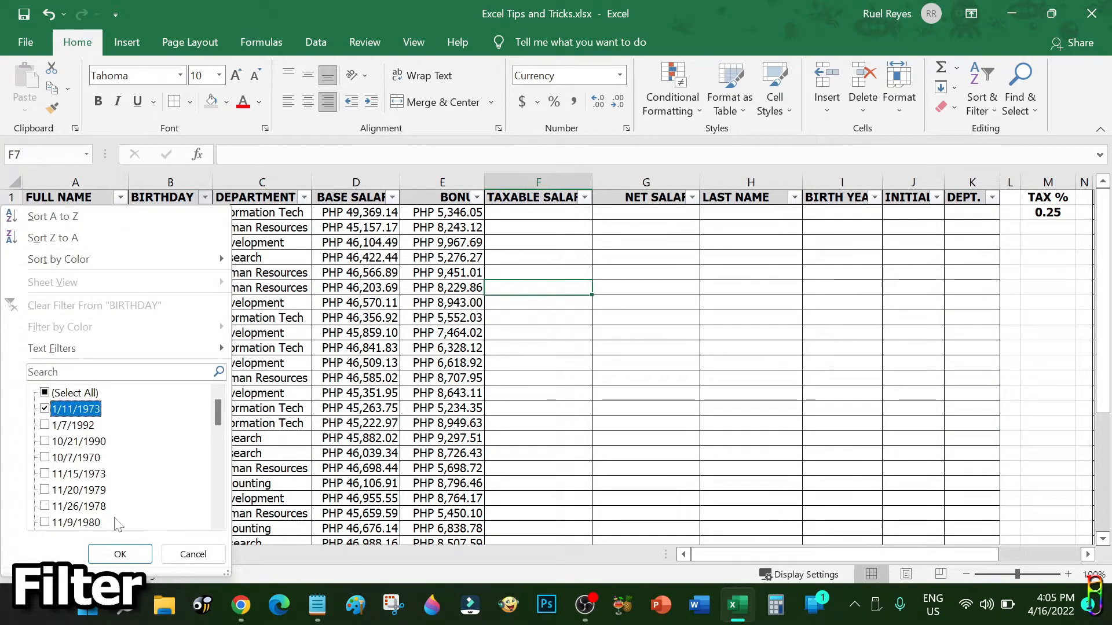
pyautogui.click(120, 197)
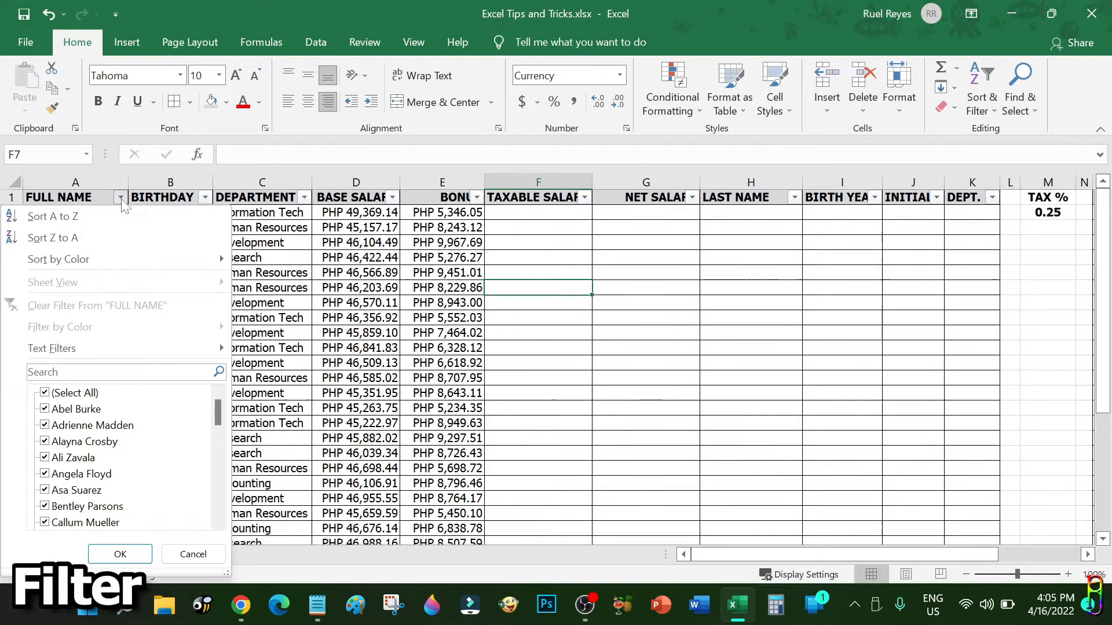
pyautogui.click(120, 554)
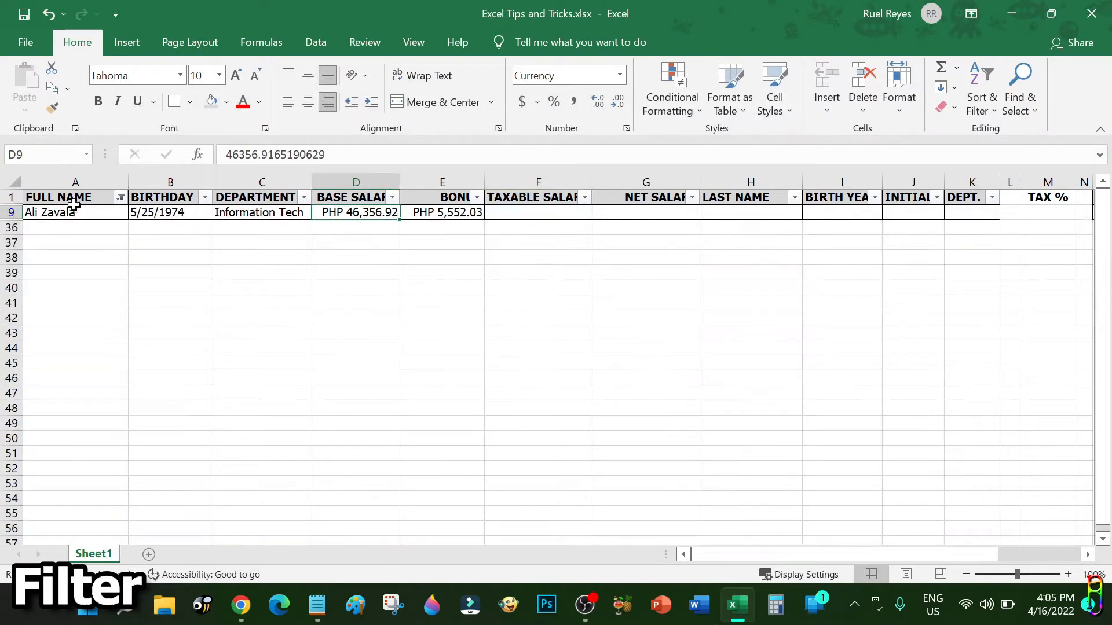
# Step: Filter DEPARTMENT to Information Tech only and select the filtered cells
pyautogui.click(303, 197)
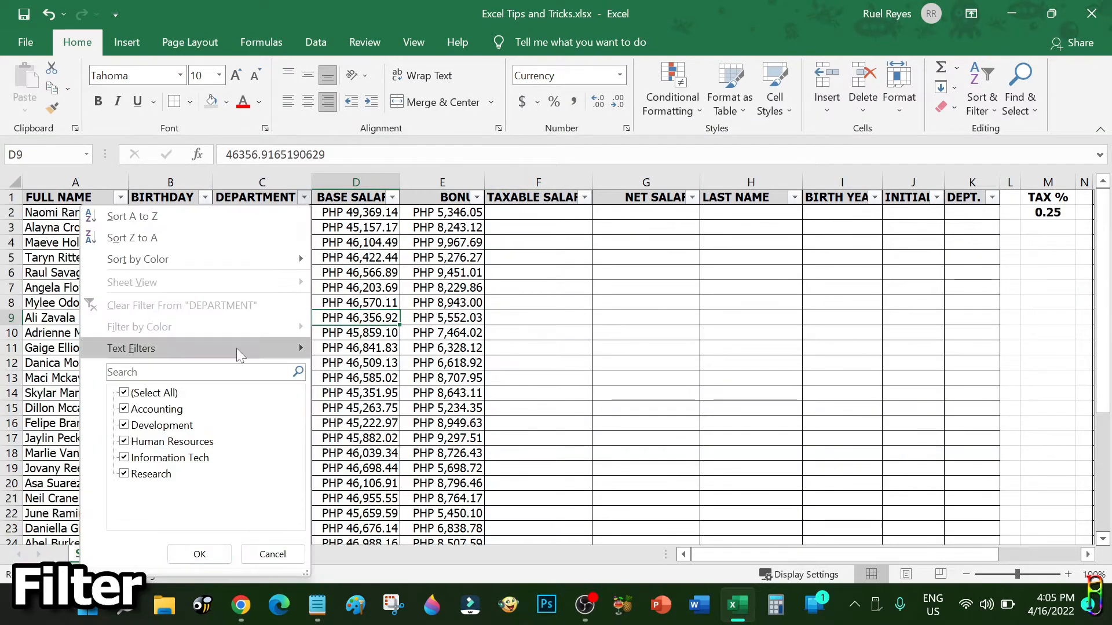
pyautogui.click(169, 457)
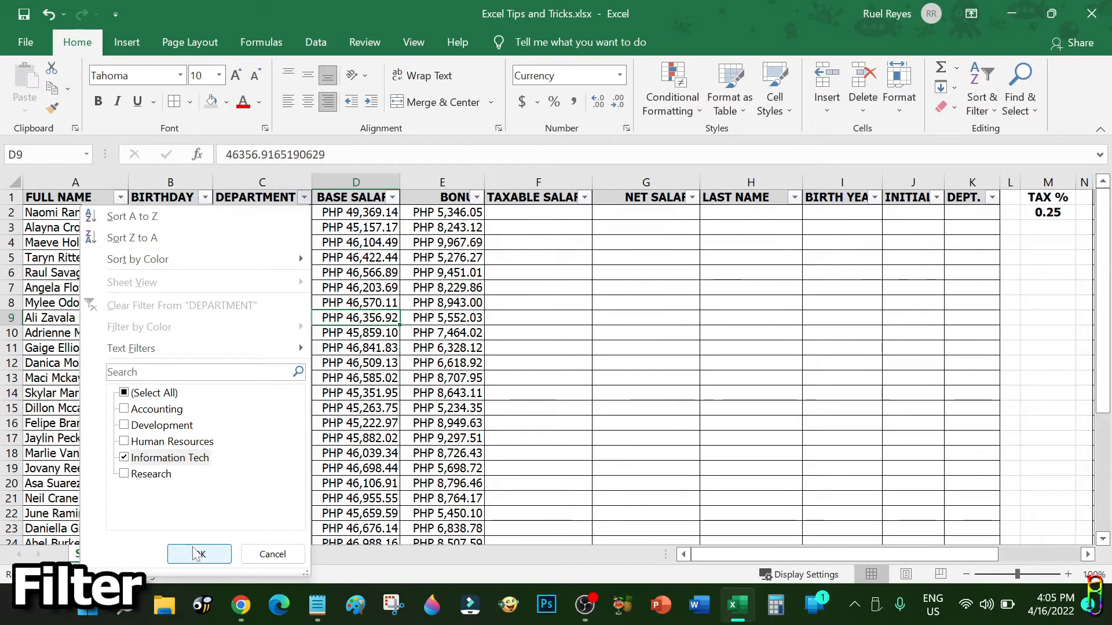
pyautogui.click(199, 554)
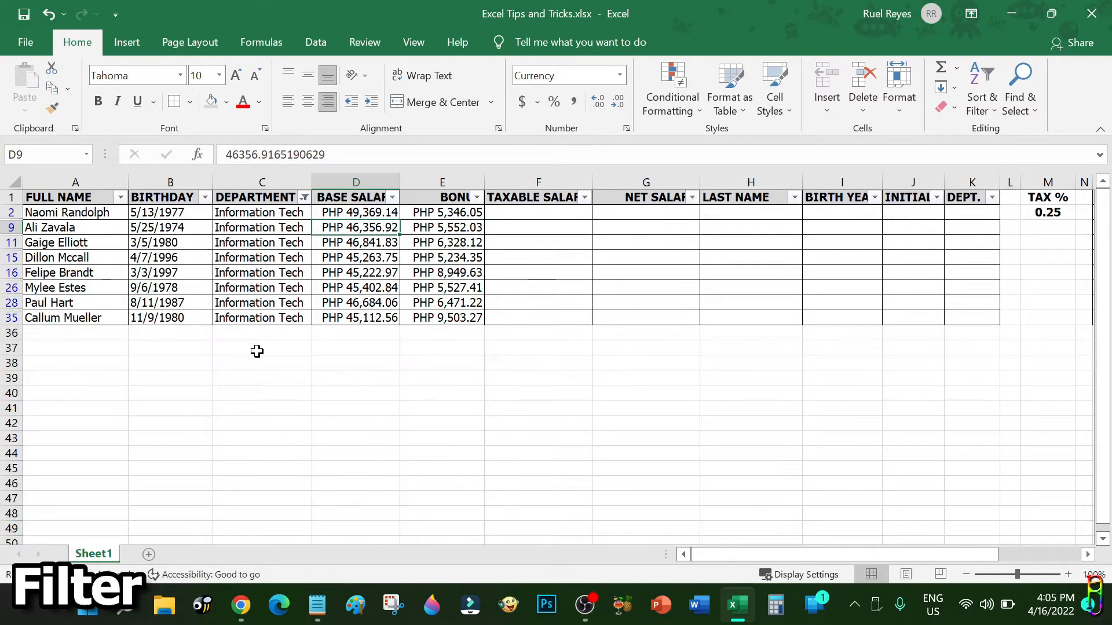
pyautogui.click(262, 318)
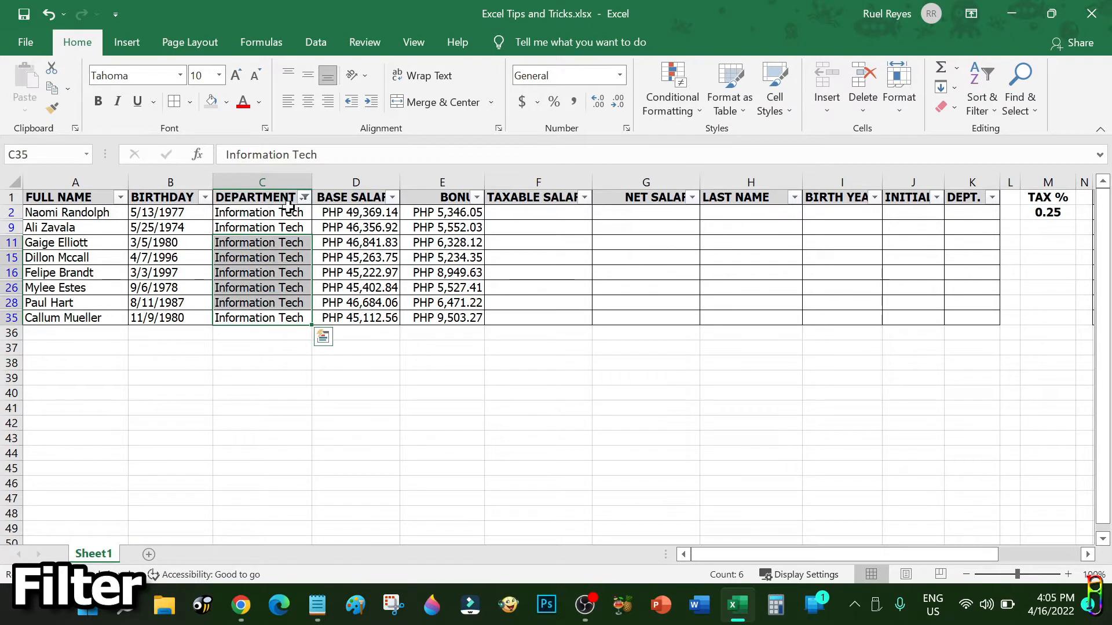
# Step: Re-tick all departments in the DEPARTMENT filter and select the whole employee table
pyautogui.click(302, 197)
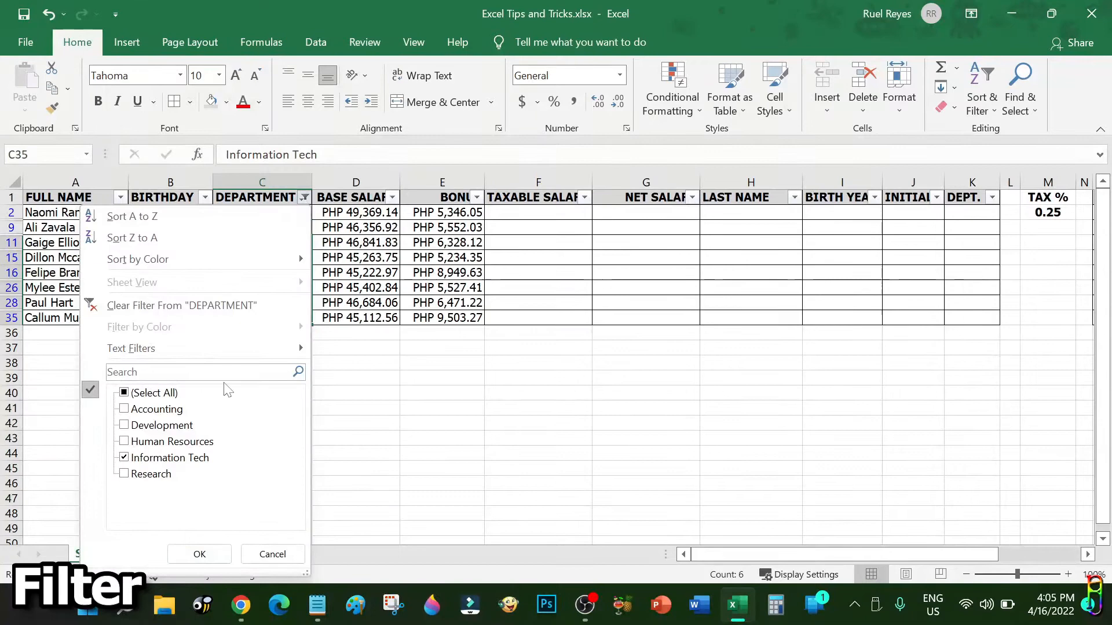
pyautogui.click(123, 393)
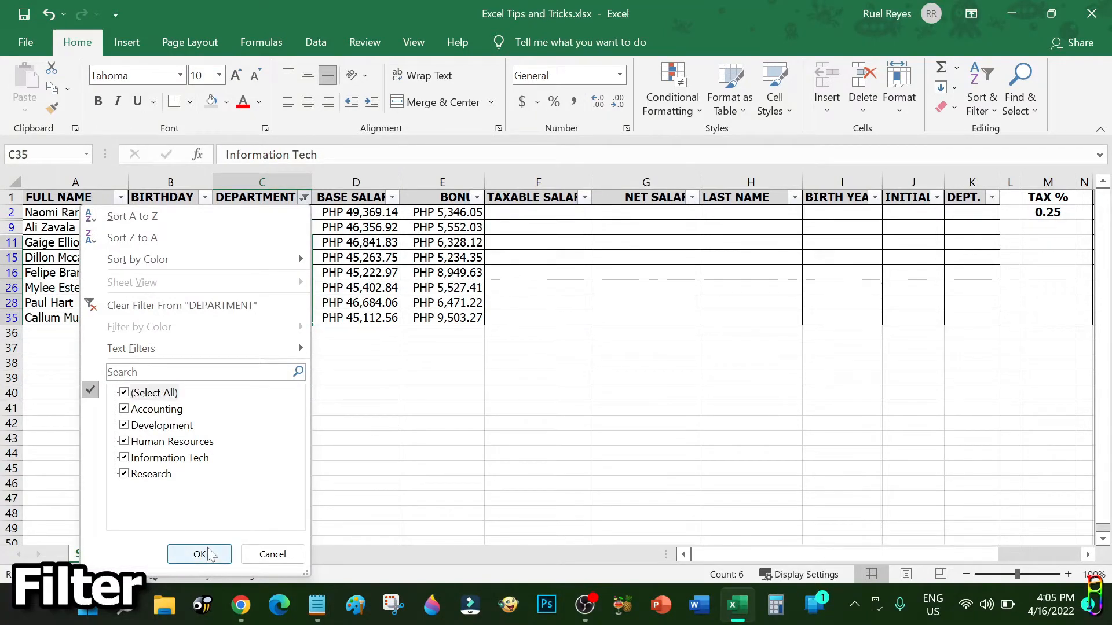
pyautogui.click(200, 554)
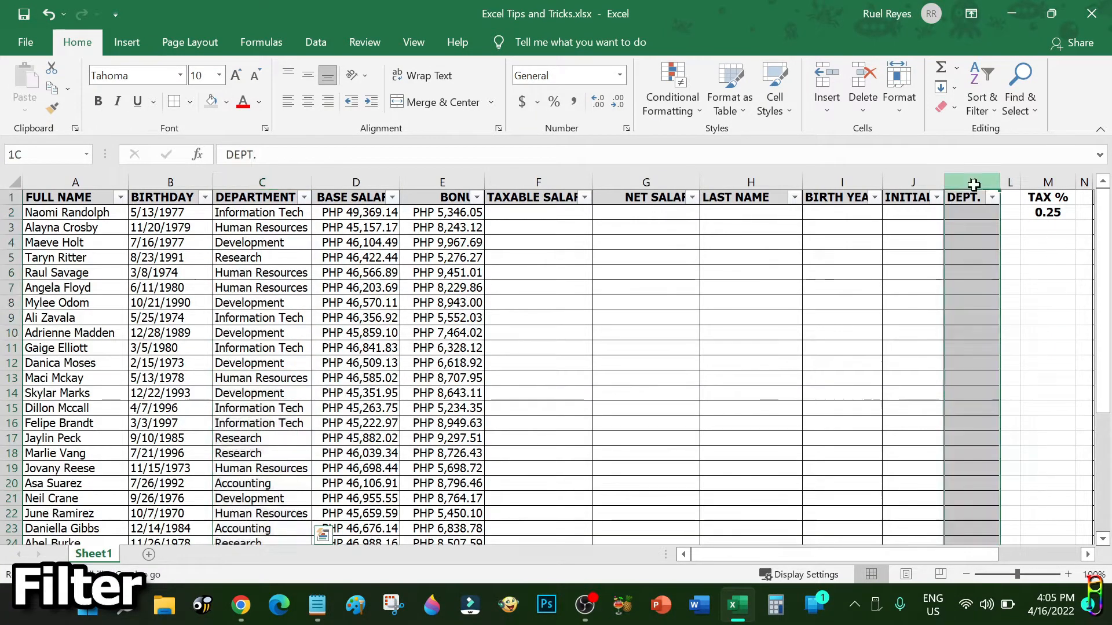
pyautogui.click(972, 182)
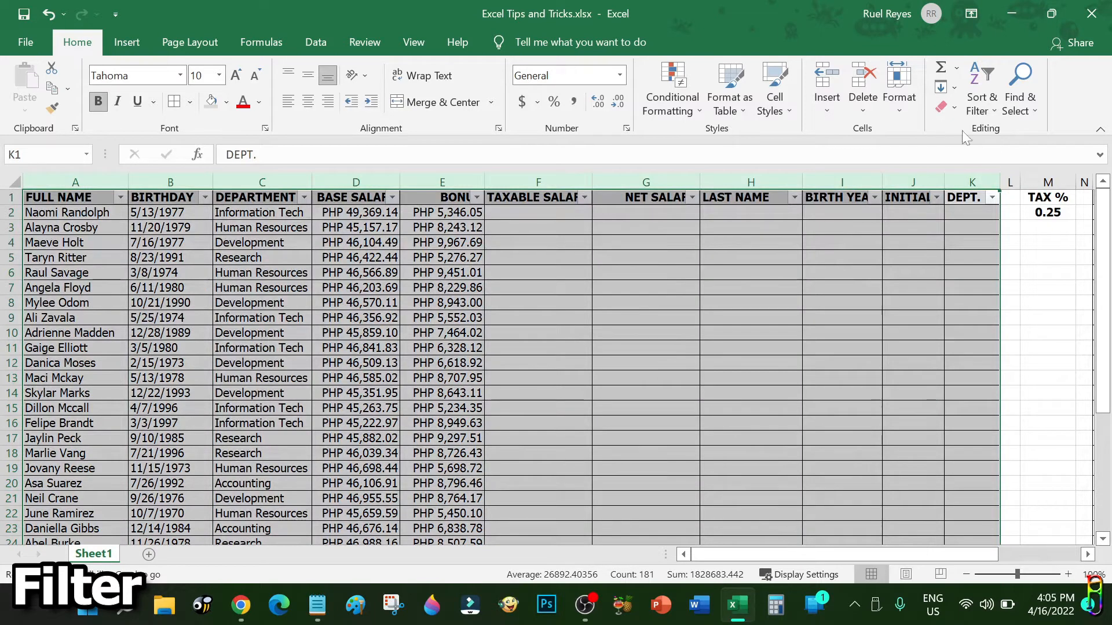
pyautogui.click(981, 88)
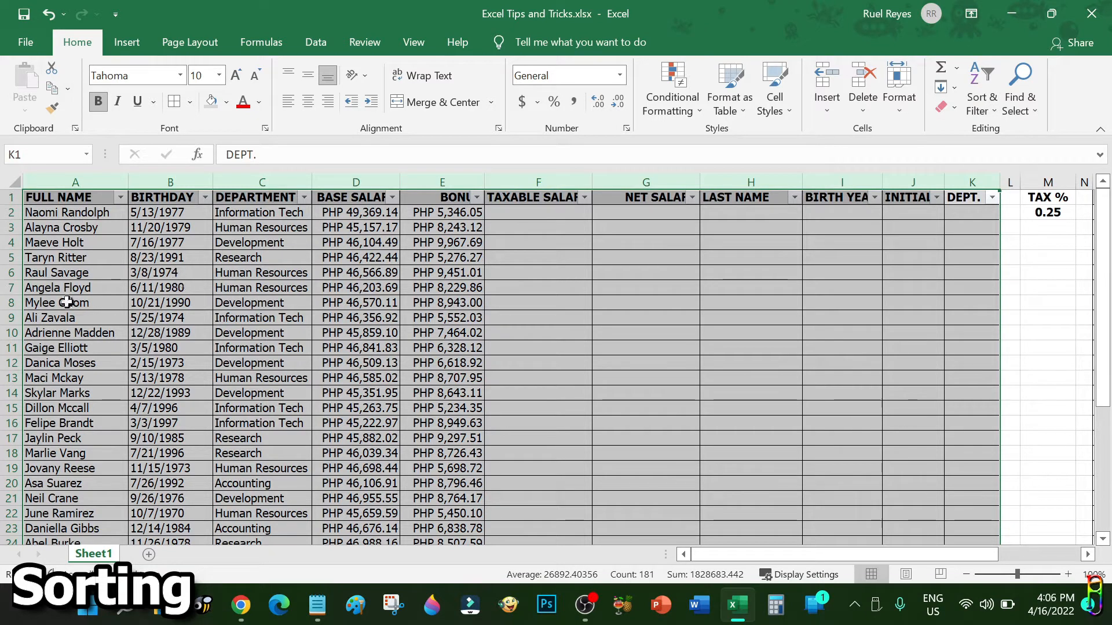
# Step: Custom-sort the employee table by the DEPARTMENT column, A to Z
pyautogui.click(980, 88)
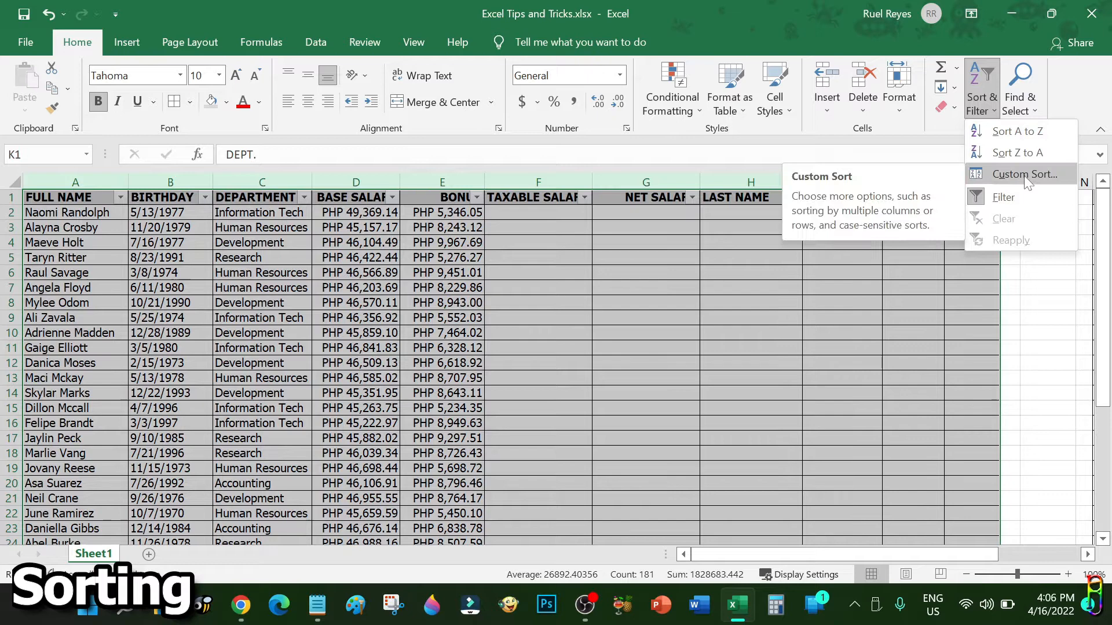
pyautogui.click(1023, 173)
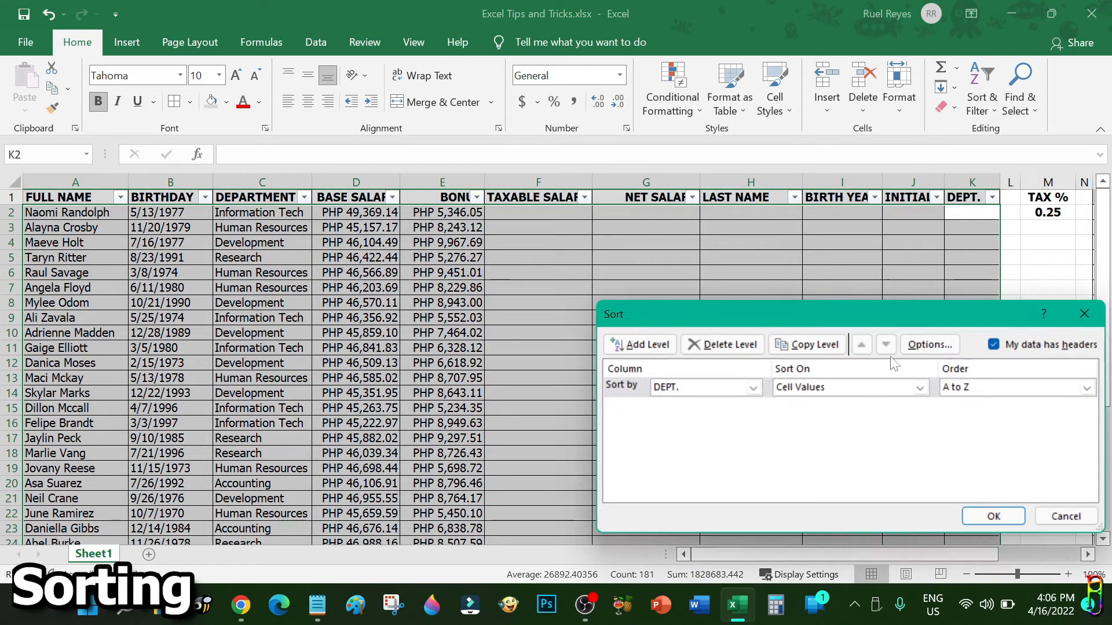
pyautogui.click(752, 388)
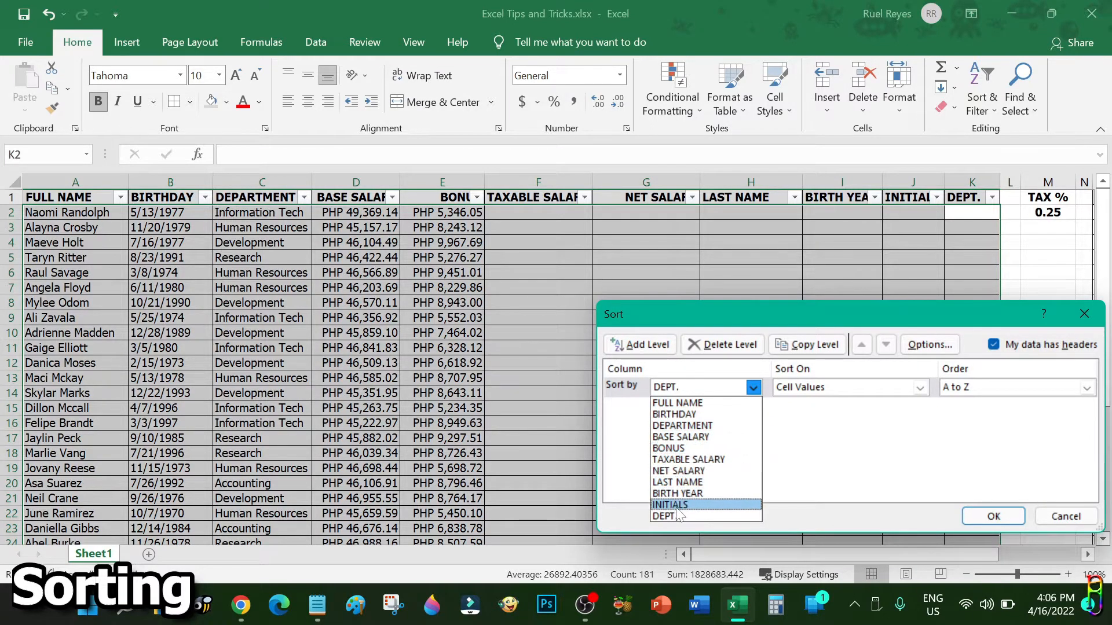
pyautogui.click(681, 424)
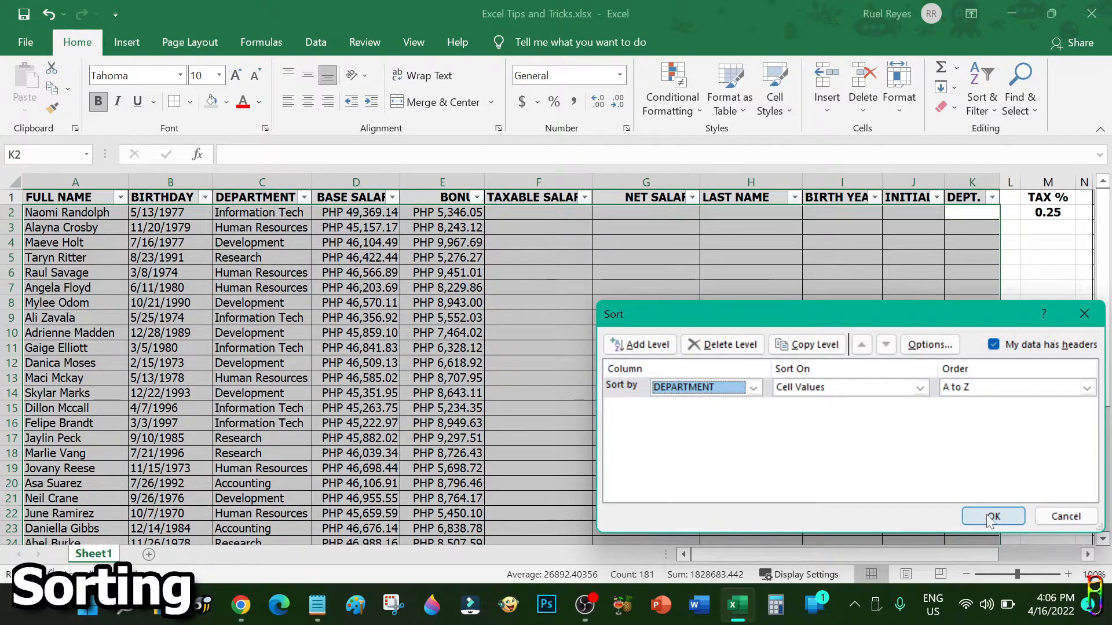
pyautogui.click(992, 515)
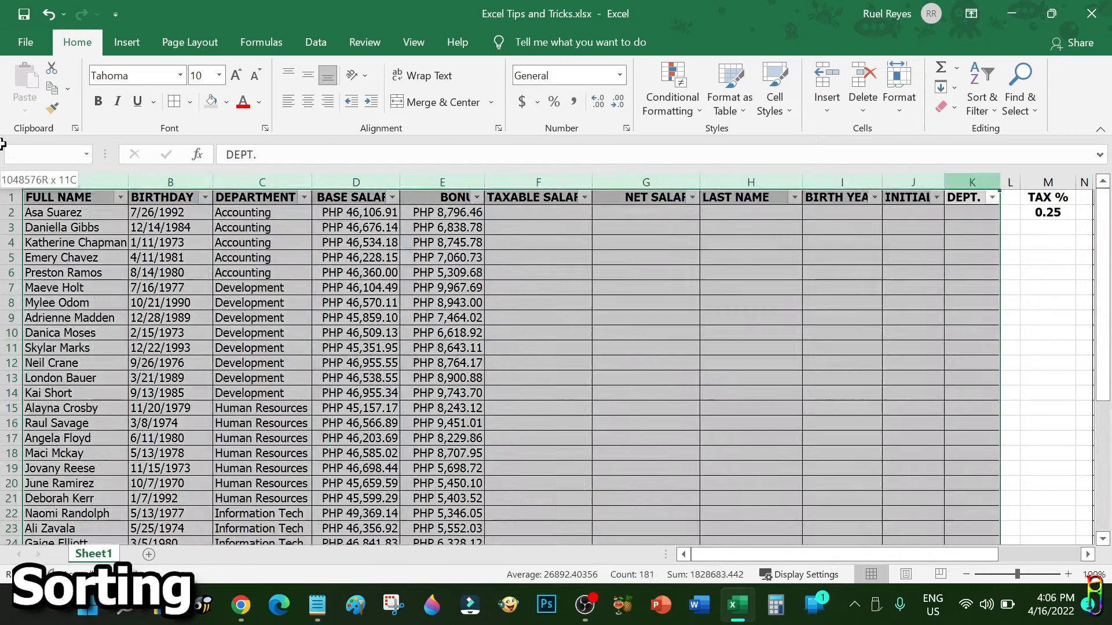
# Step: Add a second FULL NAME sort level, then select three Development department cells
pyautogui.click(982, 88)
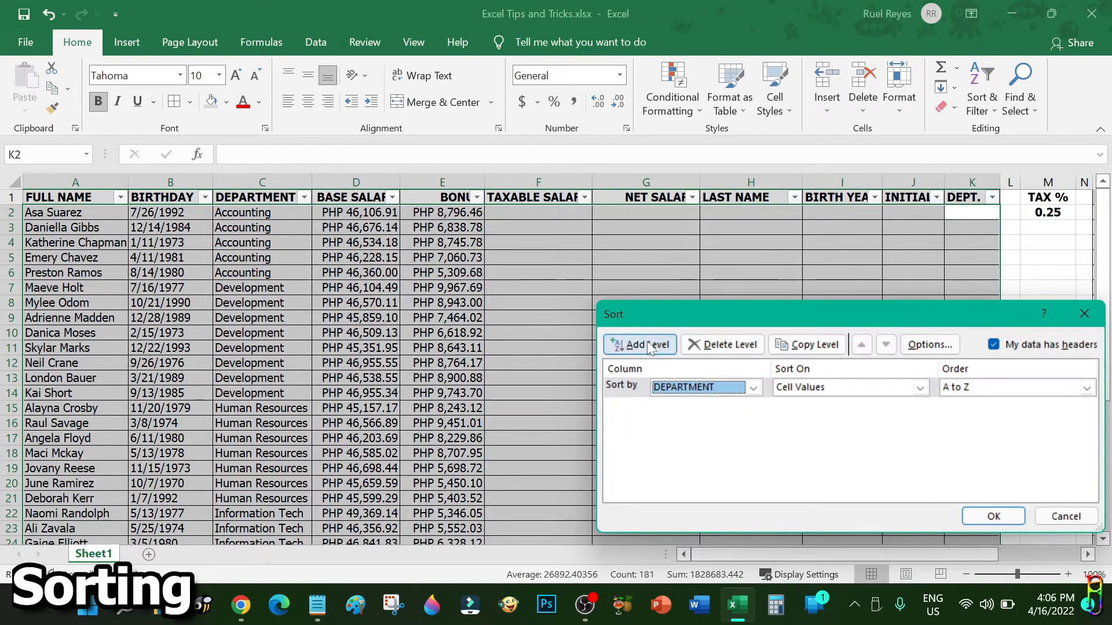
pyautogui.click(638, 345)
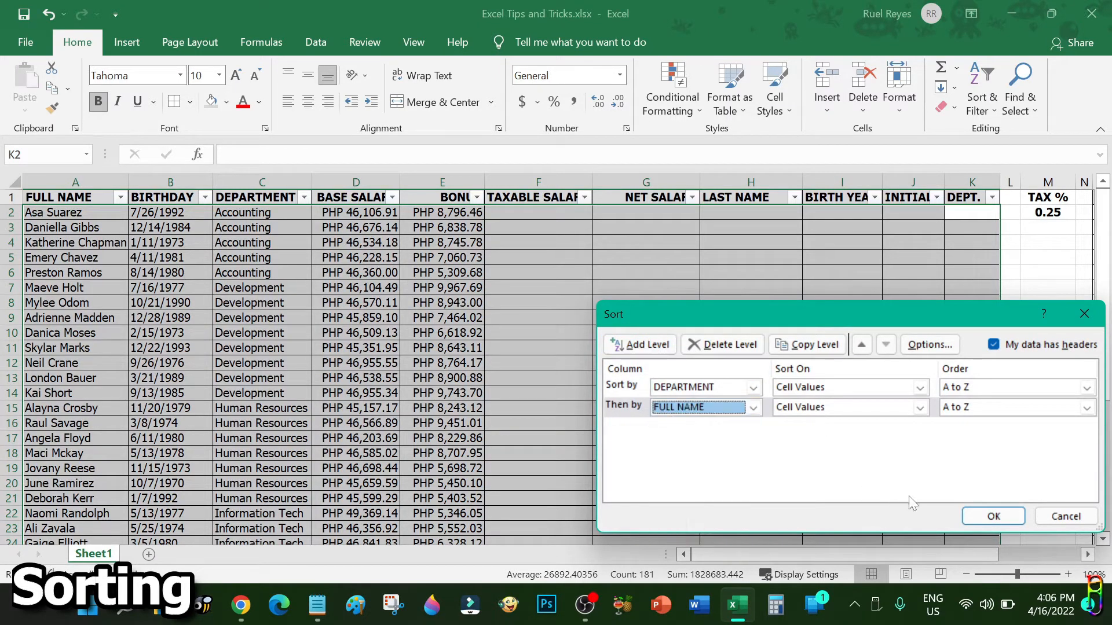
pyautogui.click(991, 515)
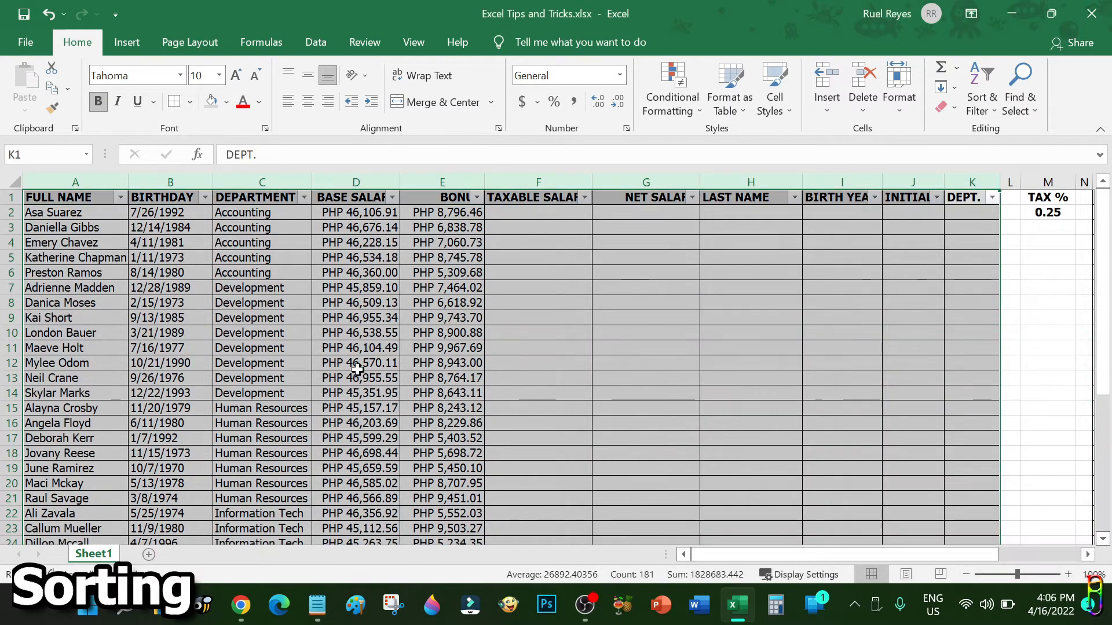
pyautogui.moveTo(53, 212); pyautogui.dragTo(242, 273)
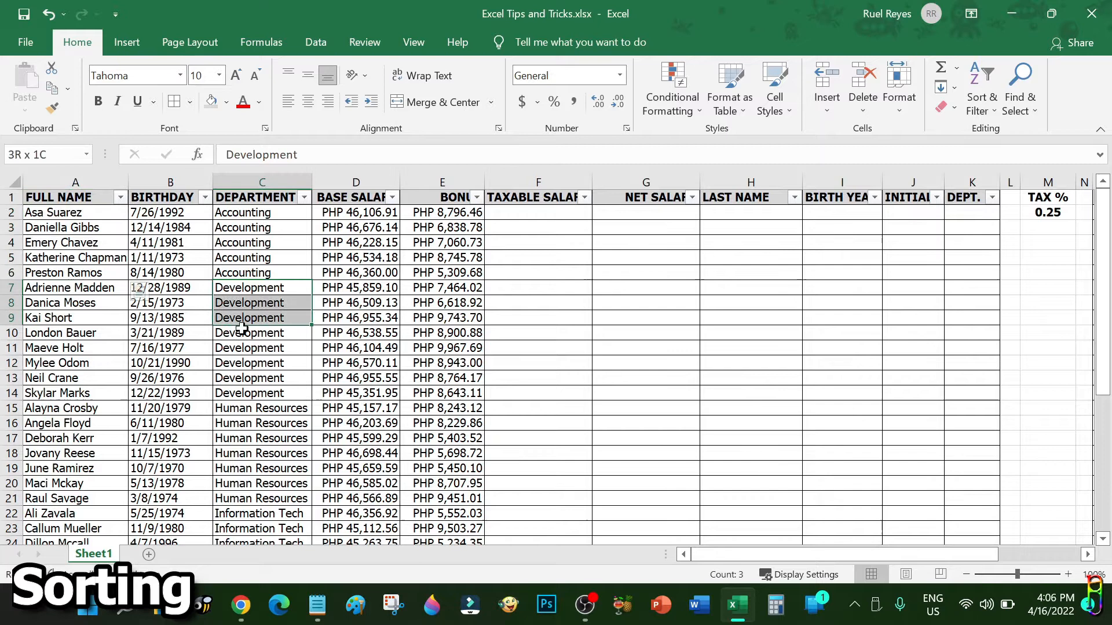
# Step: Reopen Custom Sort and reapply the DEPARTMENT then FULL NAME A-to-Z order
pyautogui.click(356, 318)
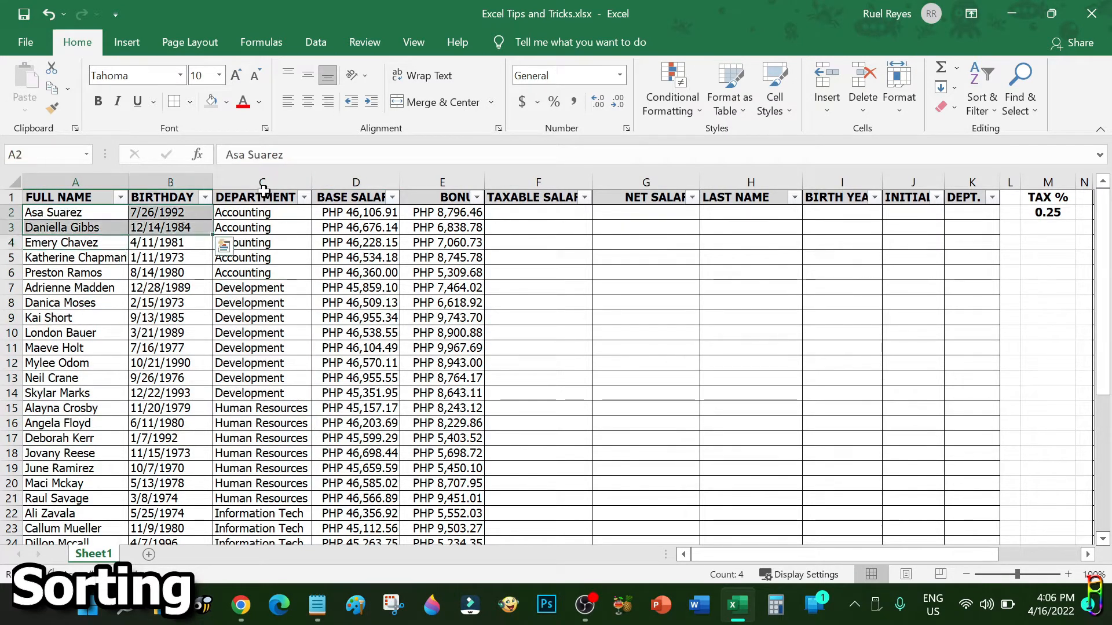
pyautogui.click(262, 182)
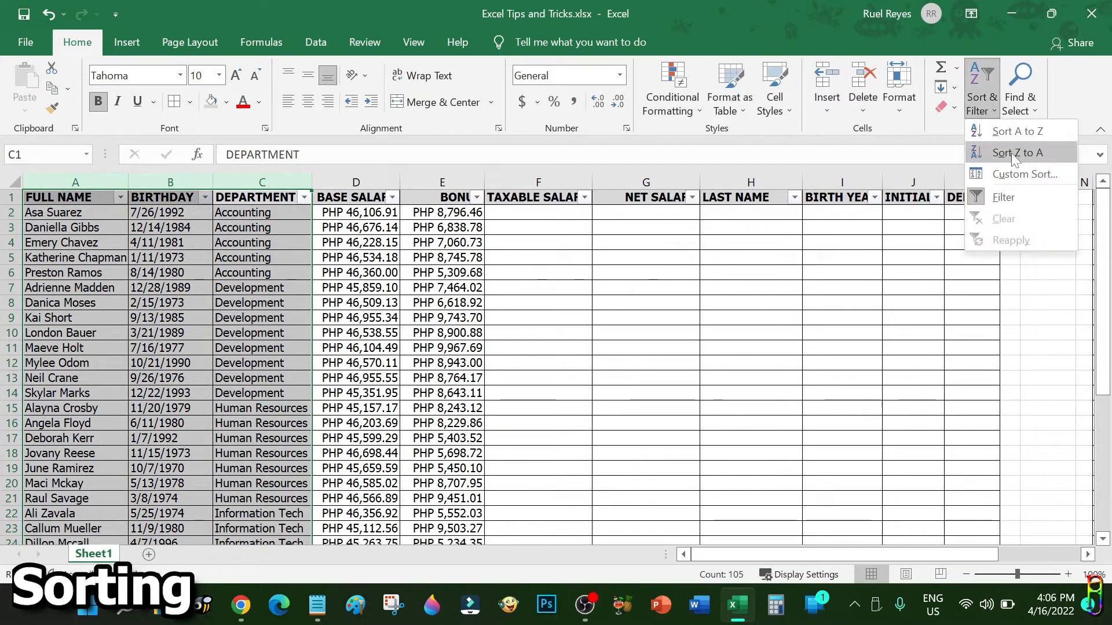
pyautogui.click(1023, 175)
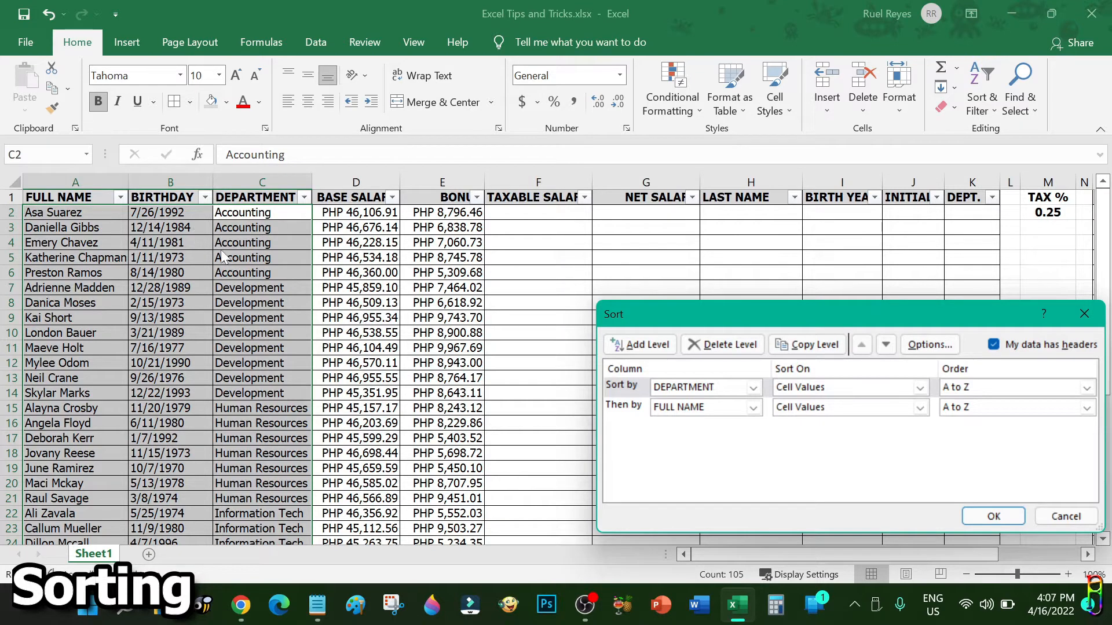
pyautogui.moveTo(1007, 457)
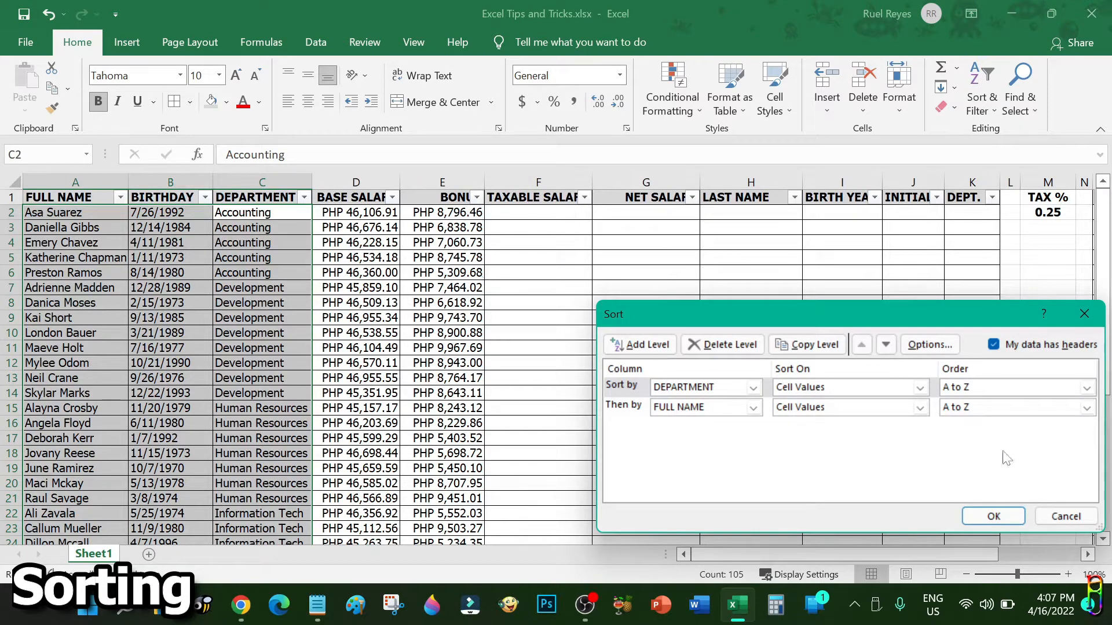
pyautogui.click(992, 515)
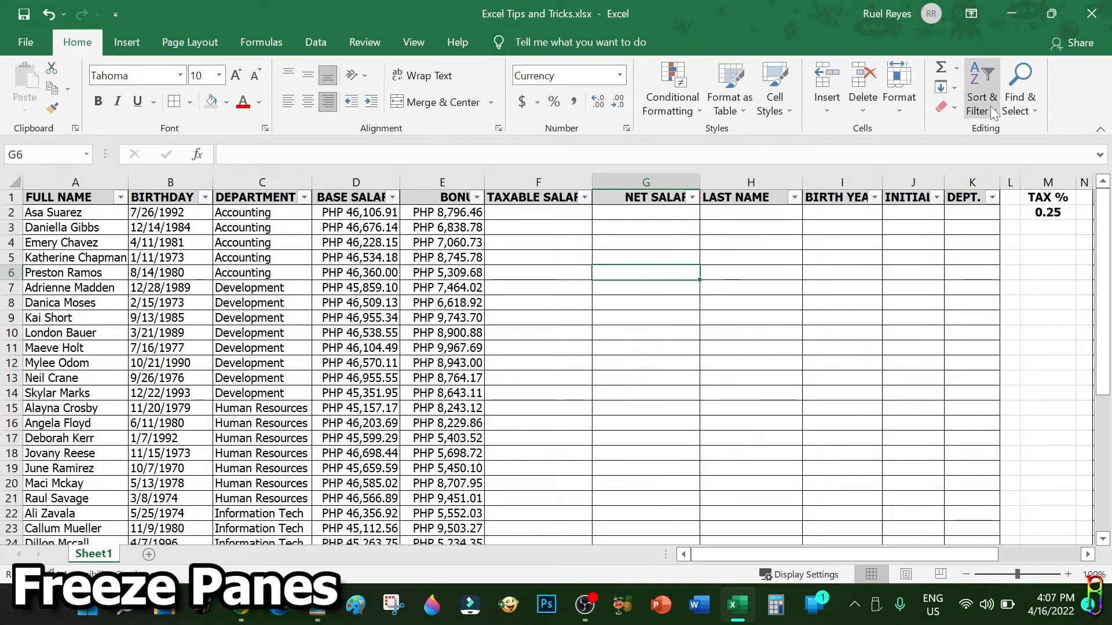
# Step: Remove the filter arrows, unfreeze panes, and select the BIRTHDAY column
pyautogui.click(537, 378)
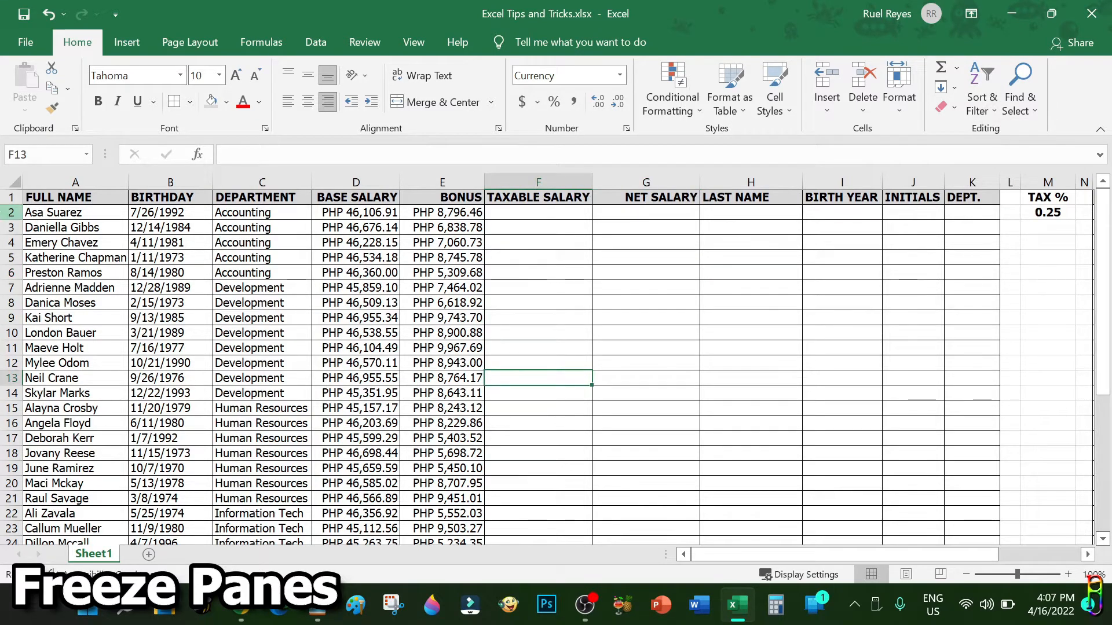
pyautogui.scroll(-3)
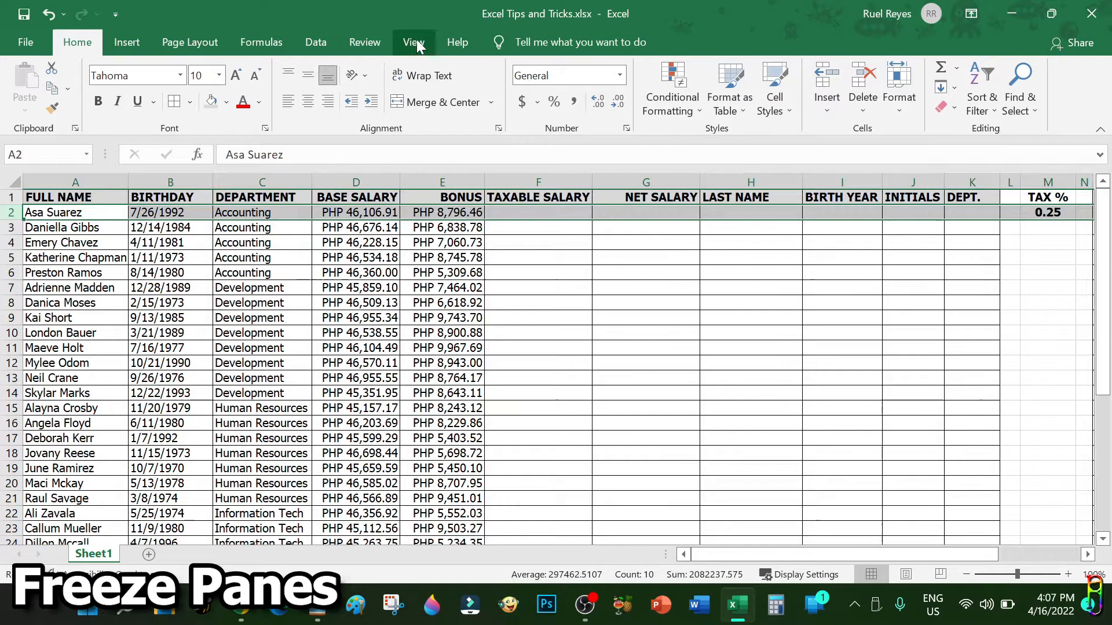
pyautogui.click(414, 41)
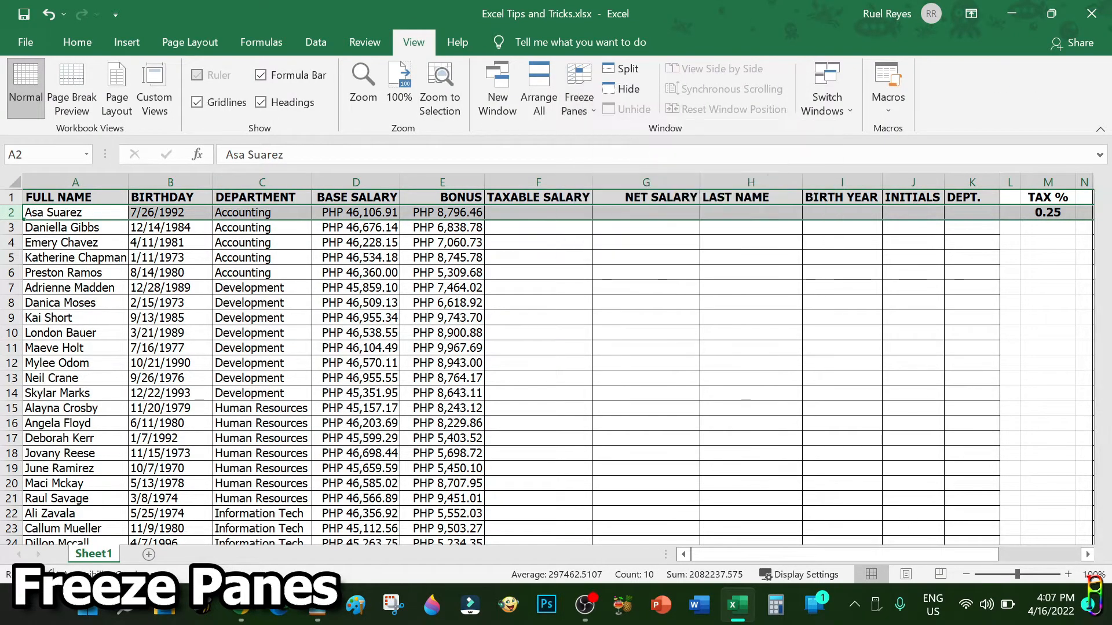
pyautogui.scroll(-3)
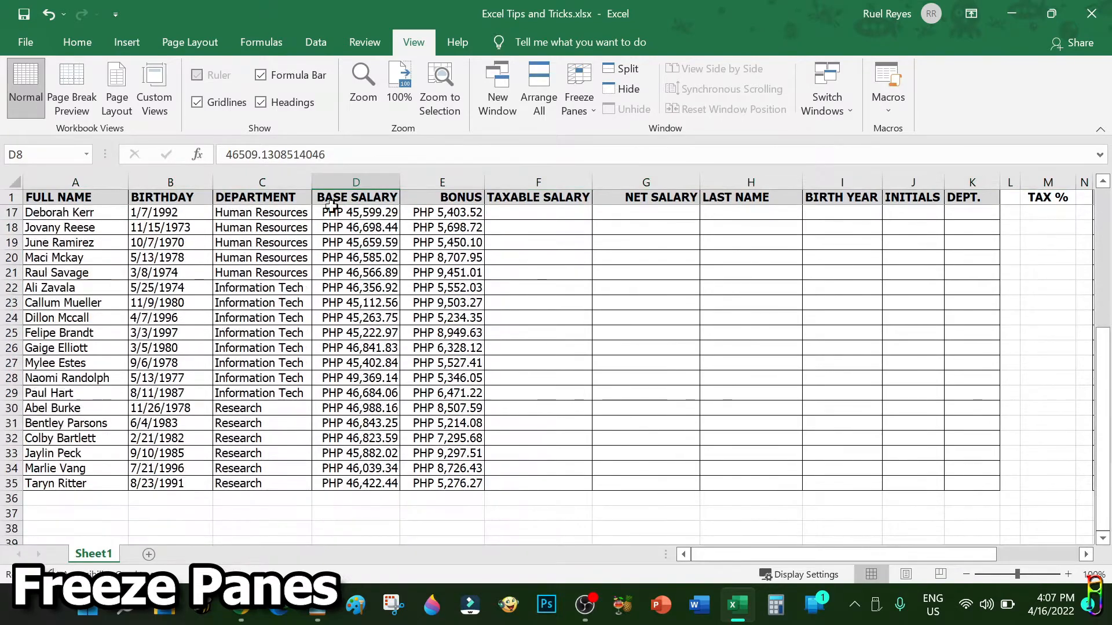
pyautogui.scroll(3)
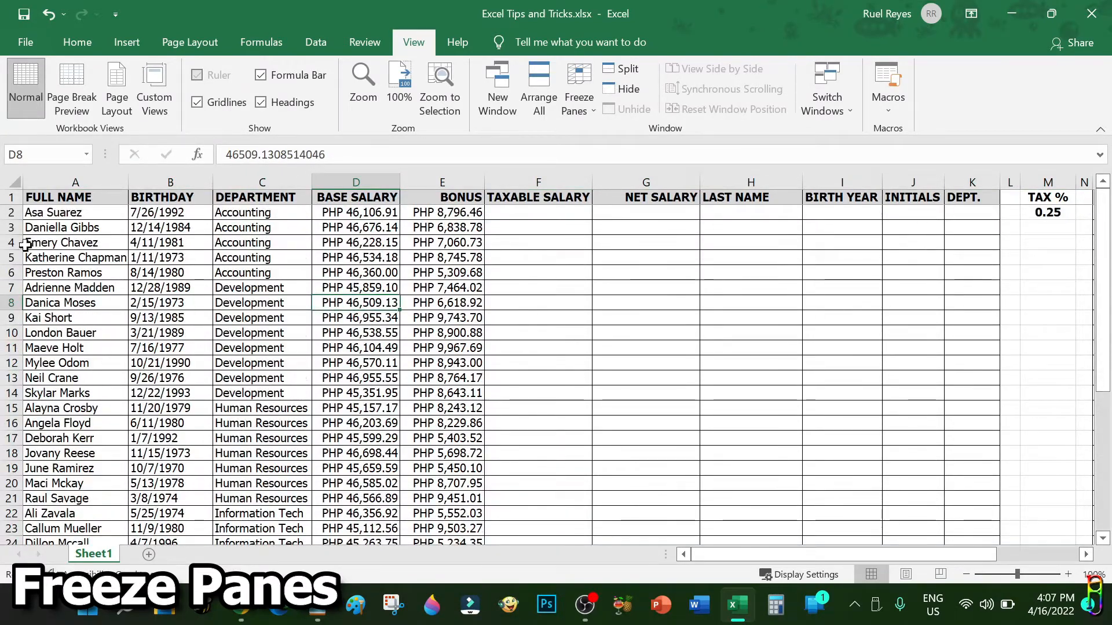
pyautogui.click(577, 85)
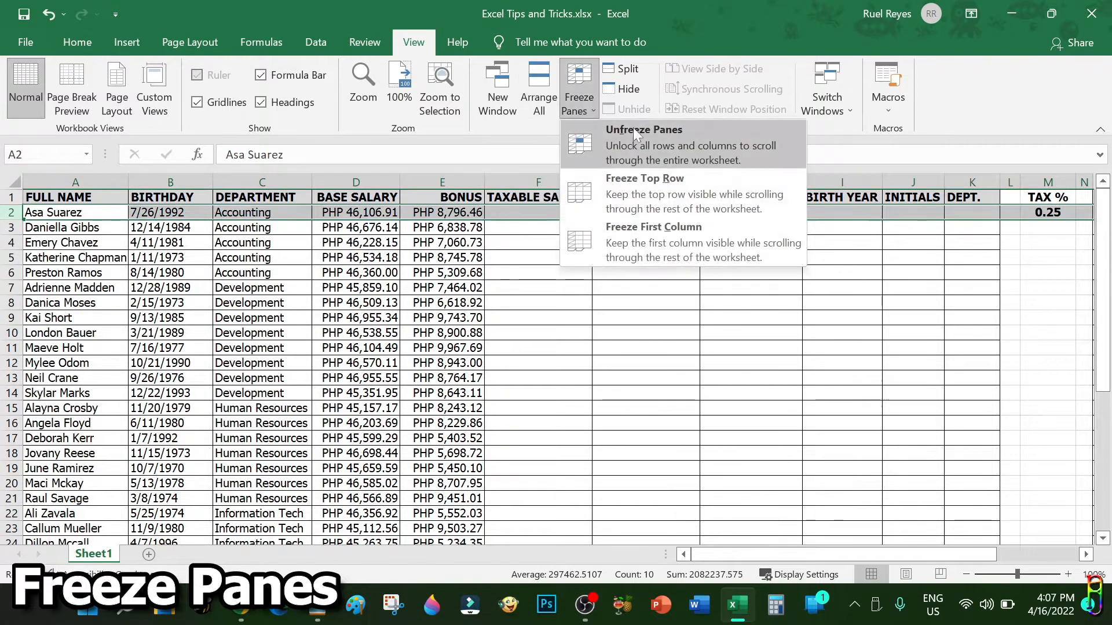
pyautogui.click(644, 130)
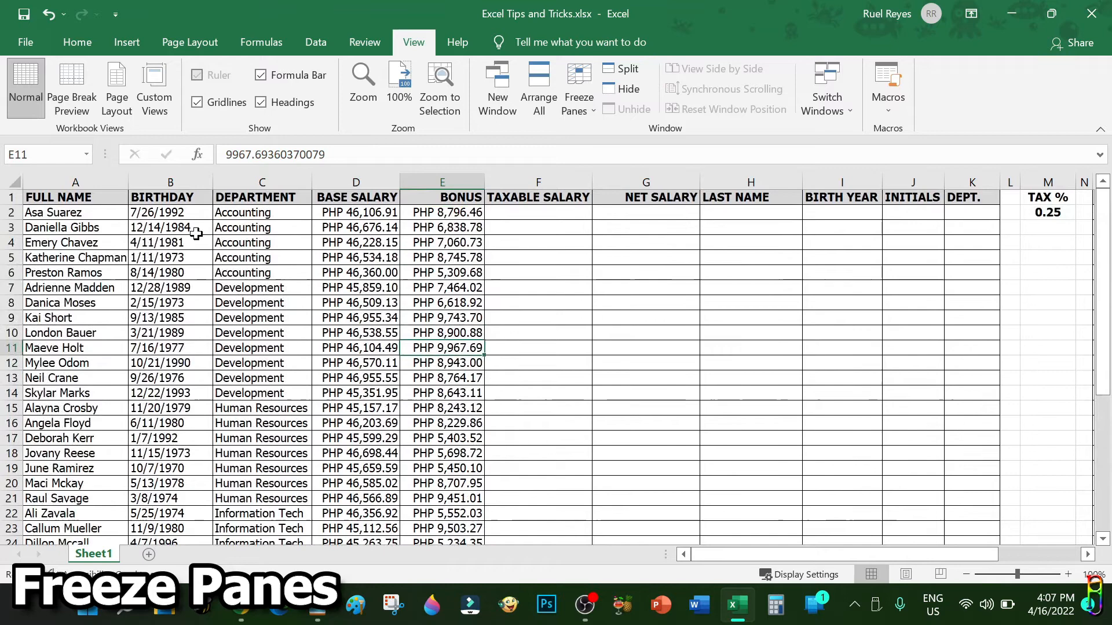
pyautogui.click(170, 182)
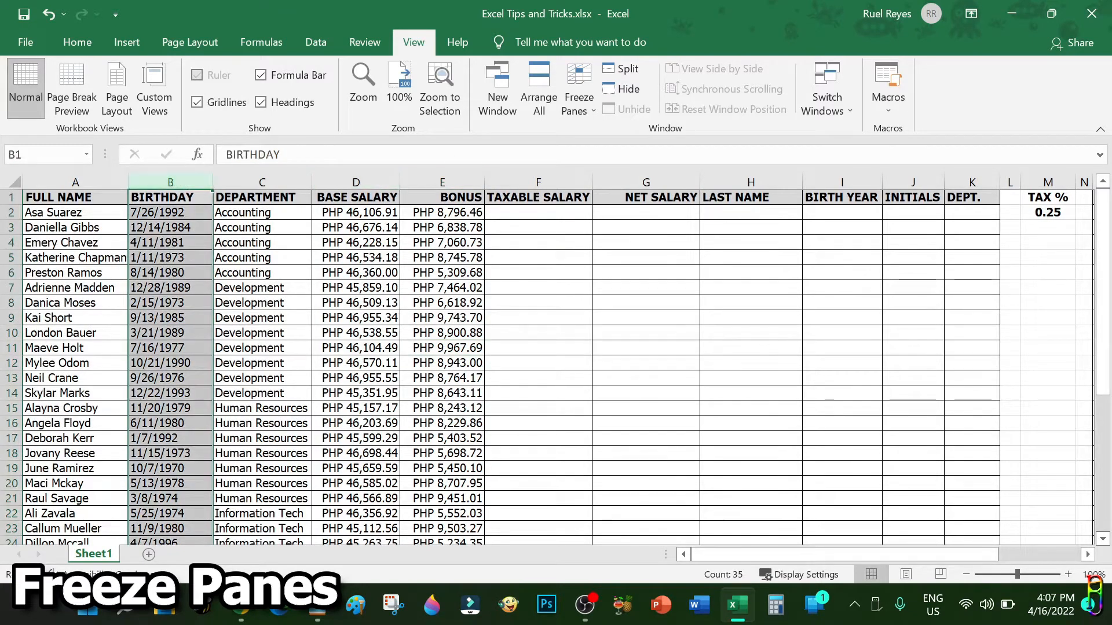
pyautogui.moveTo(489, 308)
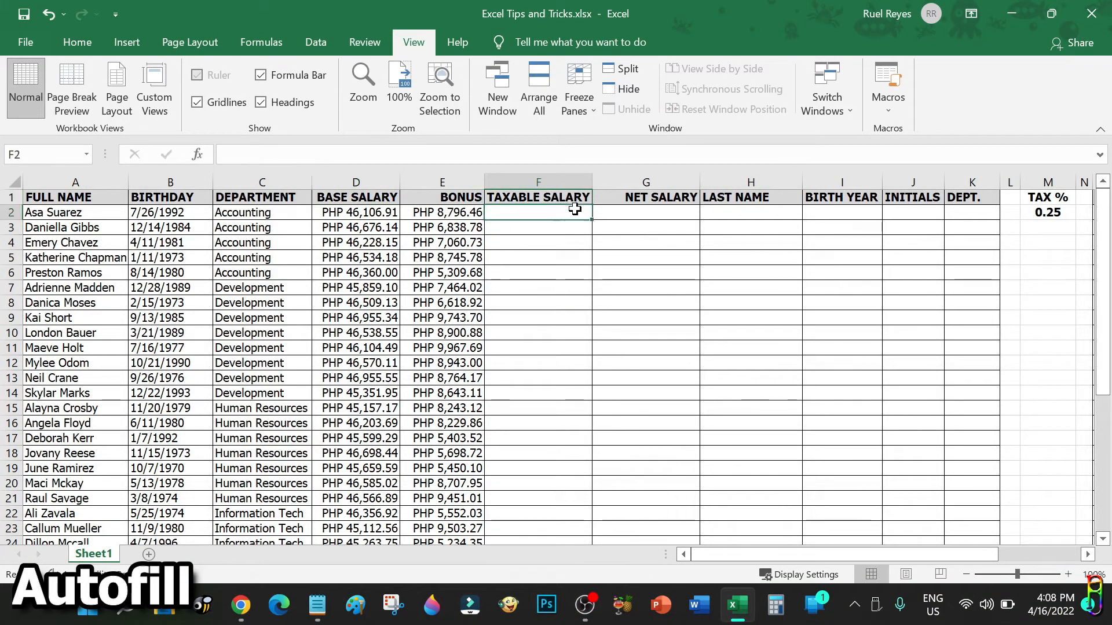
# Step: Enter =D2+E2 in TAXABLE SALARY and fill it down to row 35
pyautogui.write('=D2+')
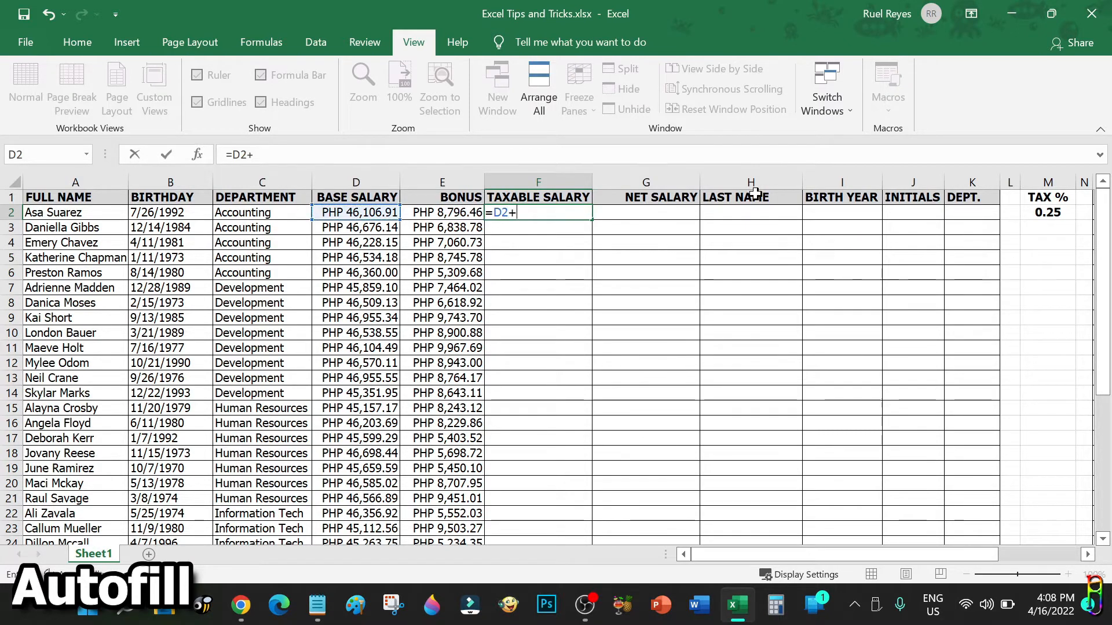
pyautogui.press('Enter')
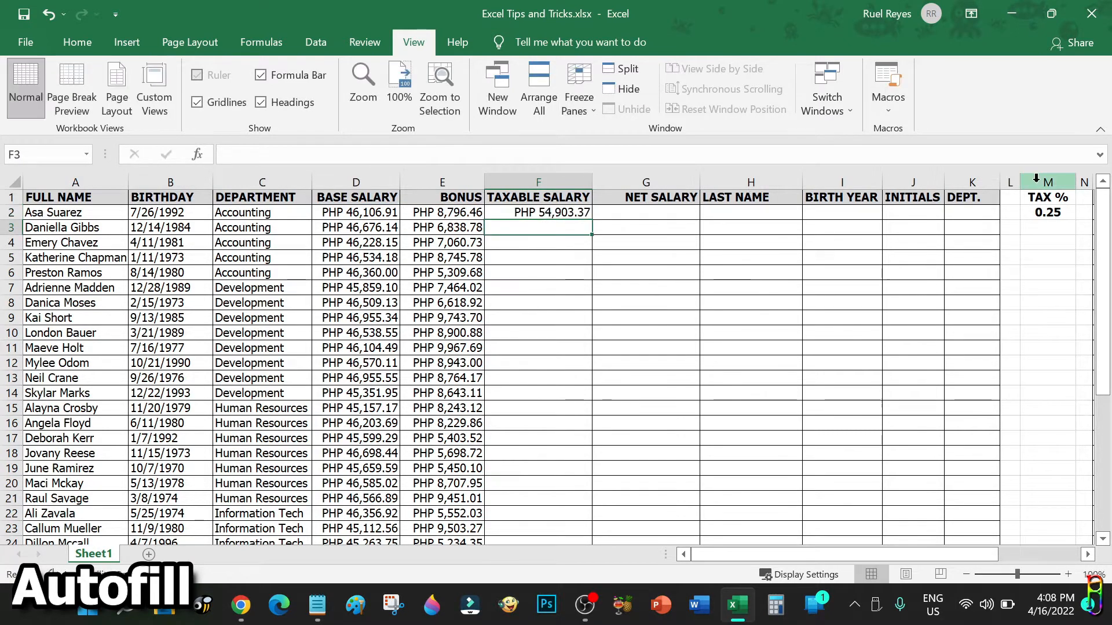
pyautogui.click(537, 212)
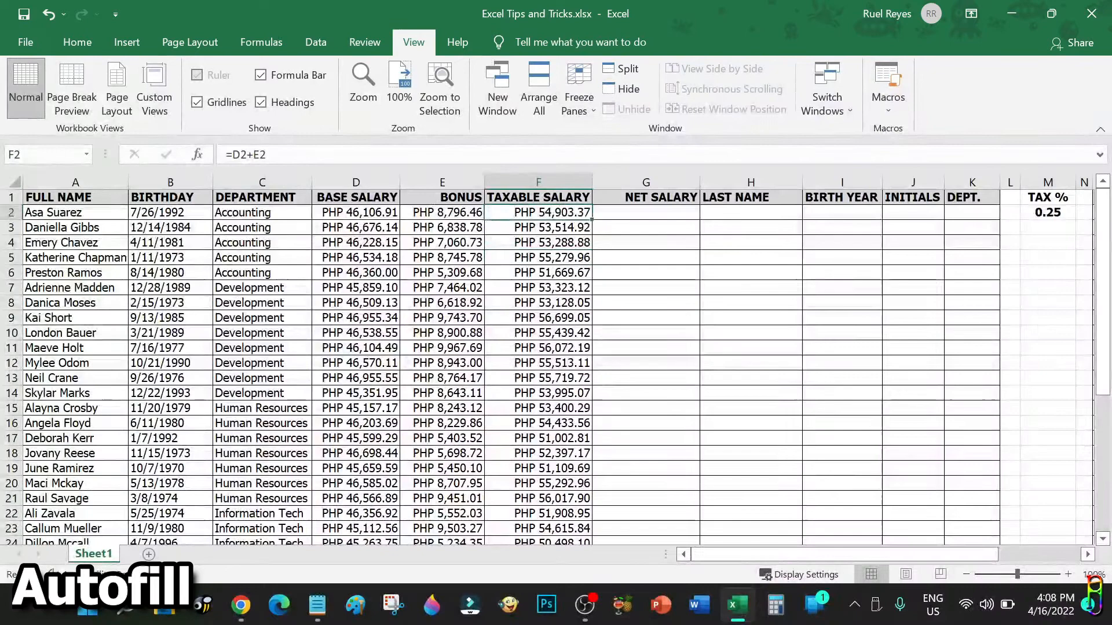
pyautogui.click(538, 227)
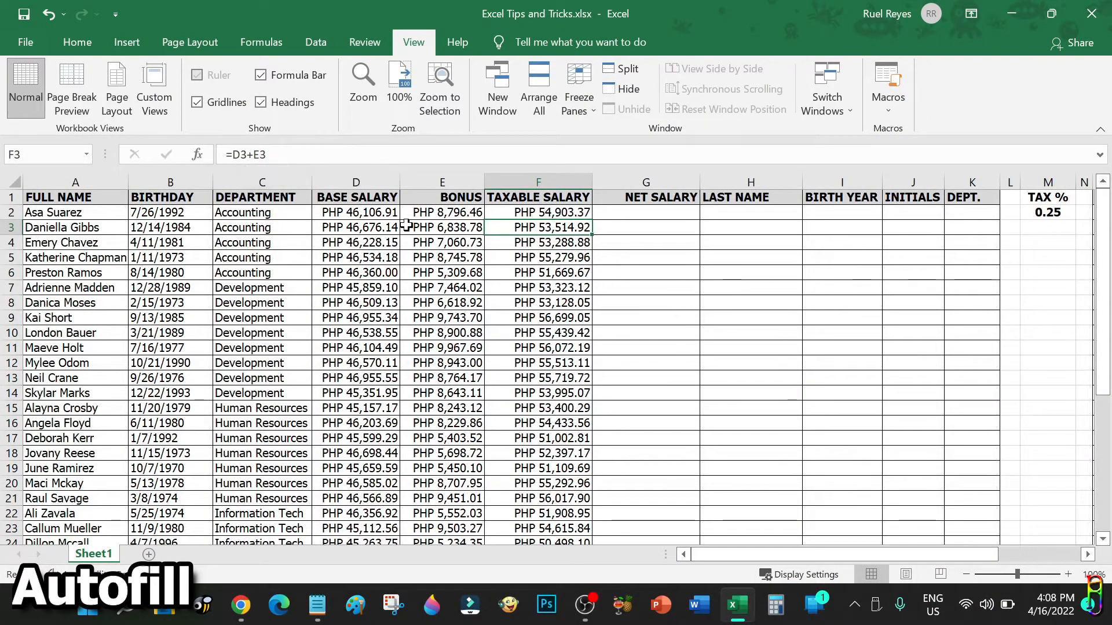
pyautogui.doubleClick(538, 227)
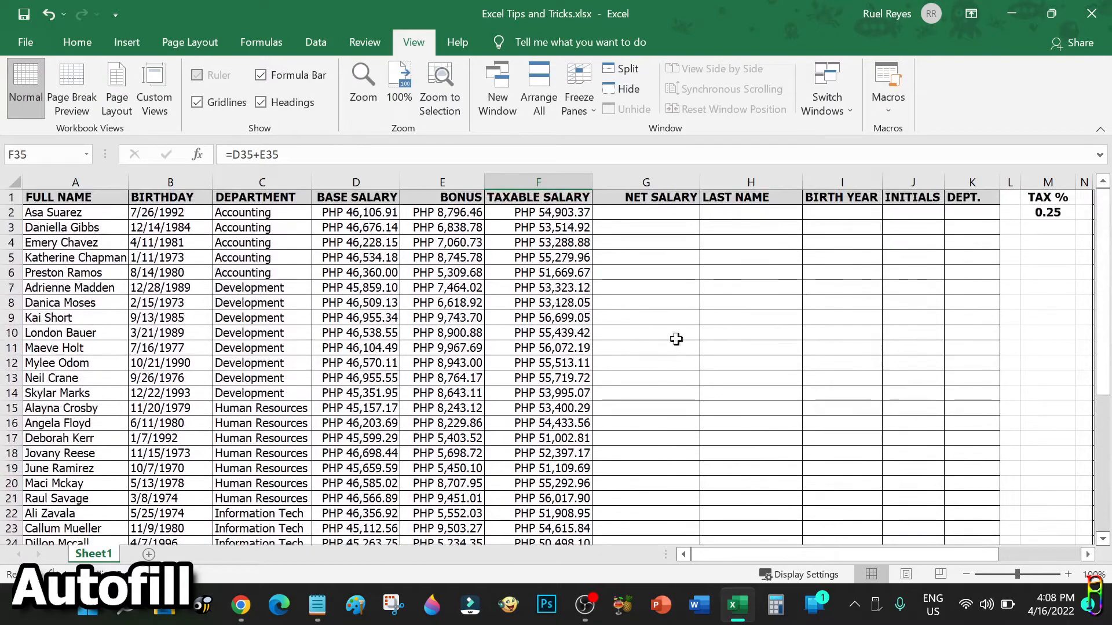
pyautogui.click(645, 212)
pyautogui.write('=F2')
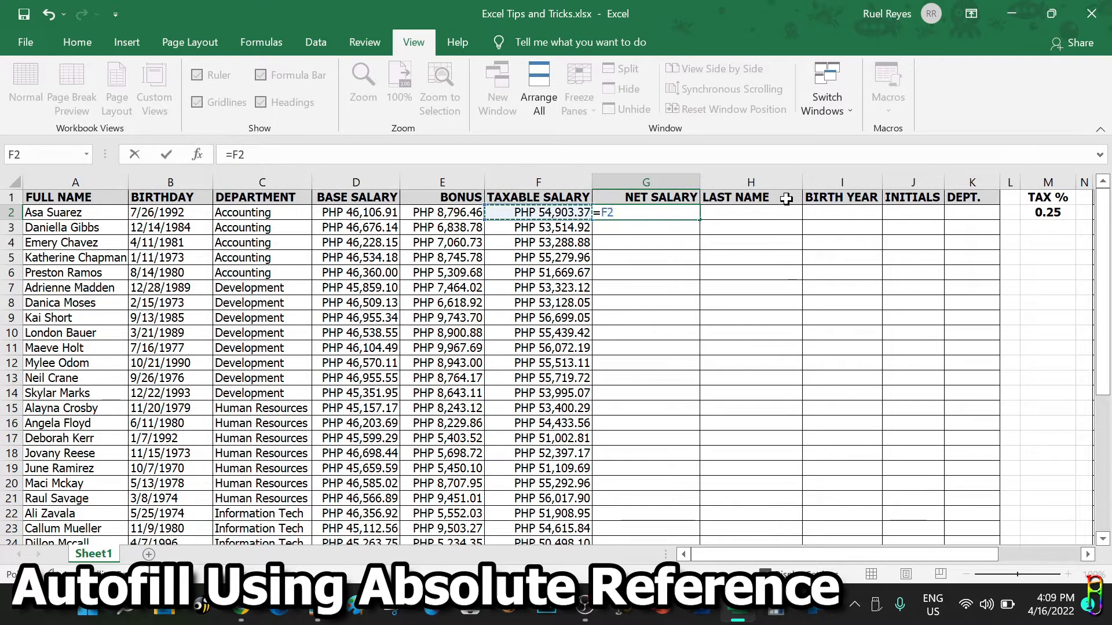
# Step: Write the NET SALARY formula =F2-(F2*M2) and fill it down column G
pyautogui.write('*')
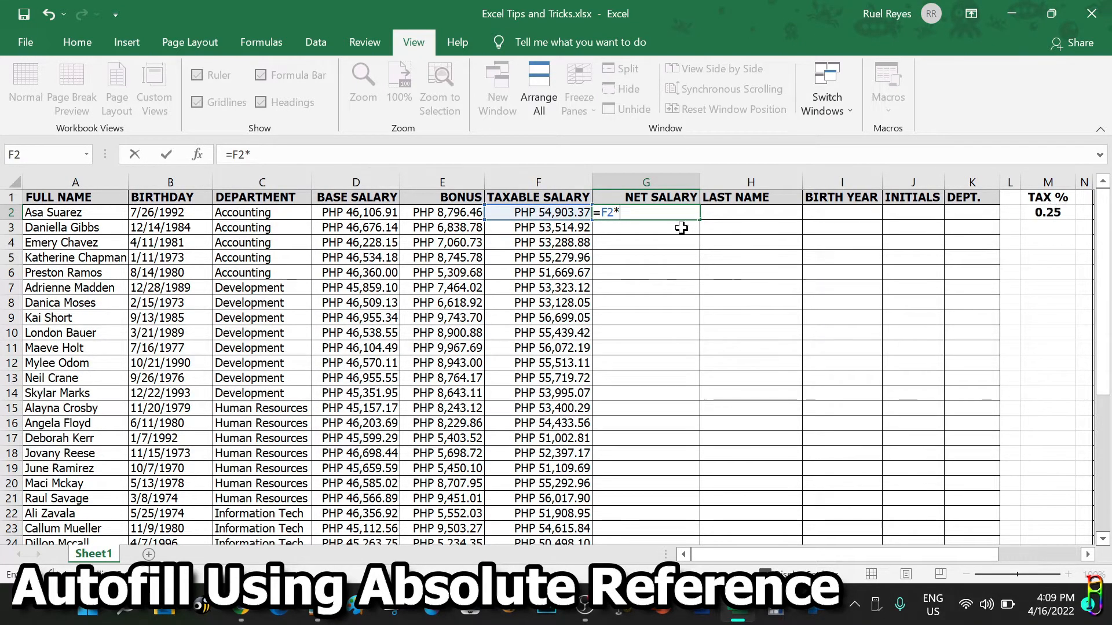
pyautogui.write('- (F2')
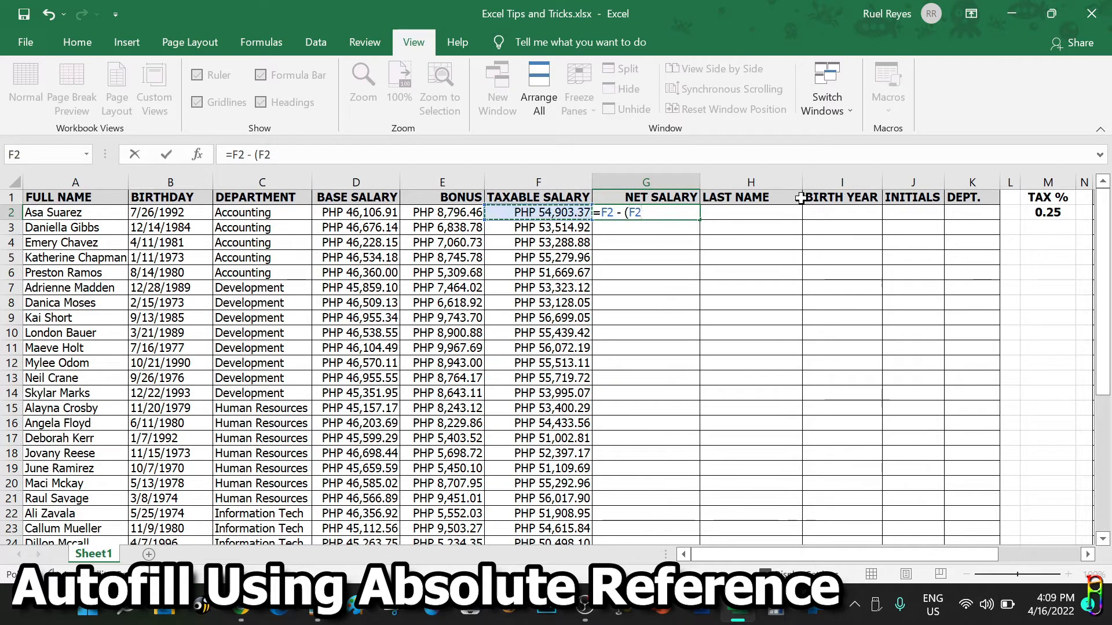
pyautogui.write('*')
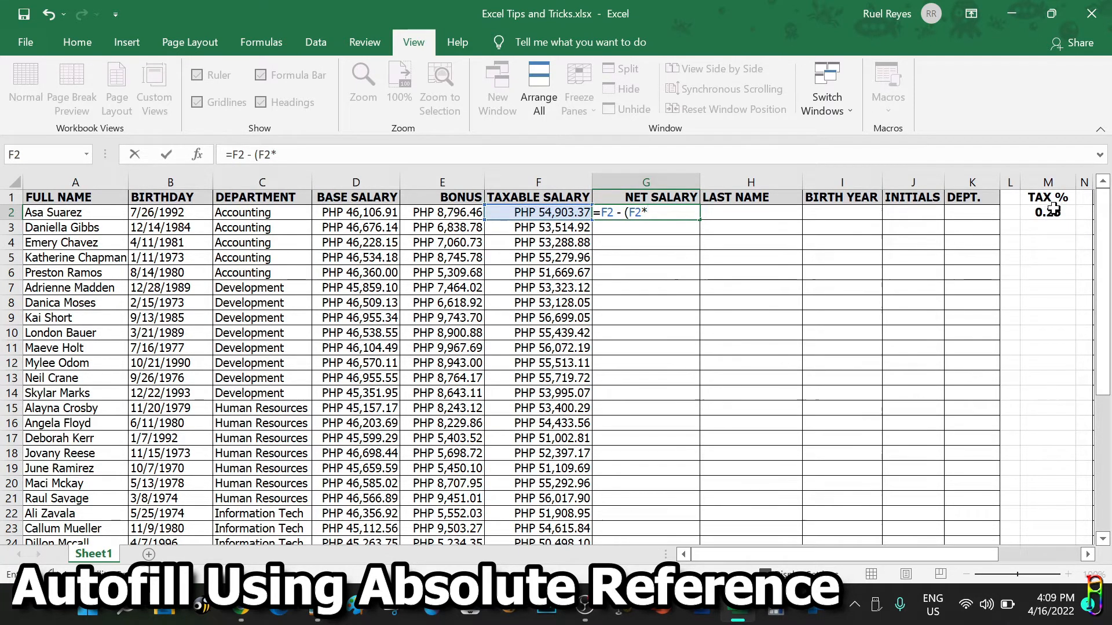
pyautogui.click(1046, 212)
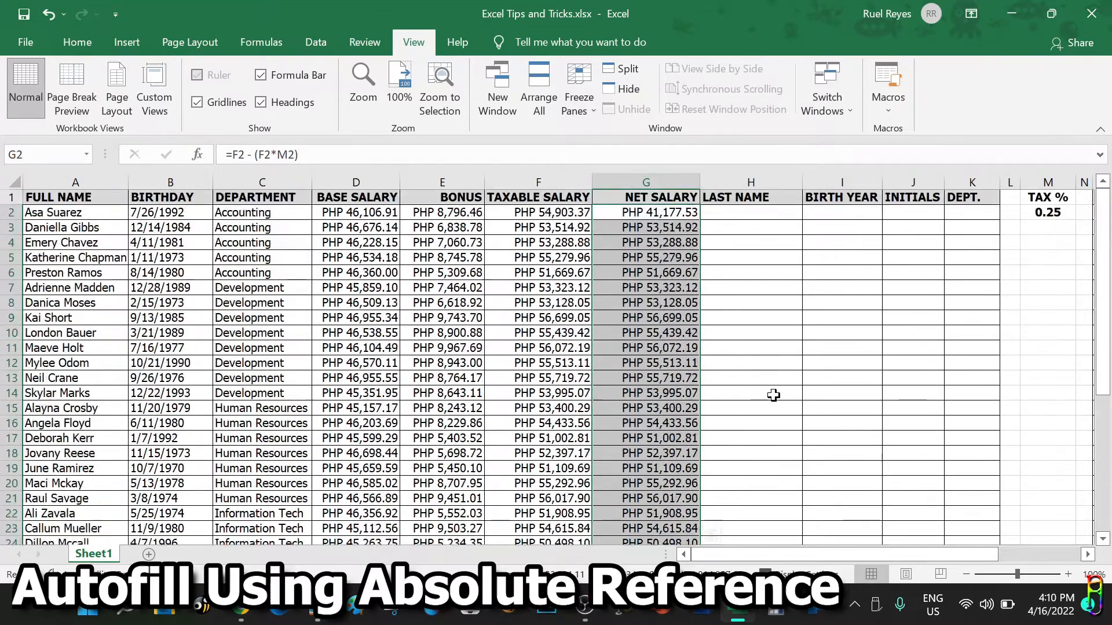
pyautogui.click(645, 227)
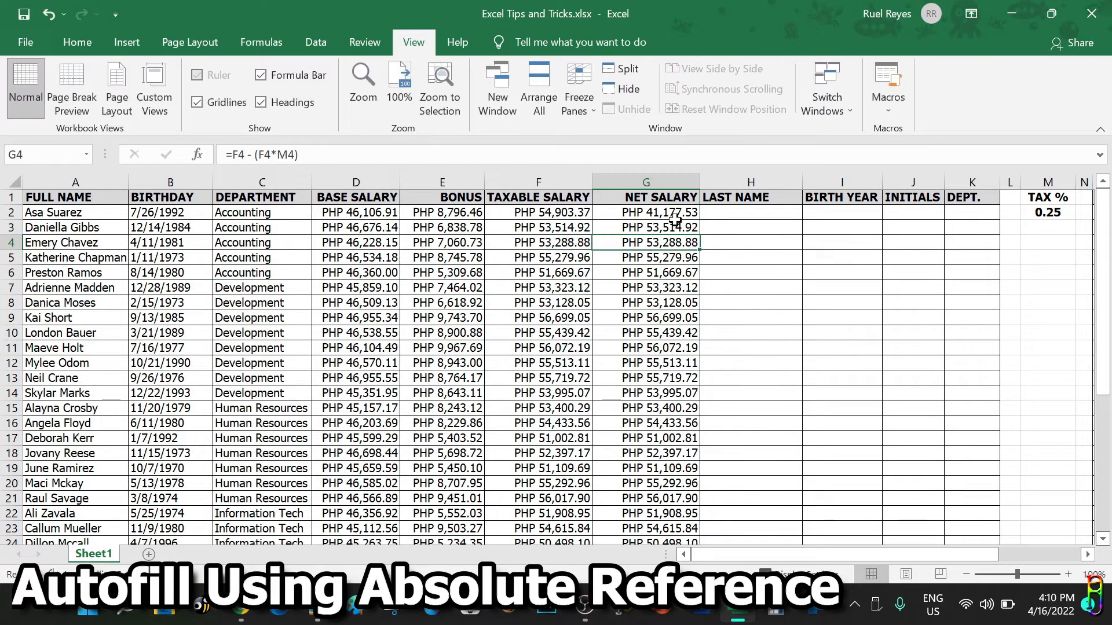
pyautogui.click(644, 211)
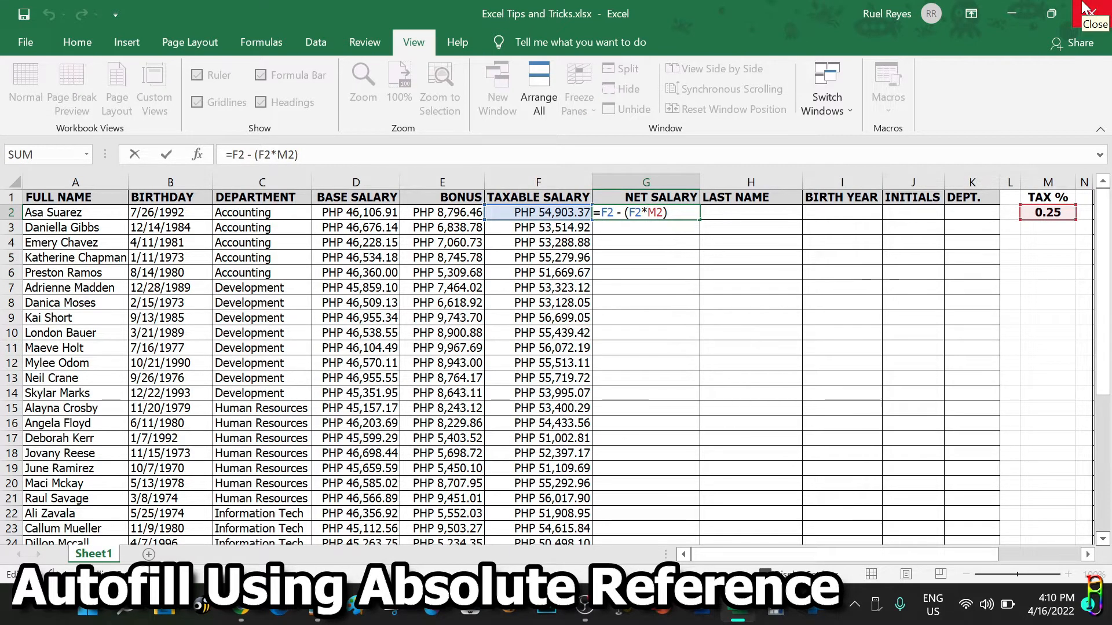
# Step: Lock the G2 tax-rate reference to $M$2 and enter the 0.25 tax rate
pyautogui.write('$')
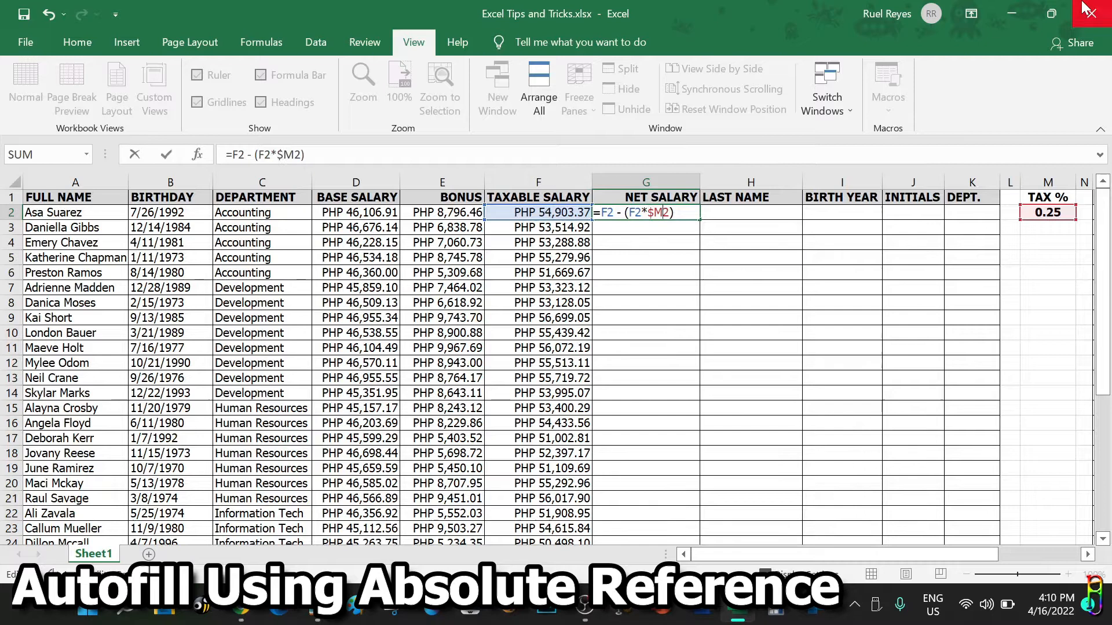
pyautogui.press('F4')
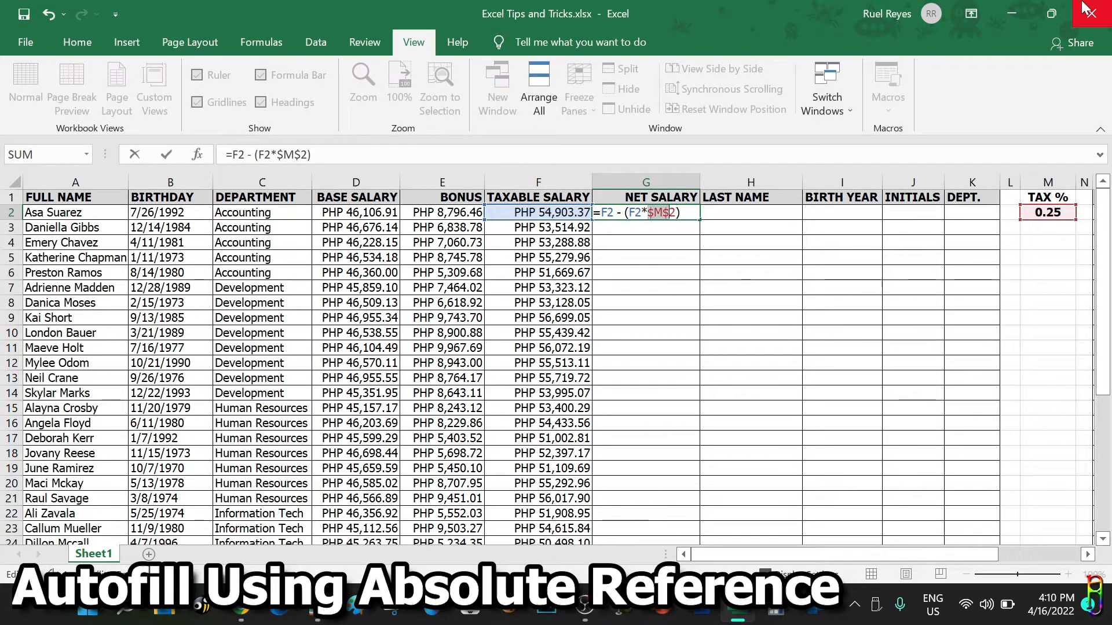
pyautogui.press('enter')
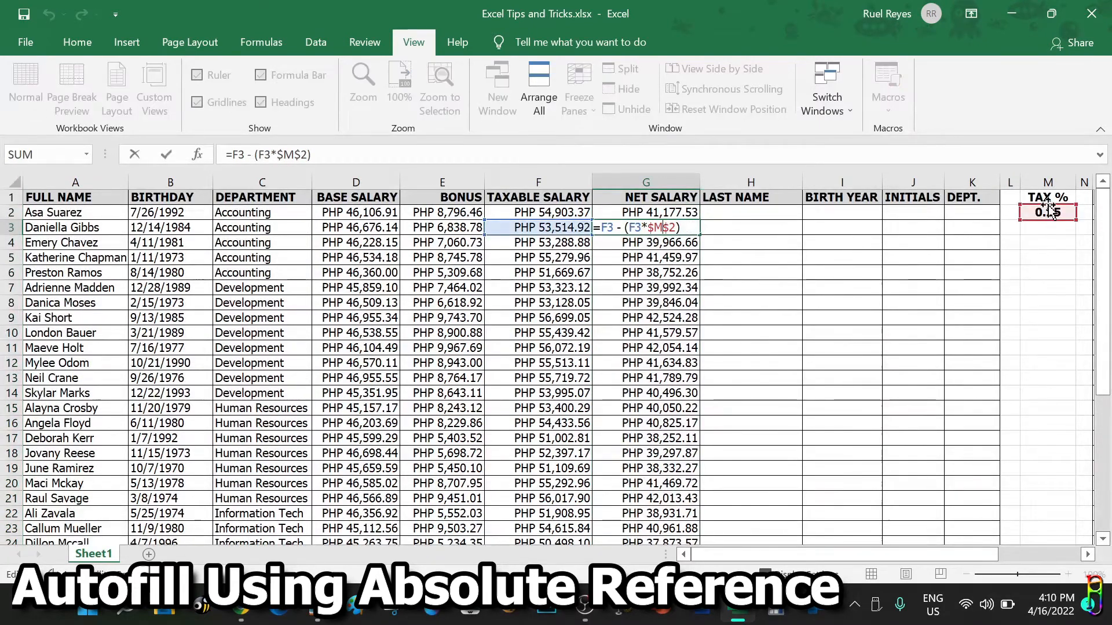
pyautogui.write('0.25')
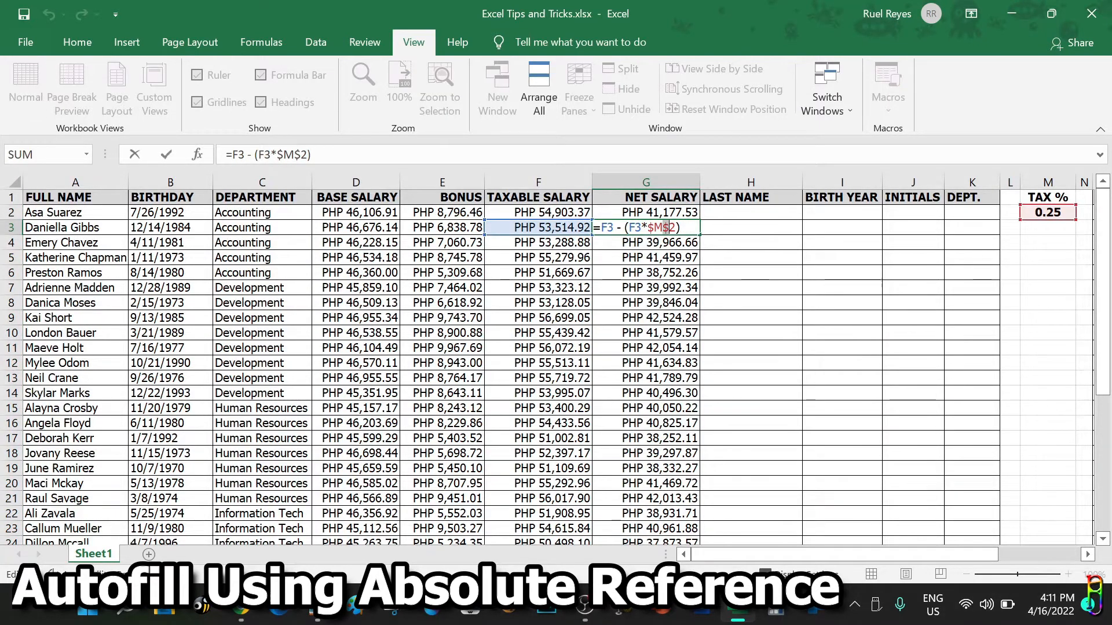
pyautogui.scroll(-3)
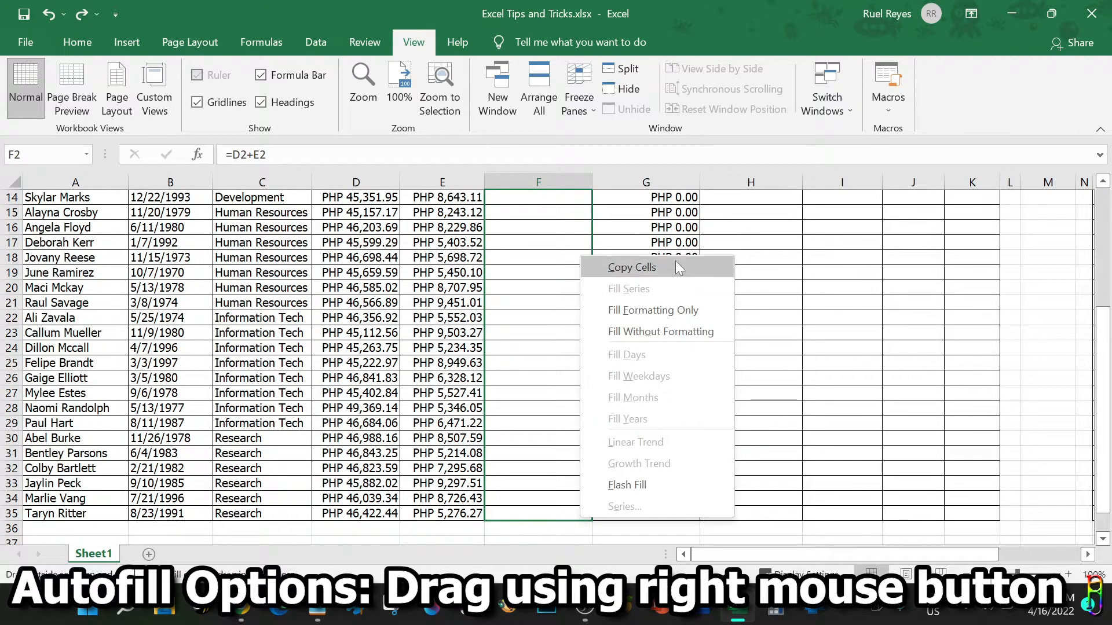
pyautogui.moveTo(689, 413)
pyautogui.write('1/1/2022')
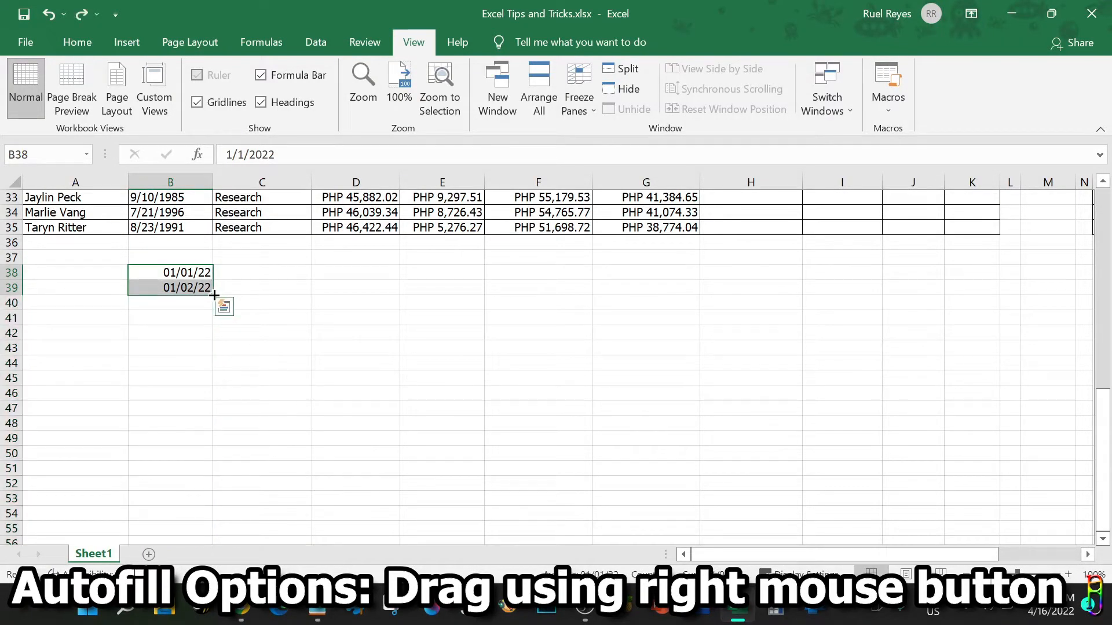
# Step: Extend the B38:B39 dates down as weekdays, check their format, then refill them as yearly dates
pyautogui.moveTo(215, 296); pyautogui.dragTo(192, 532)
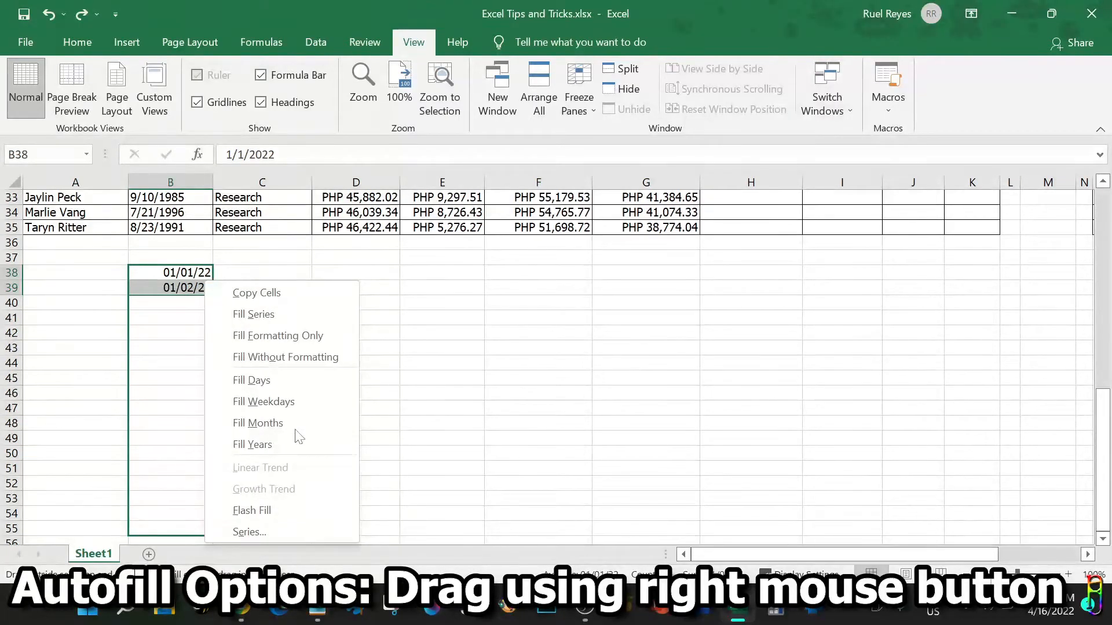
pyautogui.moveTo(281, 380)
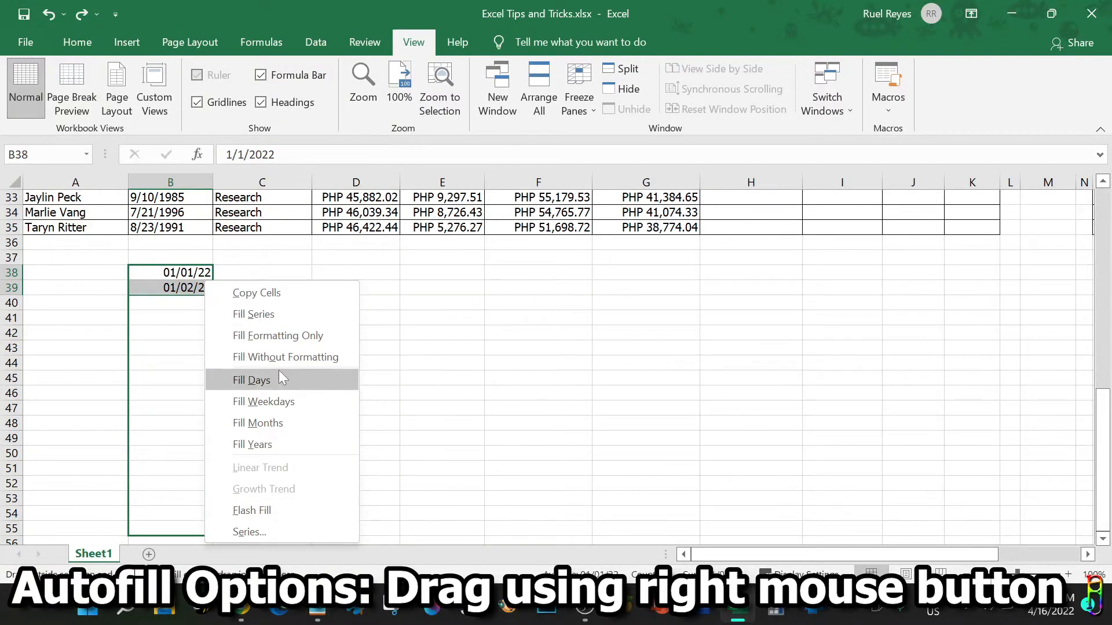
pyautogui.moveTo(263, 401)
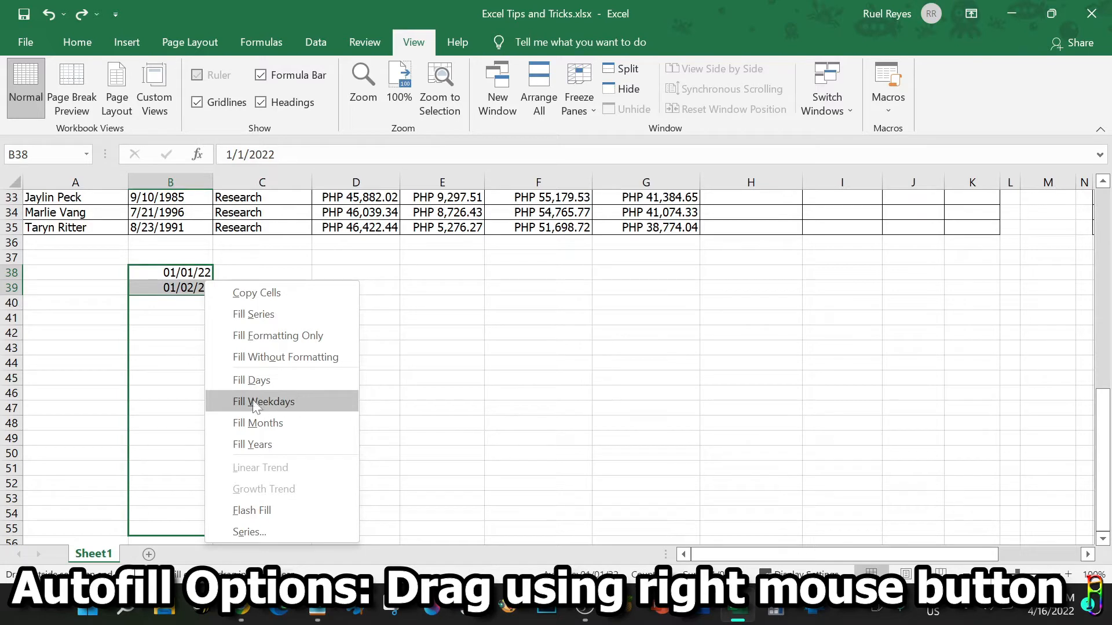
pyautogui.click(263, 401)
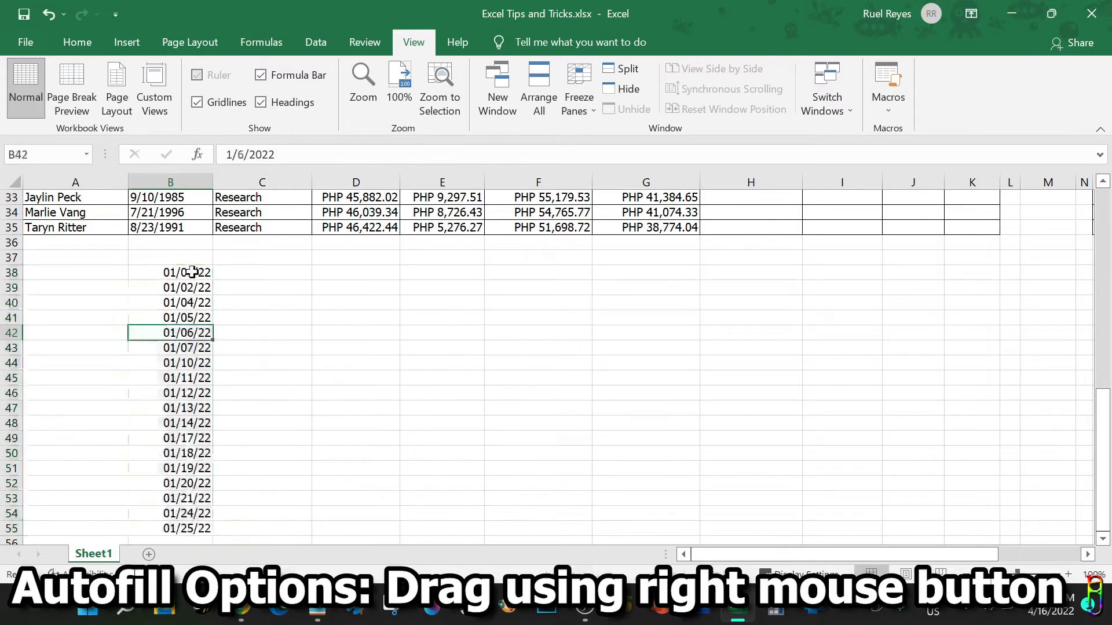
pyautogui.rightClick(171, 272)
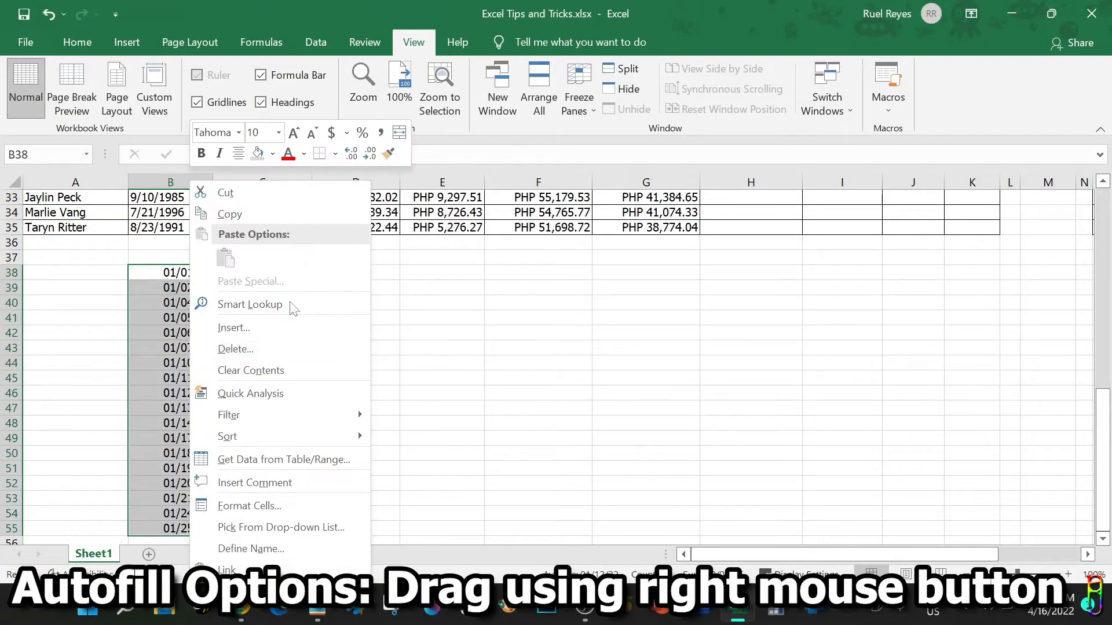
pyautogui.click(249, 505)
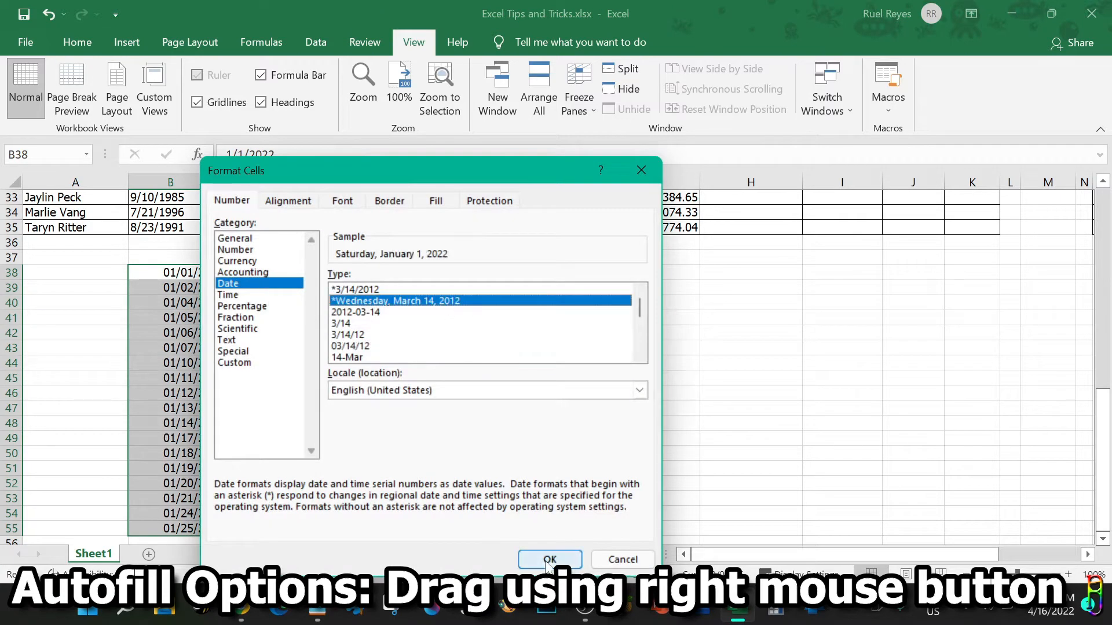
pyautogui.click(550, 559)
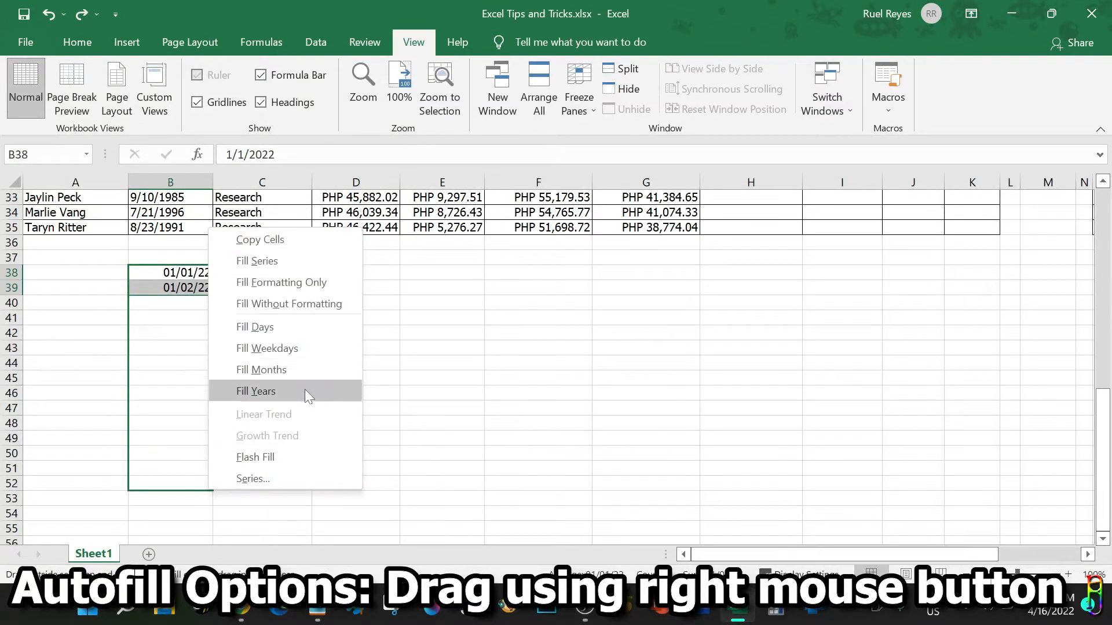
pyautogui.click(256, 391)
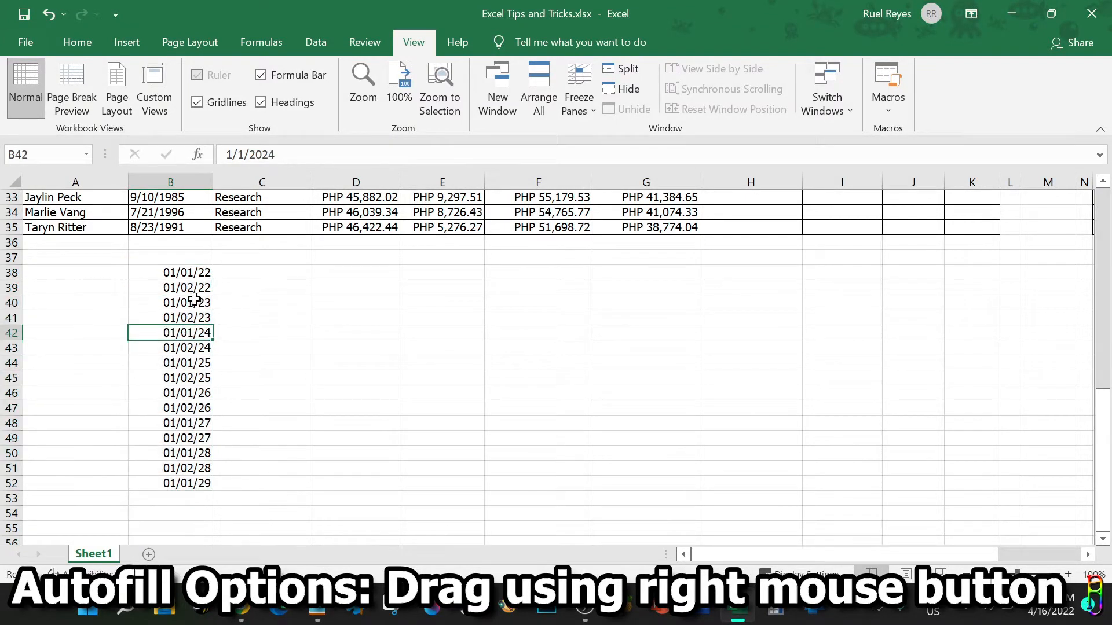
pyautogui.moveTo(169, 332); pyautogui.dragTo(170, 347)
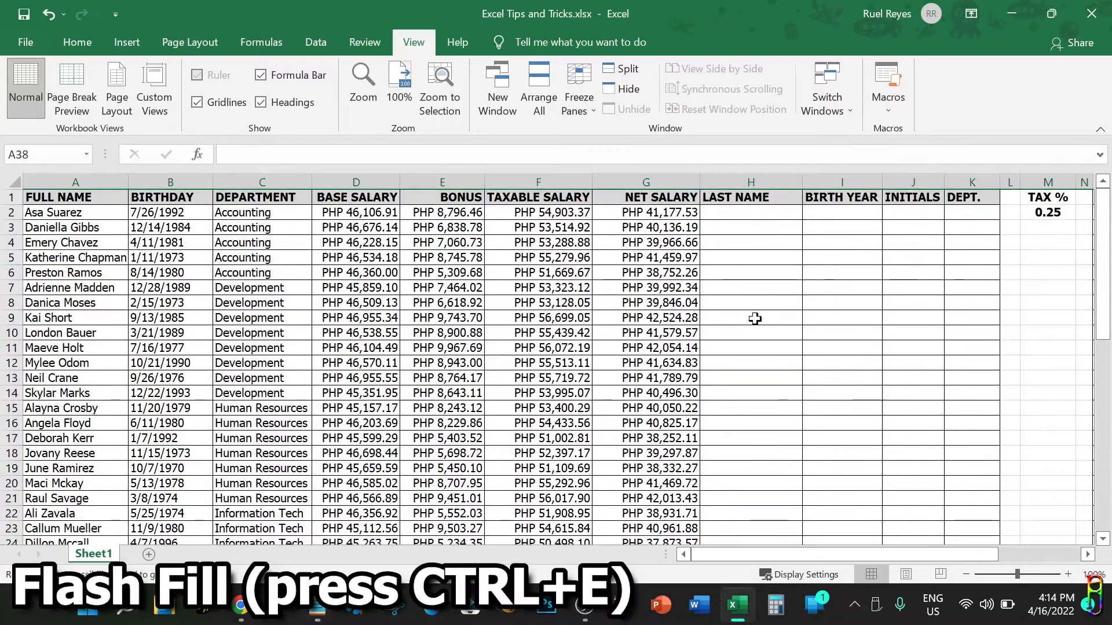
# Step: Flash Fill the LAST NAME column after typing the first surname in H2
pyautogui.click(749, 212)
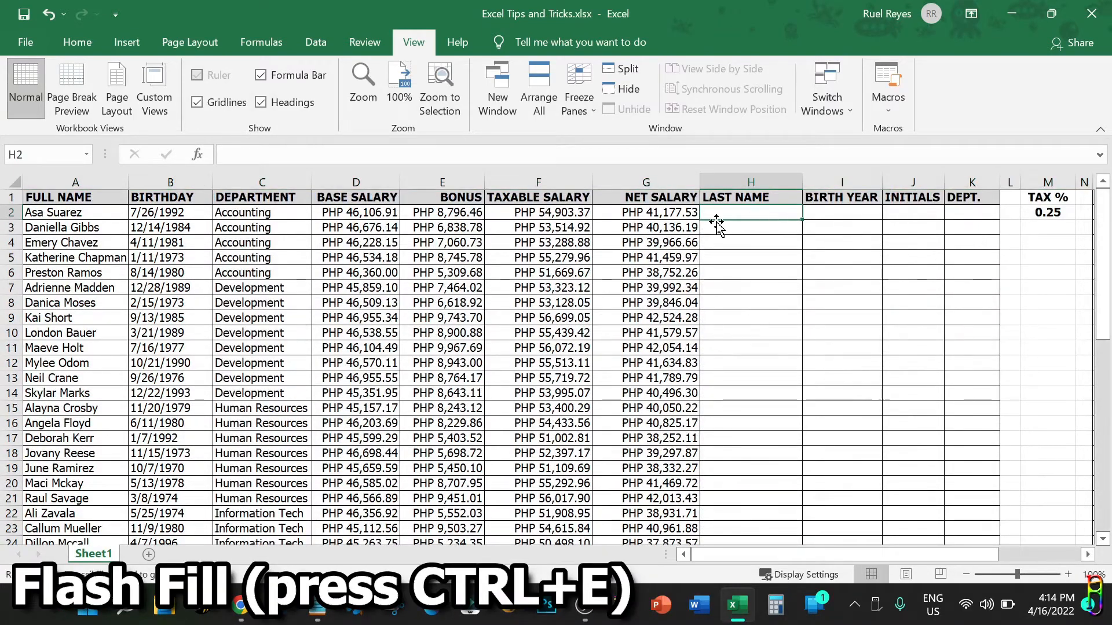
pyautogui.click(53, 212)
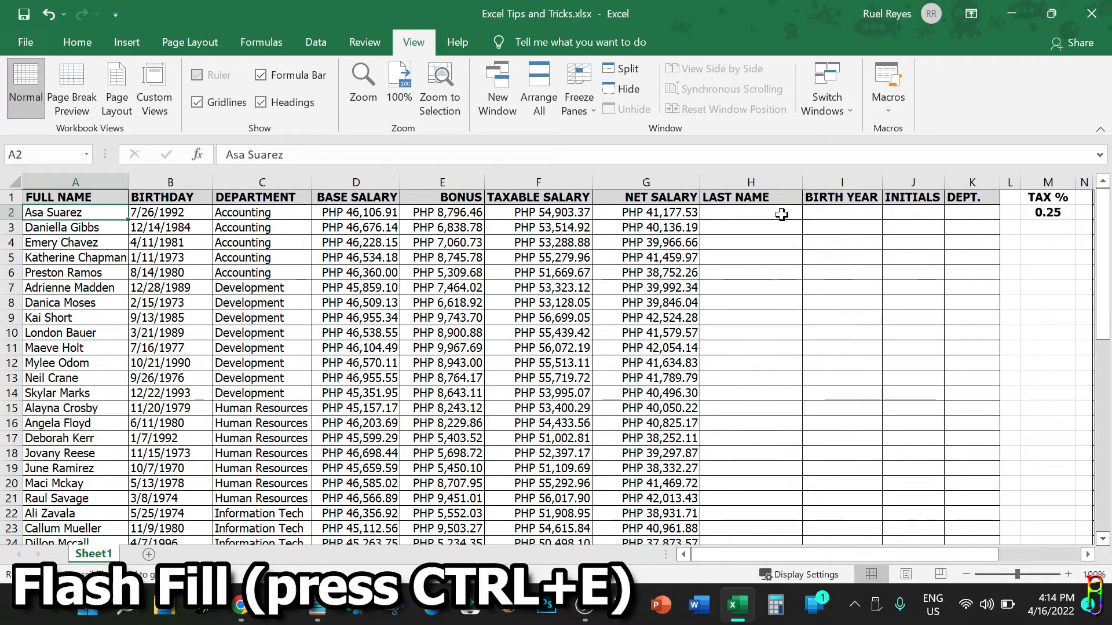
pyautogui.write('Suare')
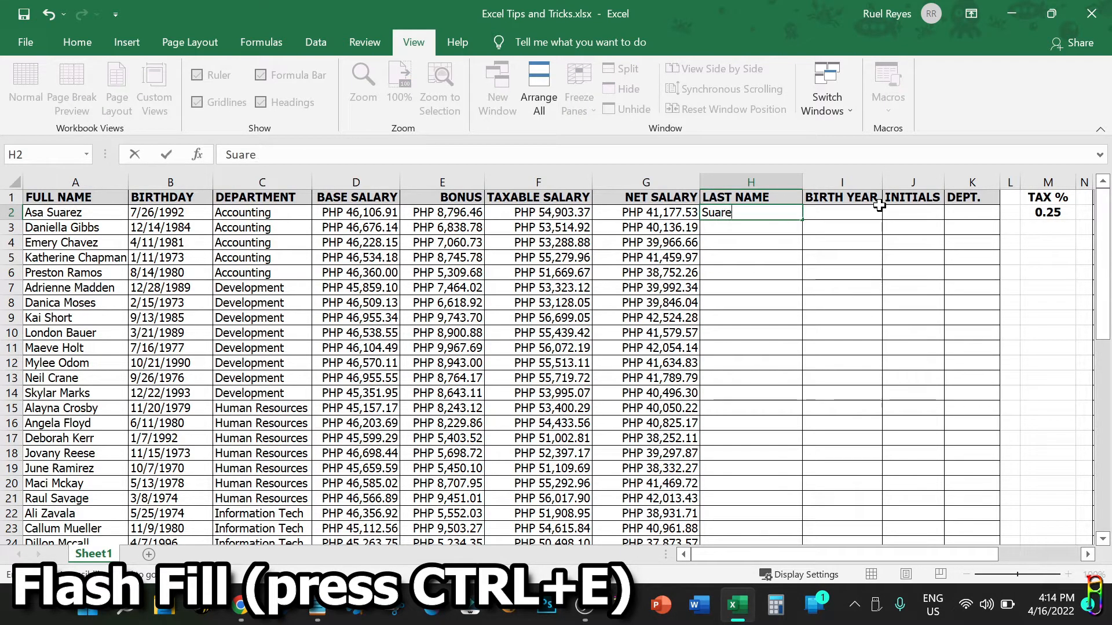
pyautogui.press('enter')
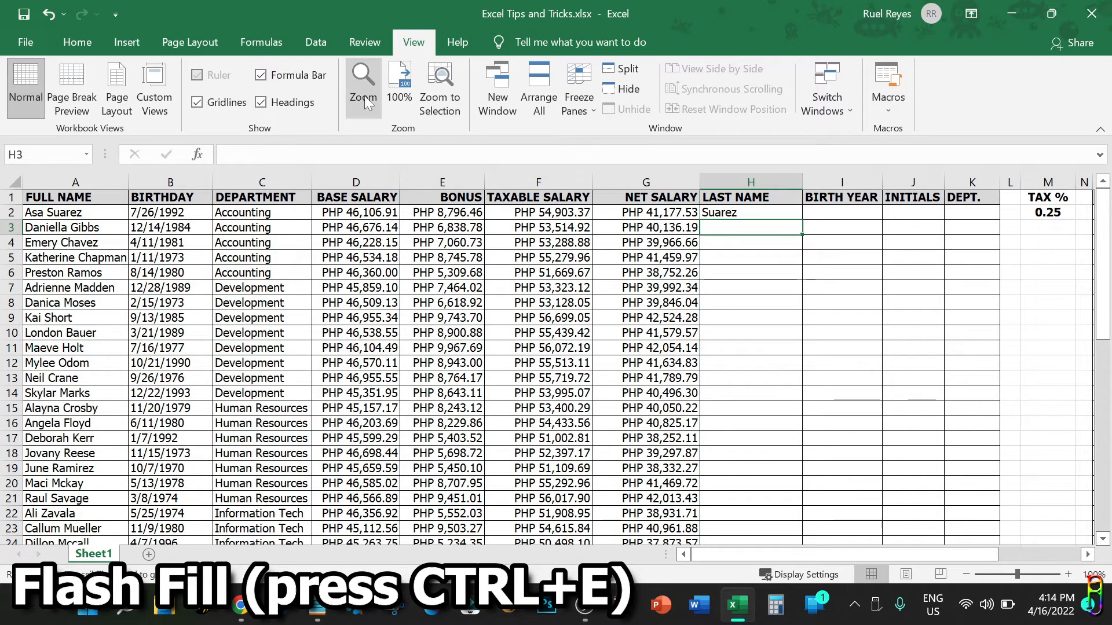
pyautogui.press('ctrl+e')
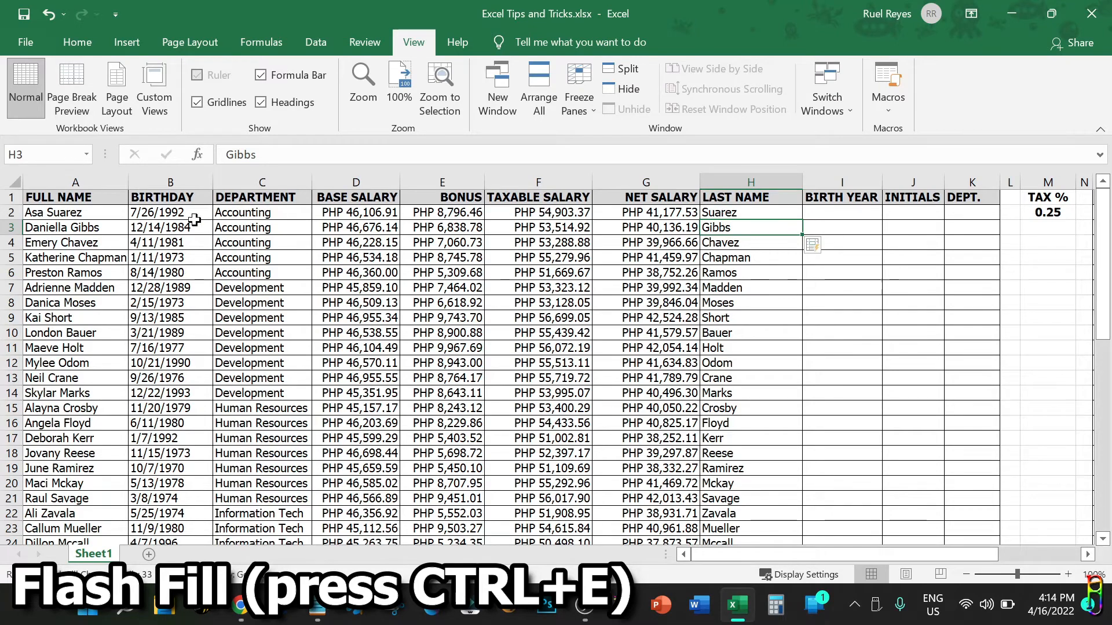
pyautogui.click(750, 243)
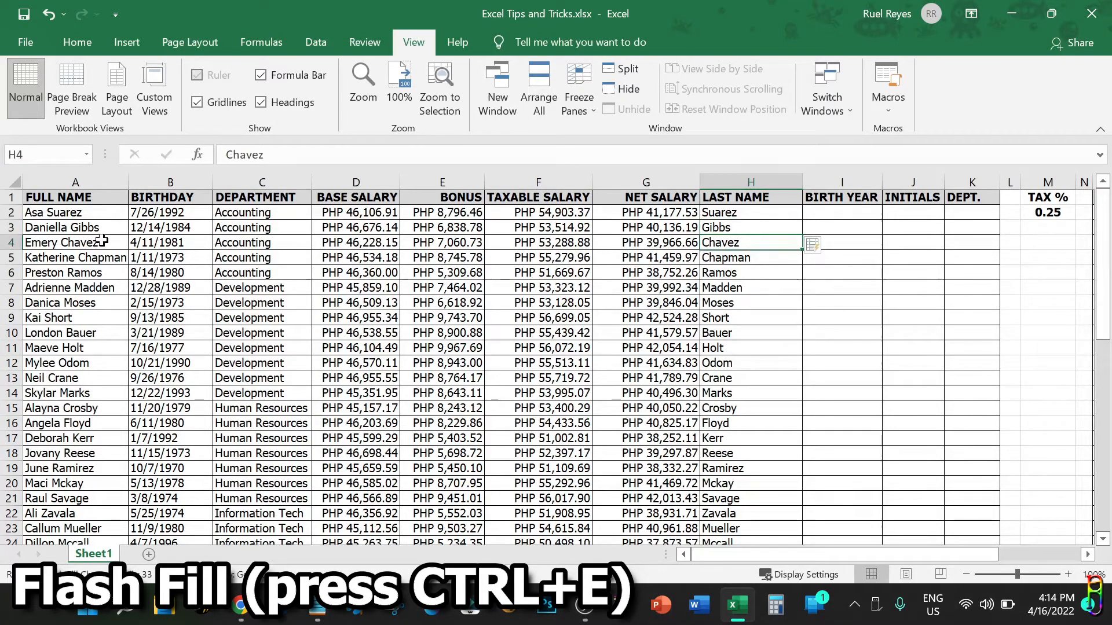
pyautogui.scroll(-3)
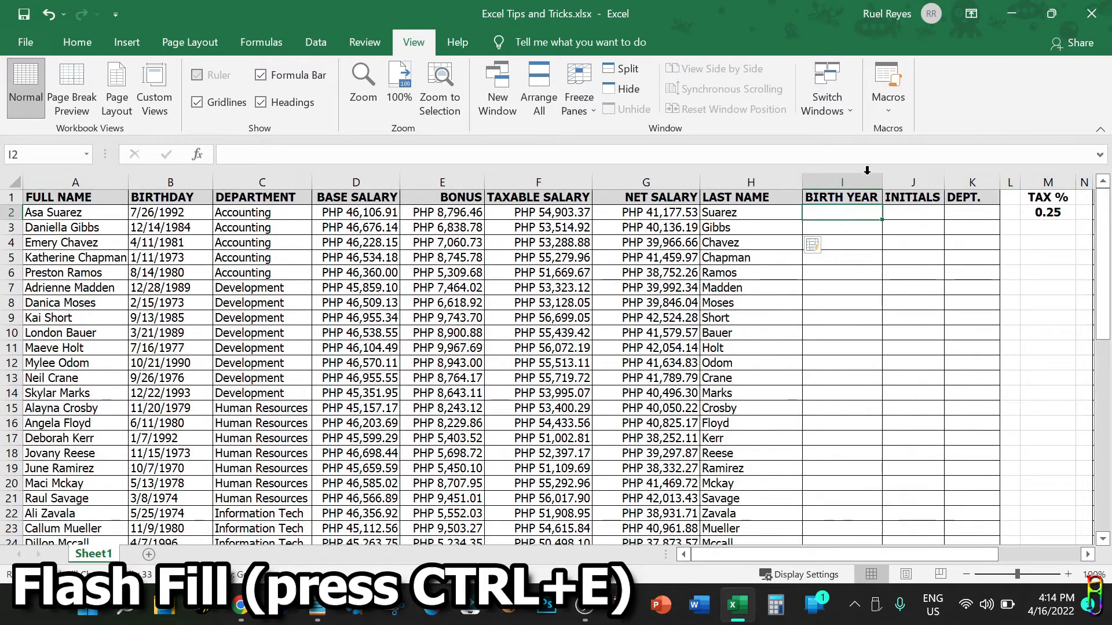
# Step: Enter 1992 as the first birth year and Flash Fill the BIRTH YEAR column
pyautogui.write('1992')
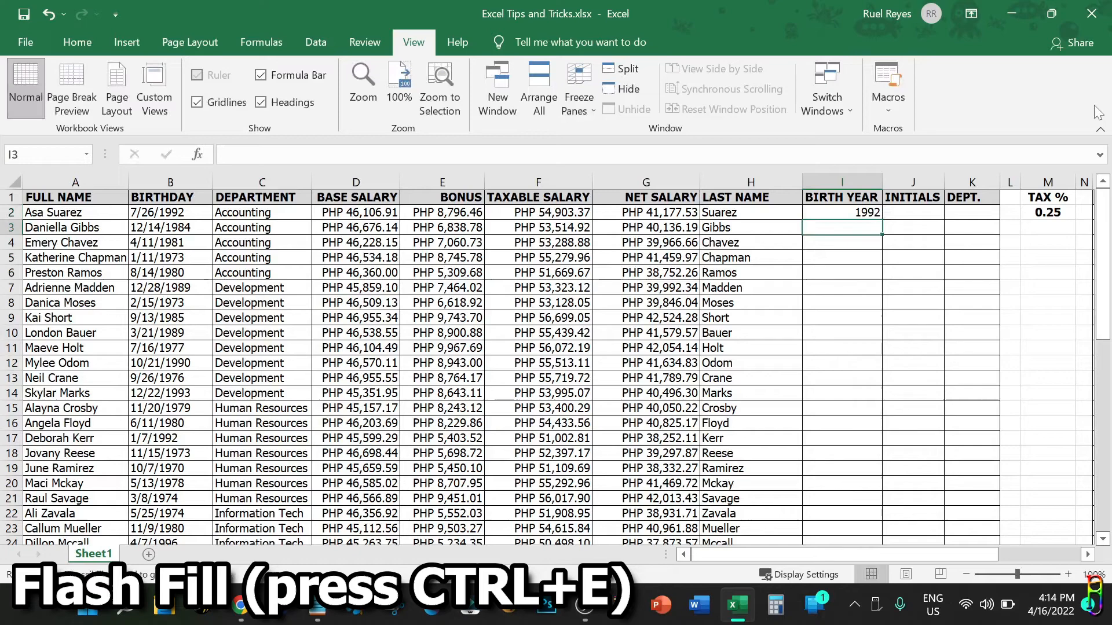
pyautogui.click(841, 212)
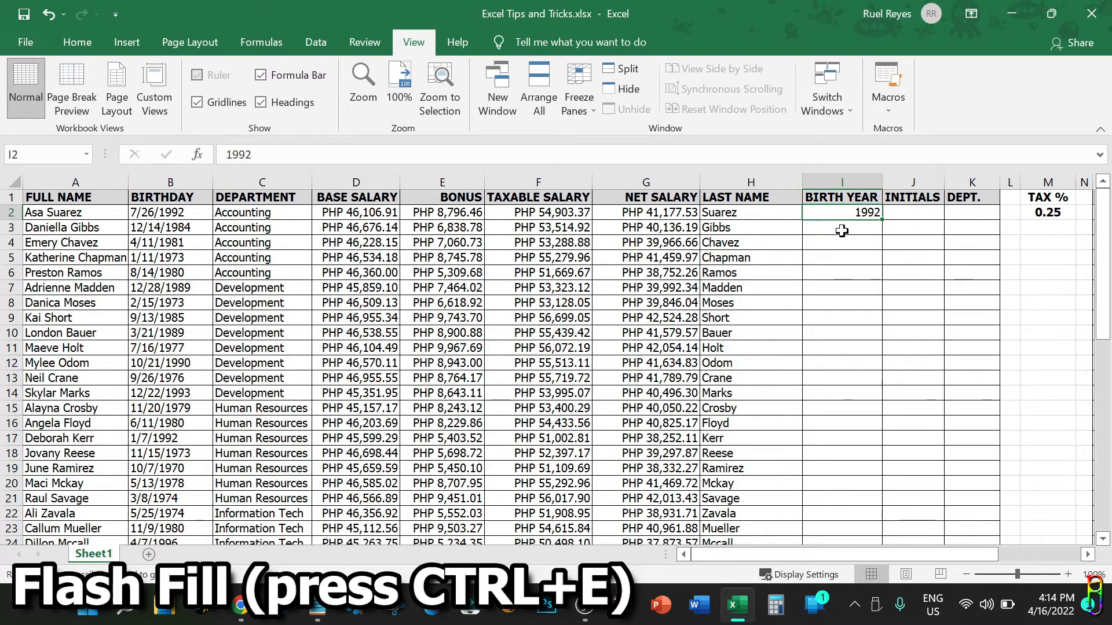
pyautogui.click(315, 42)
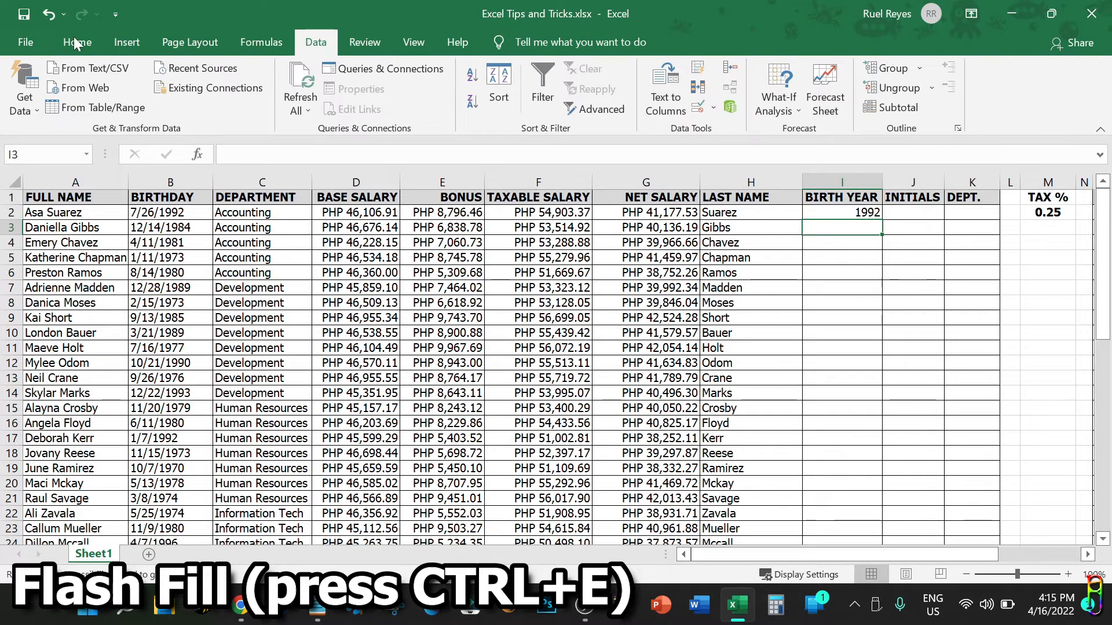
pyautogui.click(76, 41)
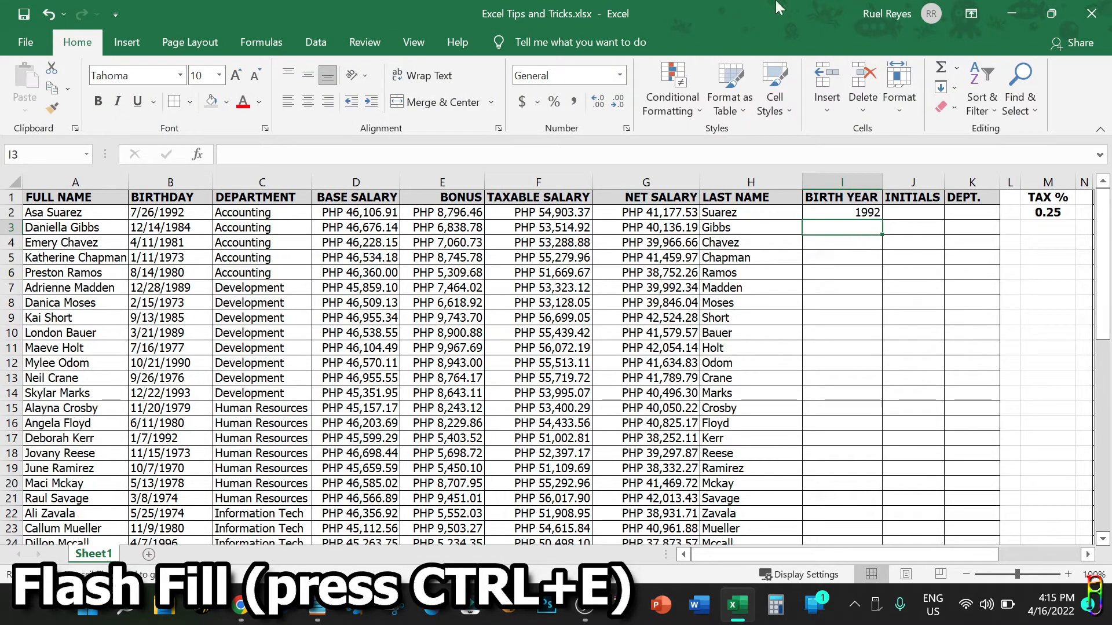
pyautogui.press('ctrl+e')
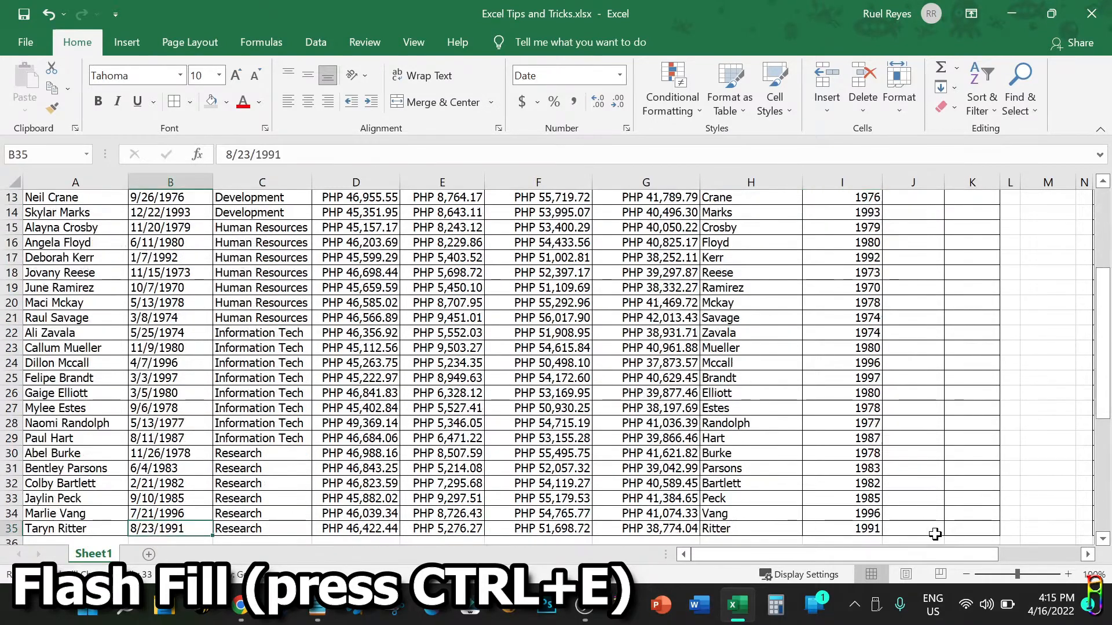
pyautogui.click(170, 347)
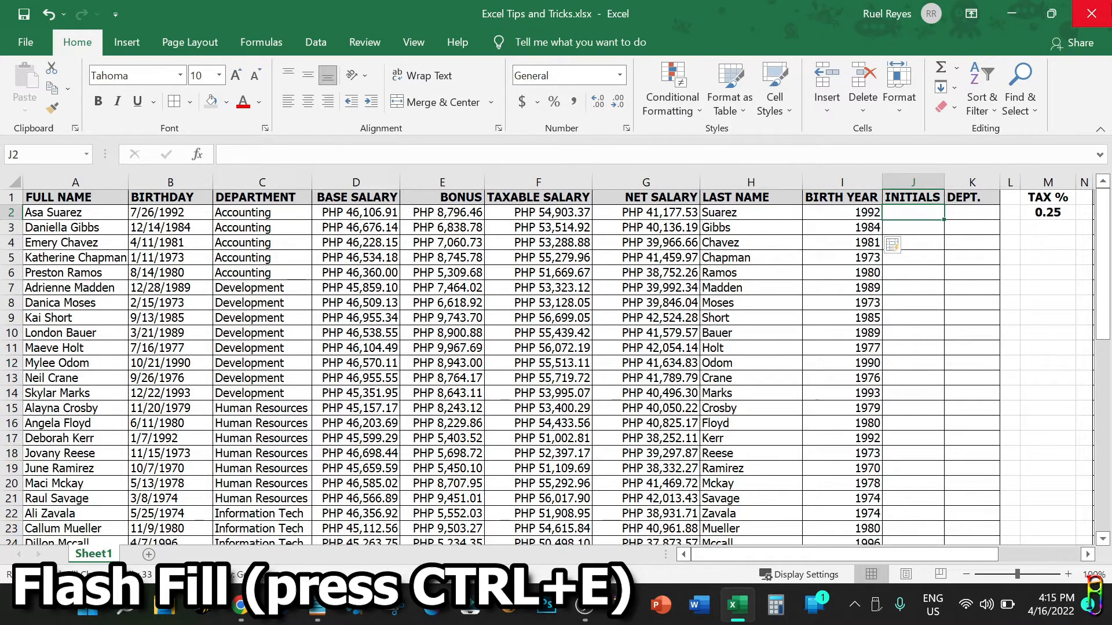
# Step: Type AS in J2 and Flash Fill the remaining employee initials
pyautogui.write('AS')
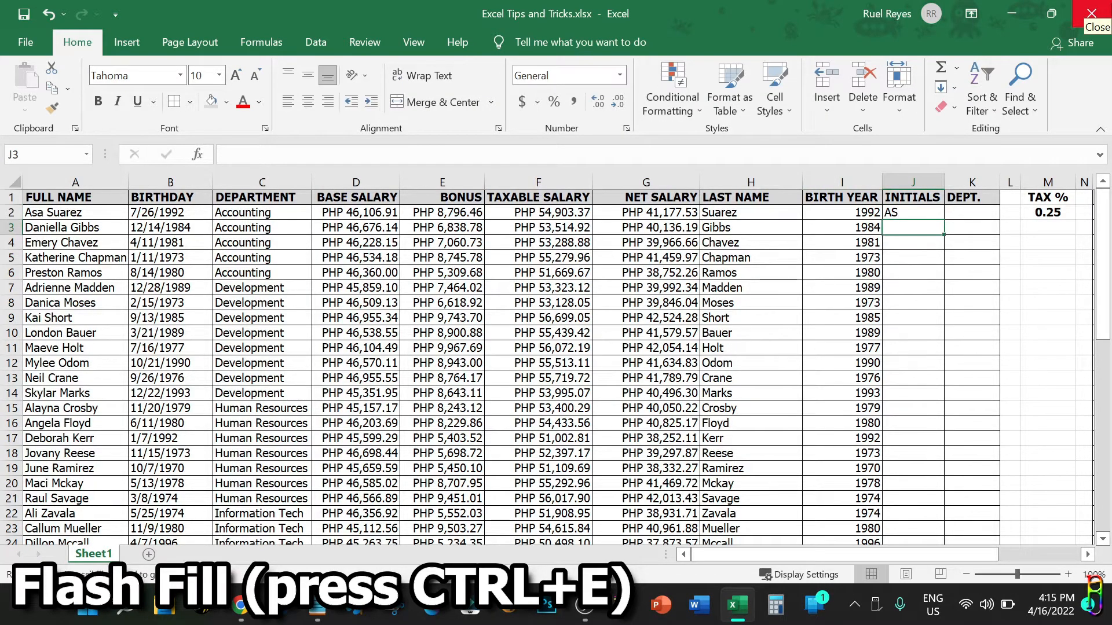
pyautogui.press('ctrl+e')
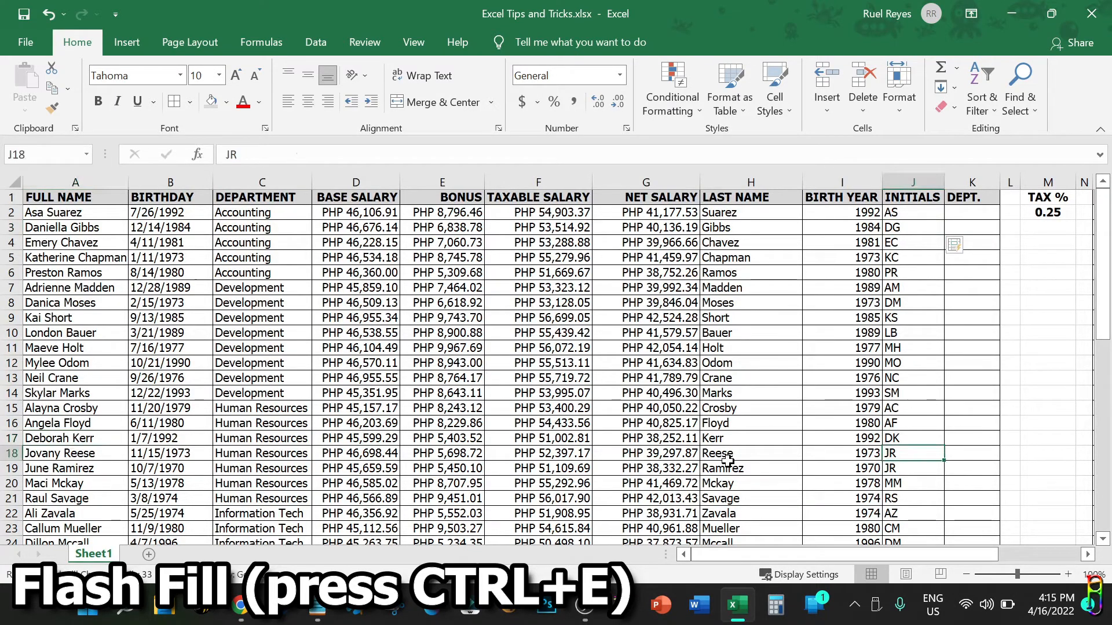
pyautogui.click(913, 483)
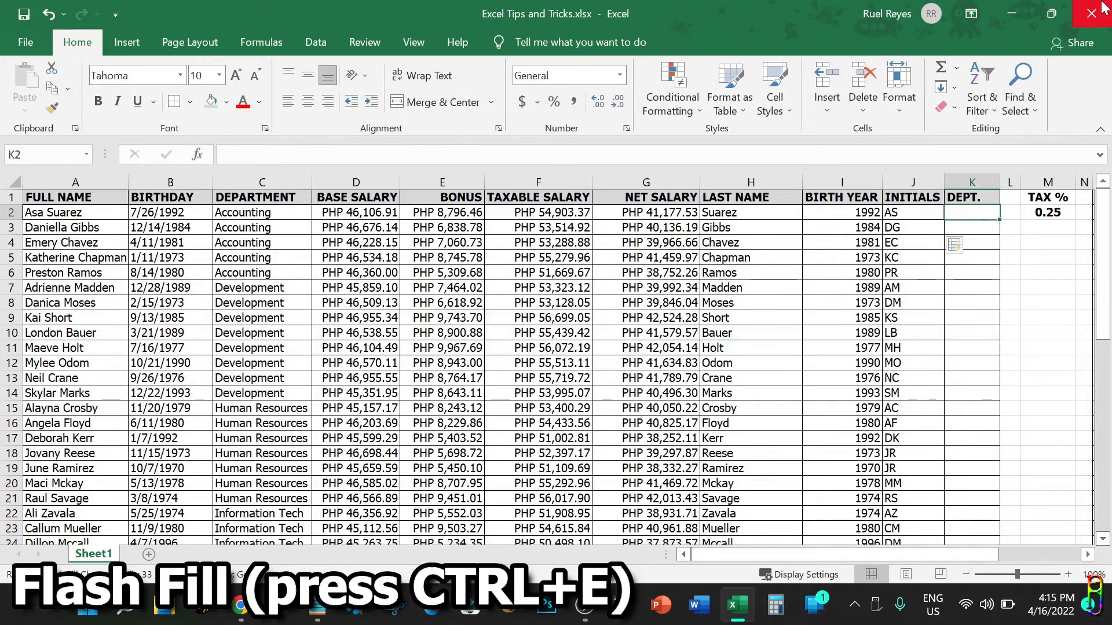
# Step: Enter ACC in K2, Flash Fill the department codes, and scroll down to verify them
pyautogui.write('ACC')
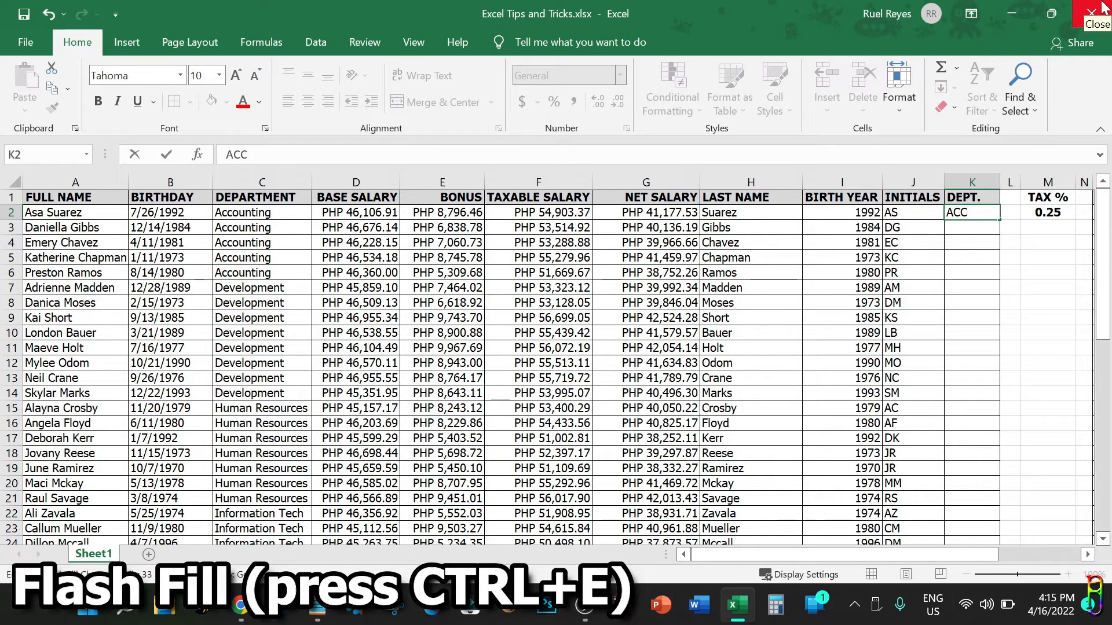
pyautogui.press('ctrl+e')
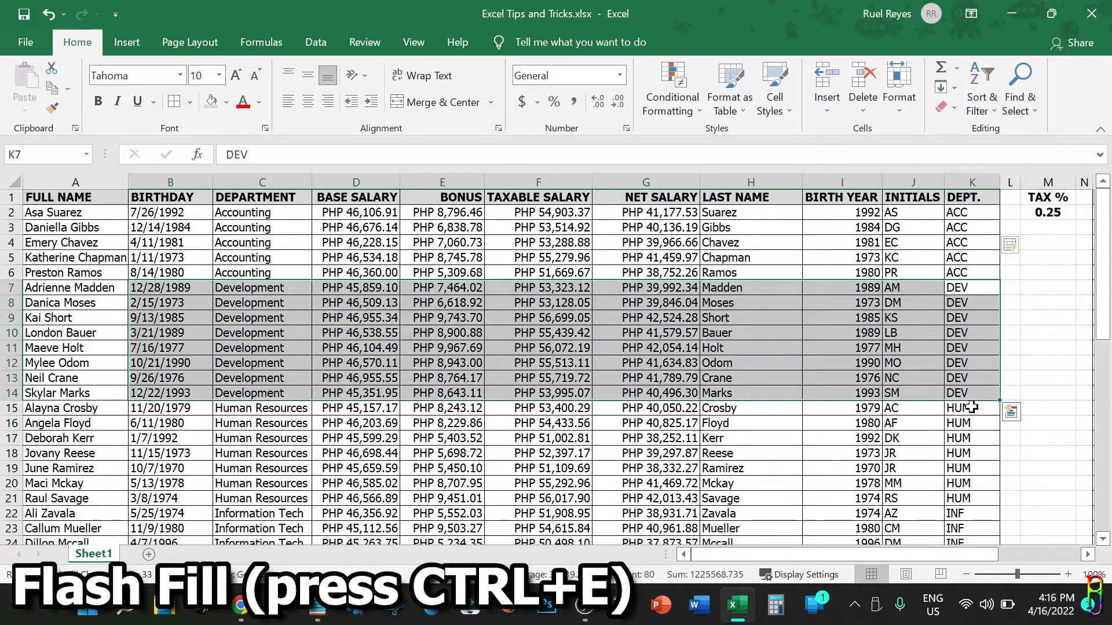
pyautogui.scroll(-3)
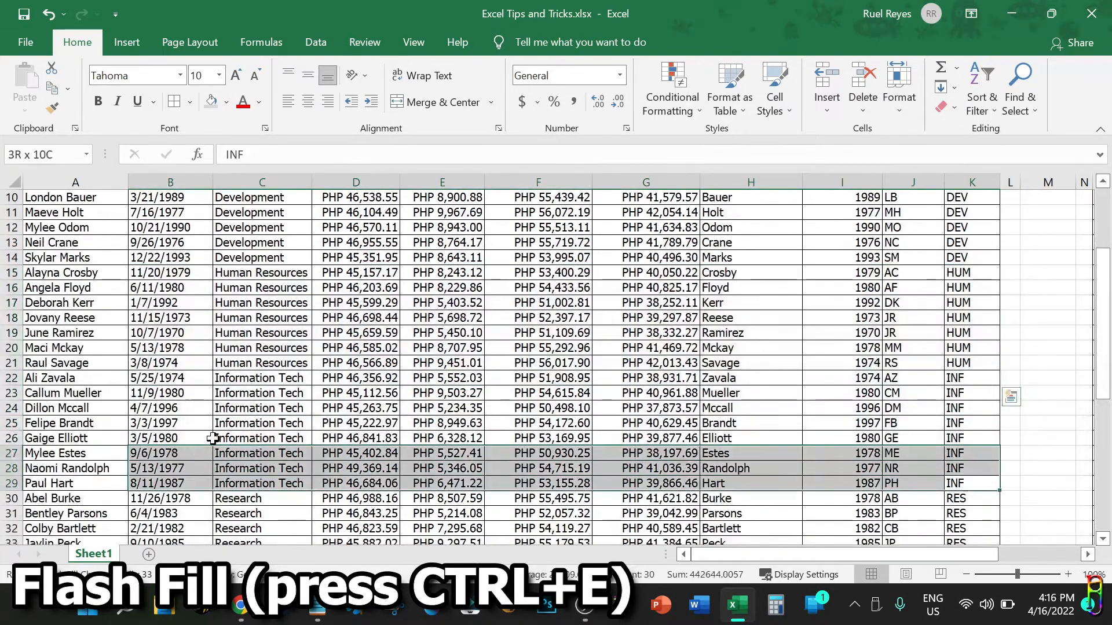
pyautogui.scroll(-3)
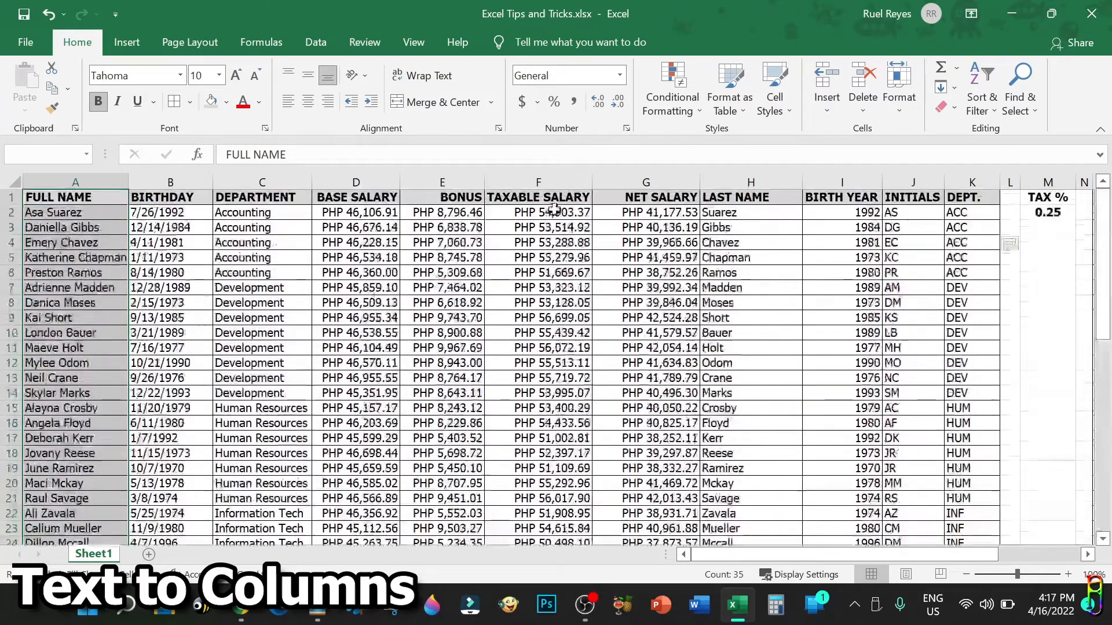
# Step: Run Text to Columns on the full names, delimited by space instead of tab
pyautogui.click(315, 42)
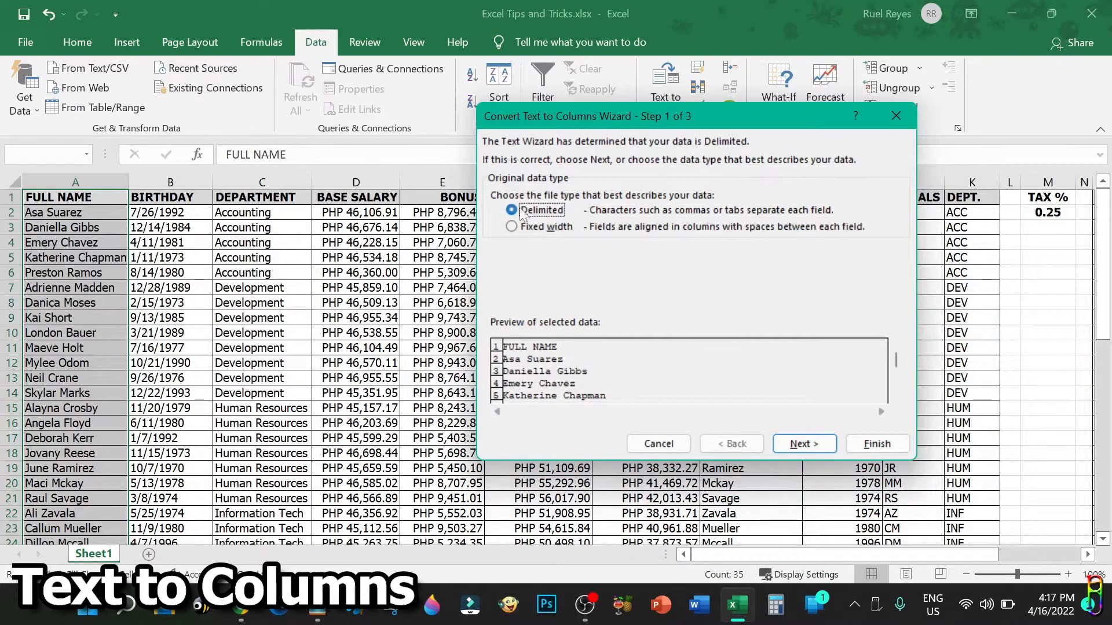
pyautogui.click(803, 443)
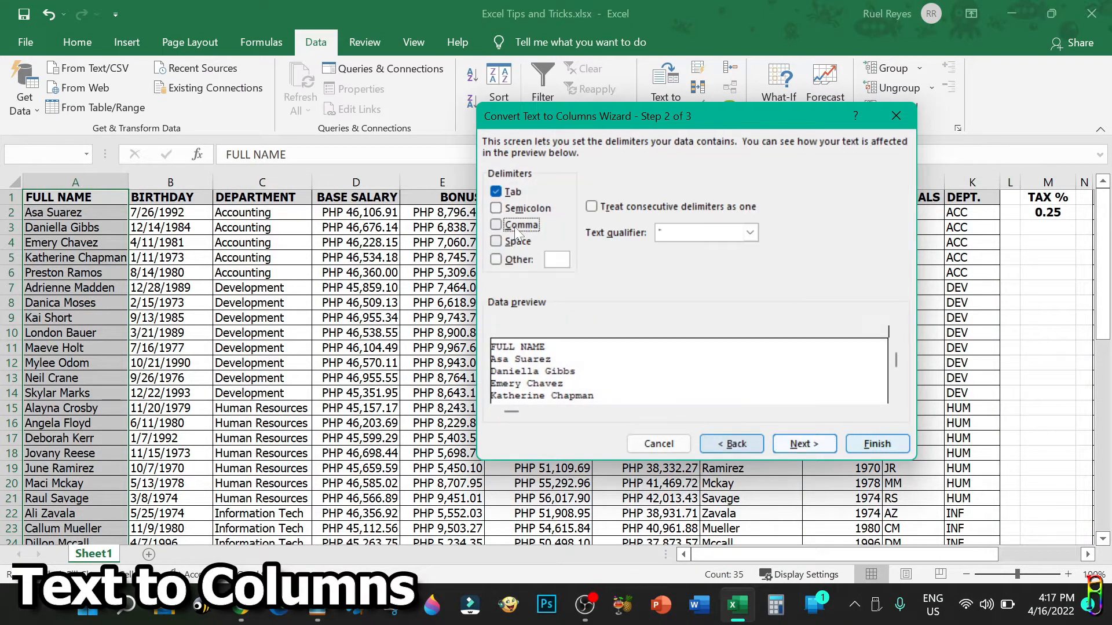
pyautogui.click(496, 241)
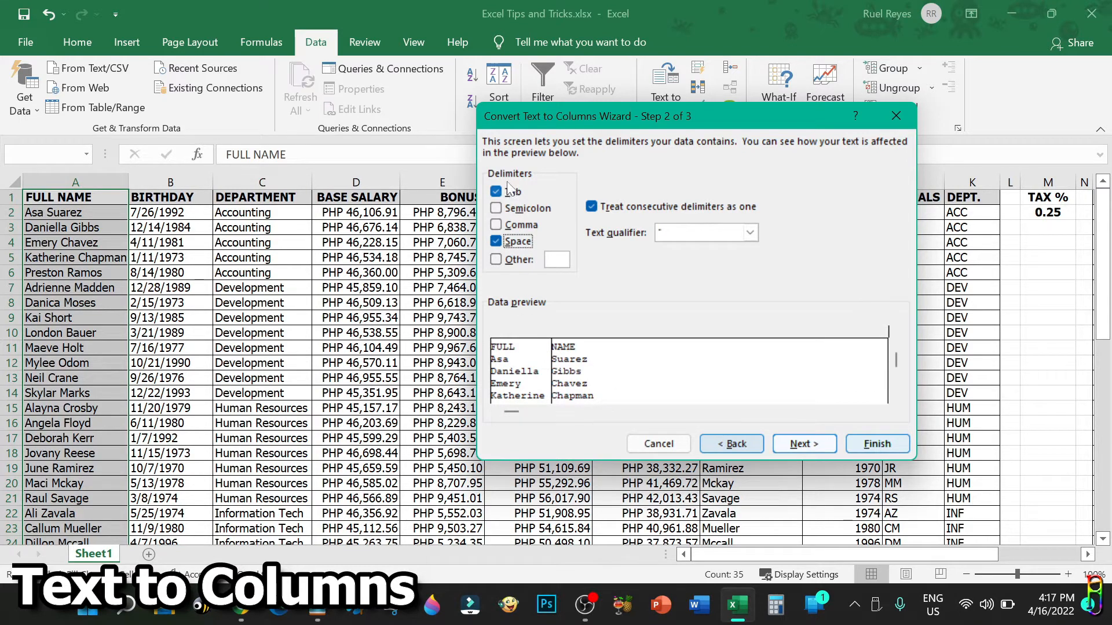
pyautogui.click(496, 192)
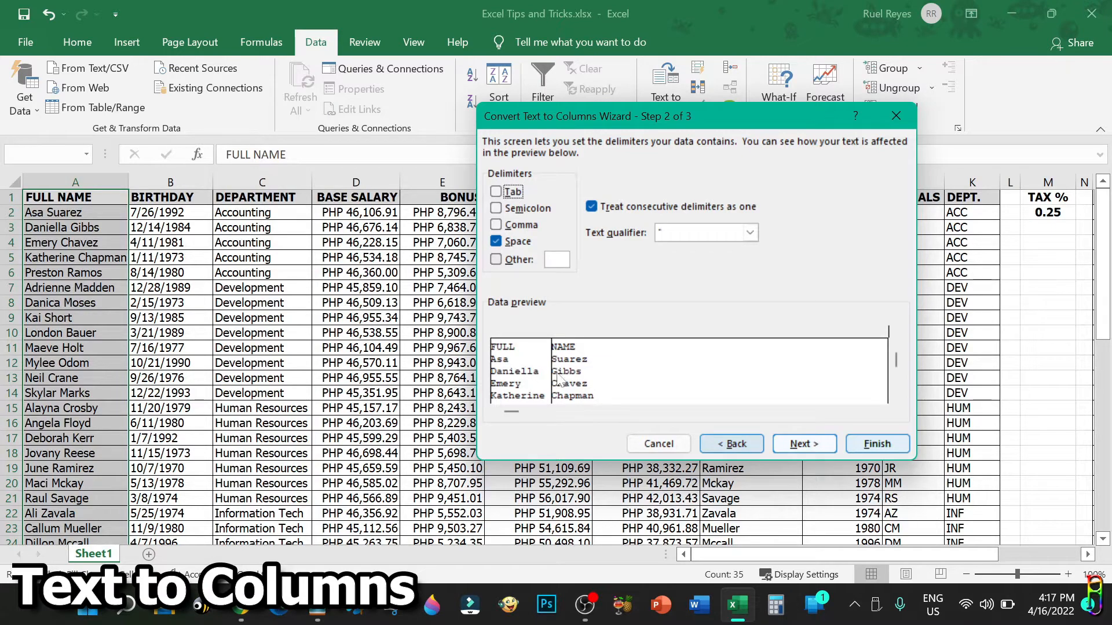
pyautogui.click(803, 442)
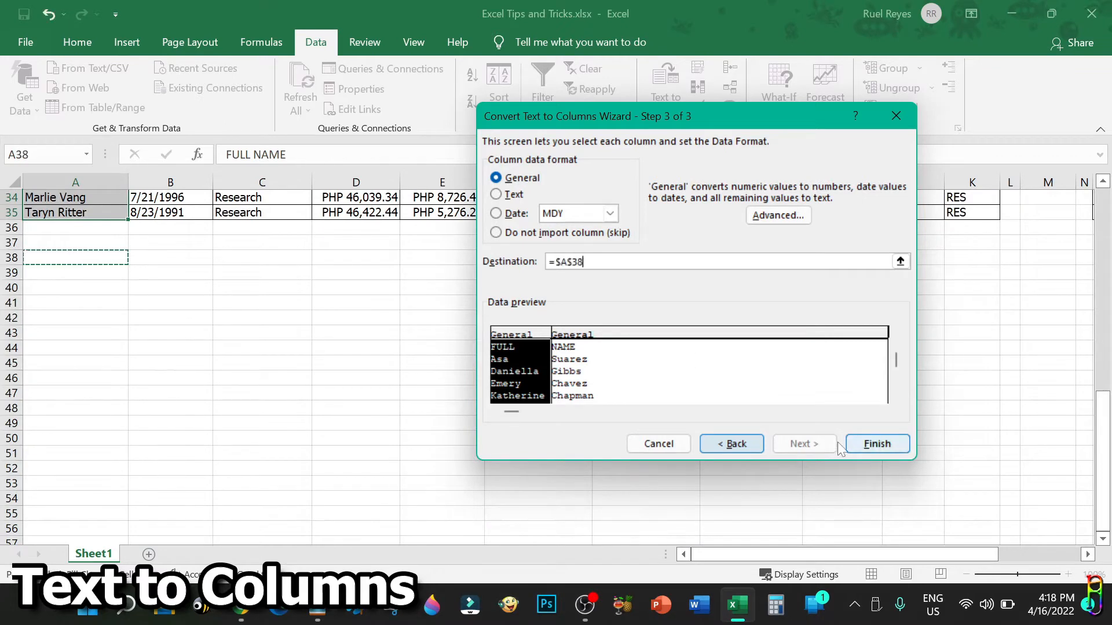
pyautogui.click(876, 443)
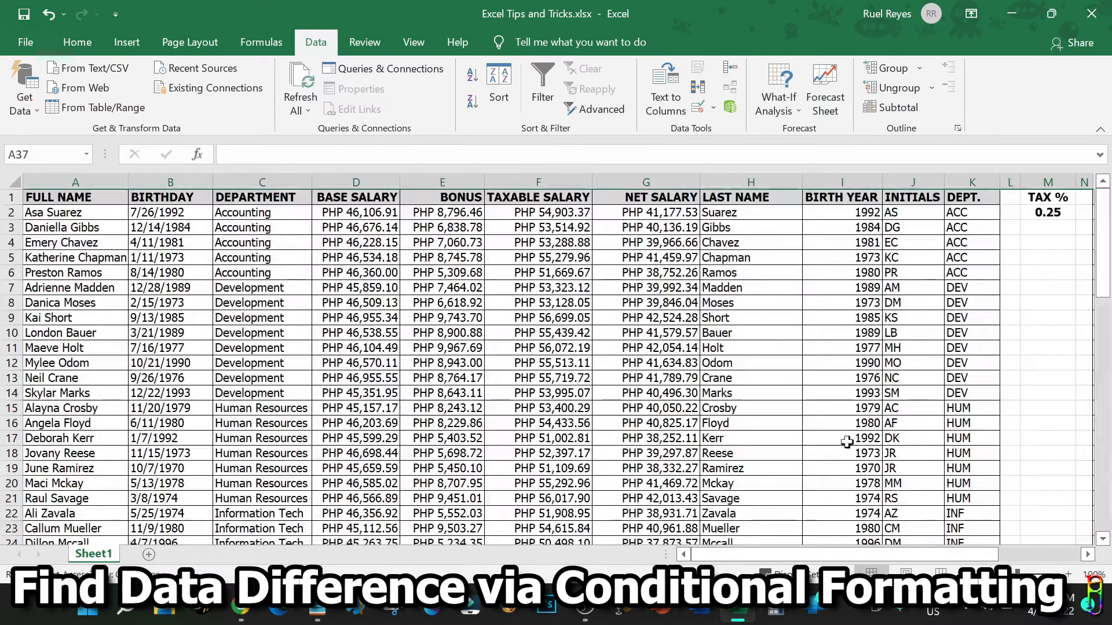
# Step: Scroll right and select both MONTH/INCOME tables in columns O–S
pyautogui.hscroll(3)
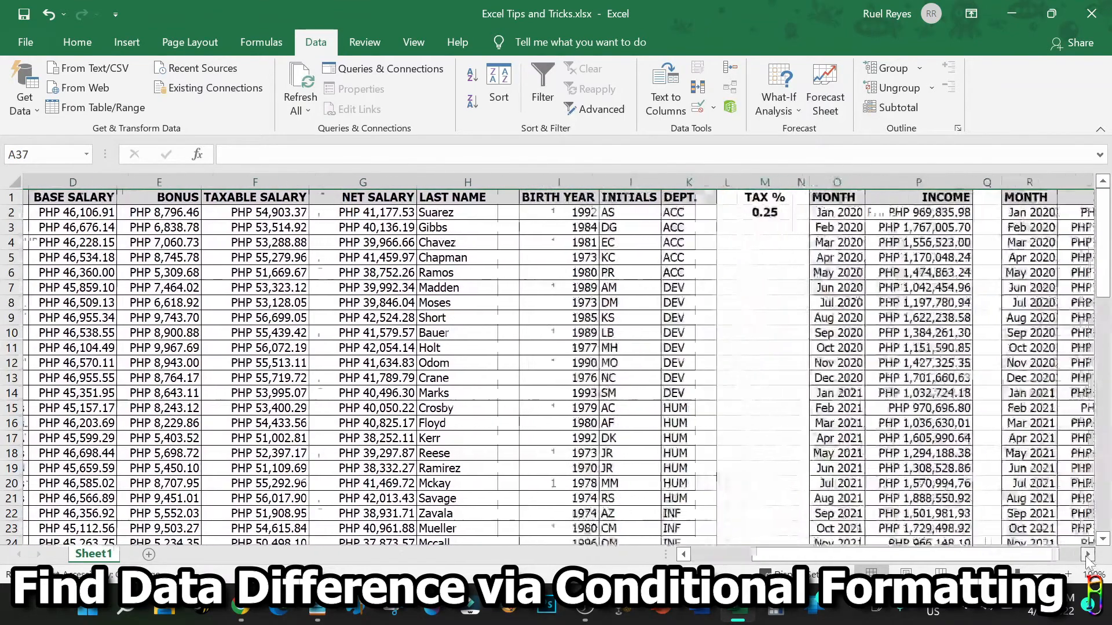
pyautogui.hscroll(3)
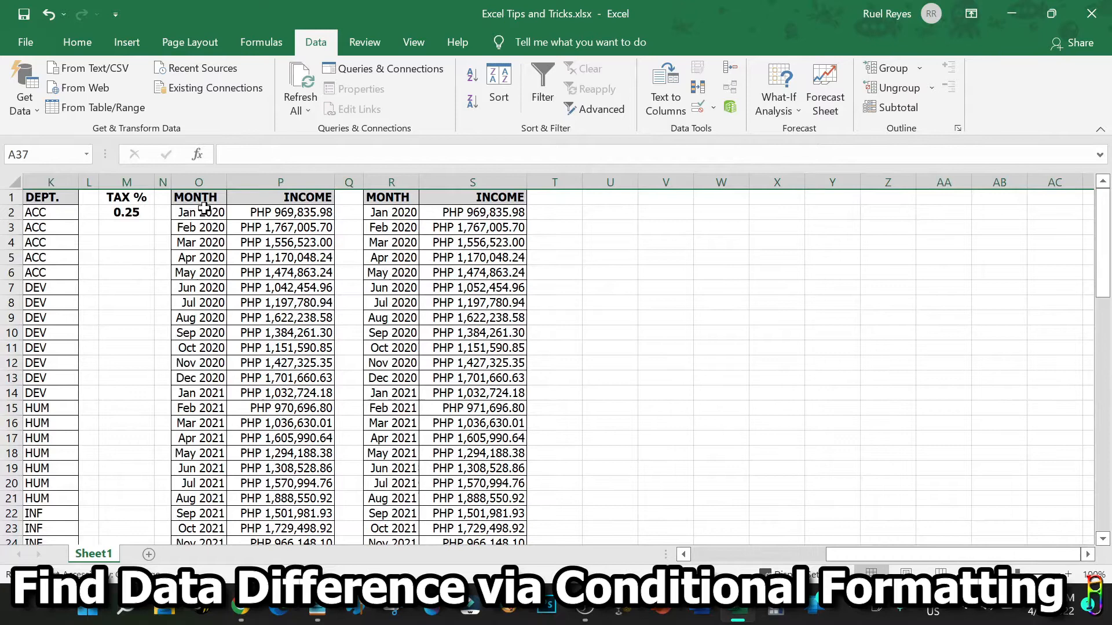
pyautogui.moveTo(486, 305)
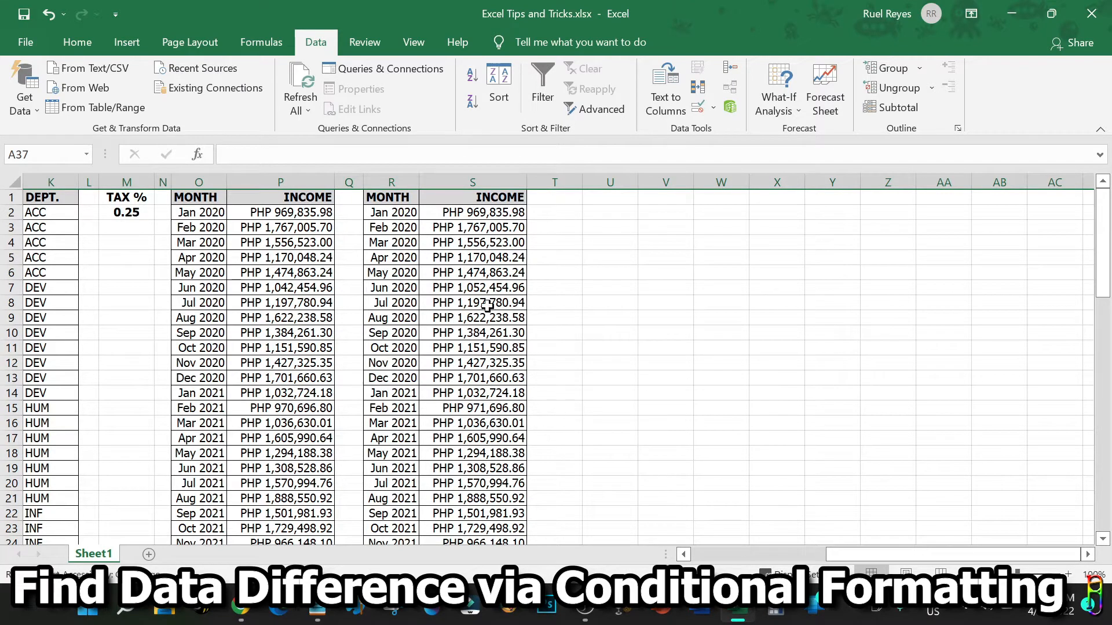
pyautogui.moveTo(443, 344)
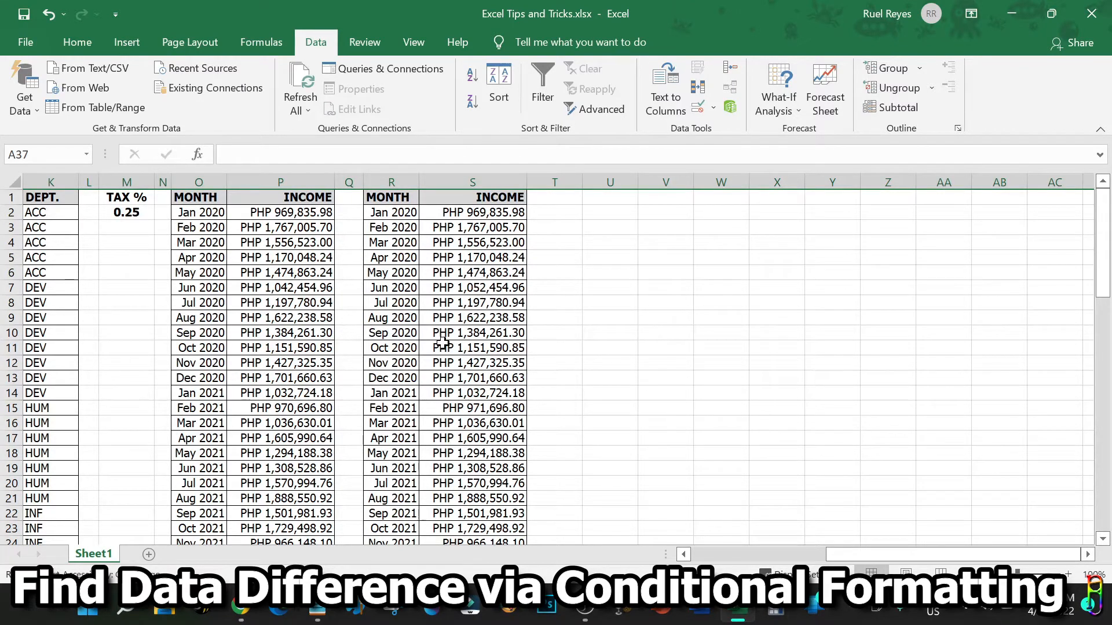
pyautogui.moveTo(199, 197); pyautogui.dragTo(281, 197)
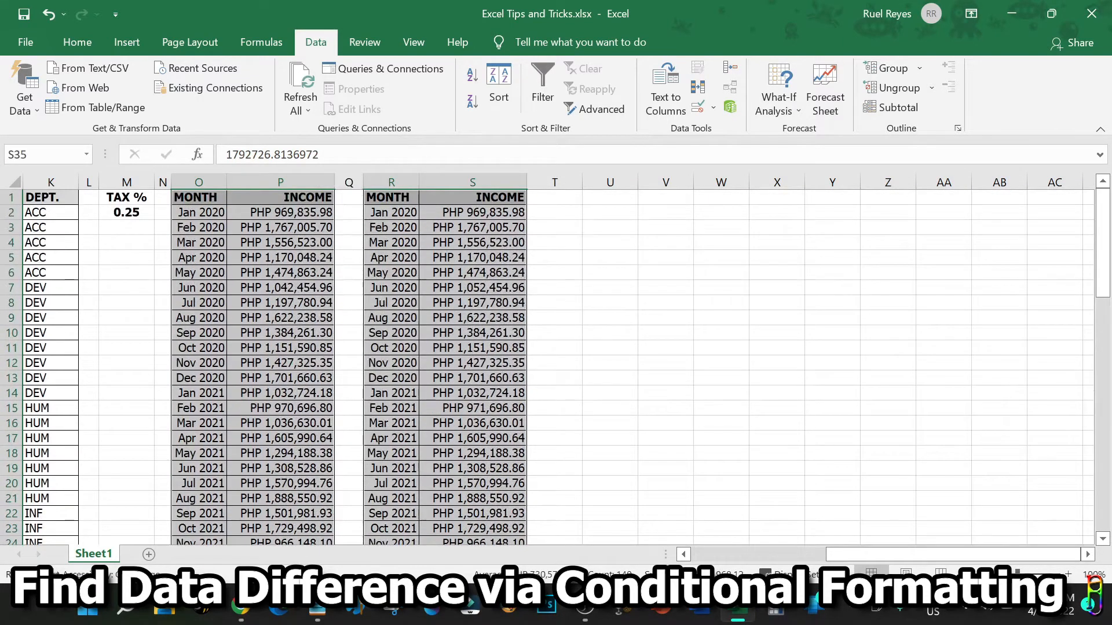
# Step: Highlight unique values across both tables with Light Red Fill with Dark Red Text
pyautogui.click(77, 42)
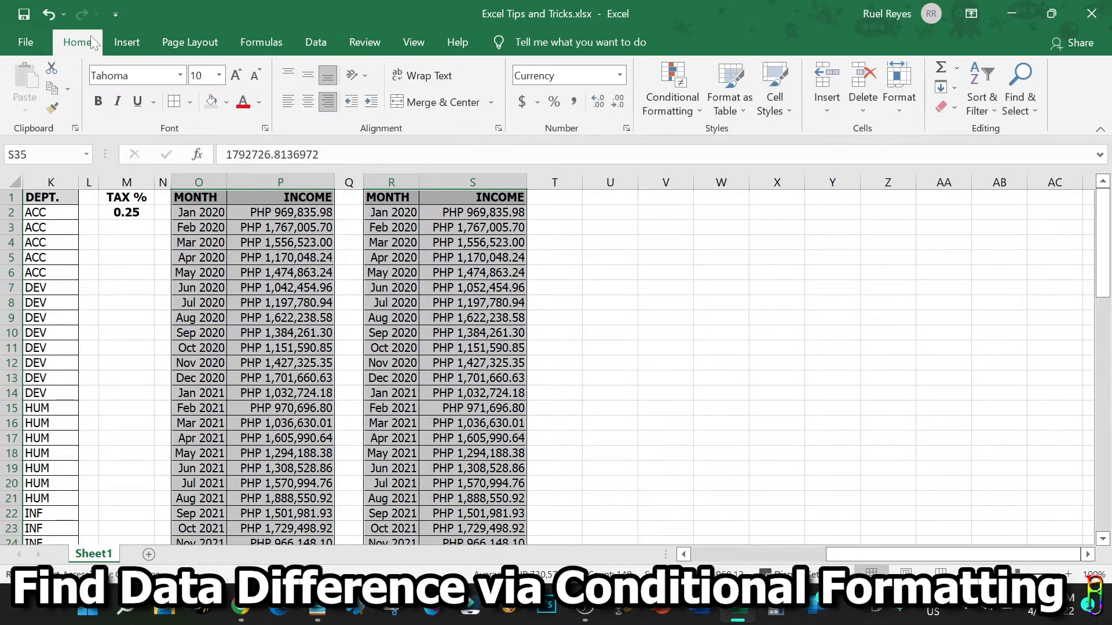
pyautogui.click(670, 91)
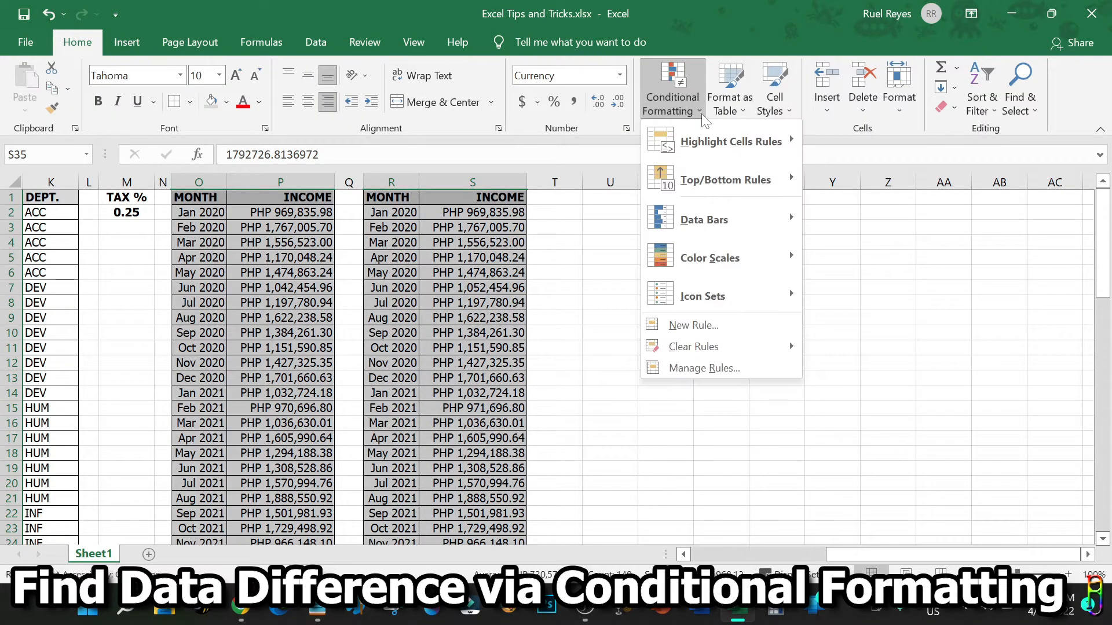
pyautogui.moveTo(730, 141)
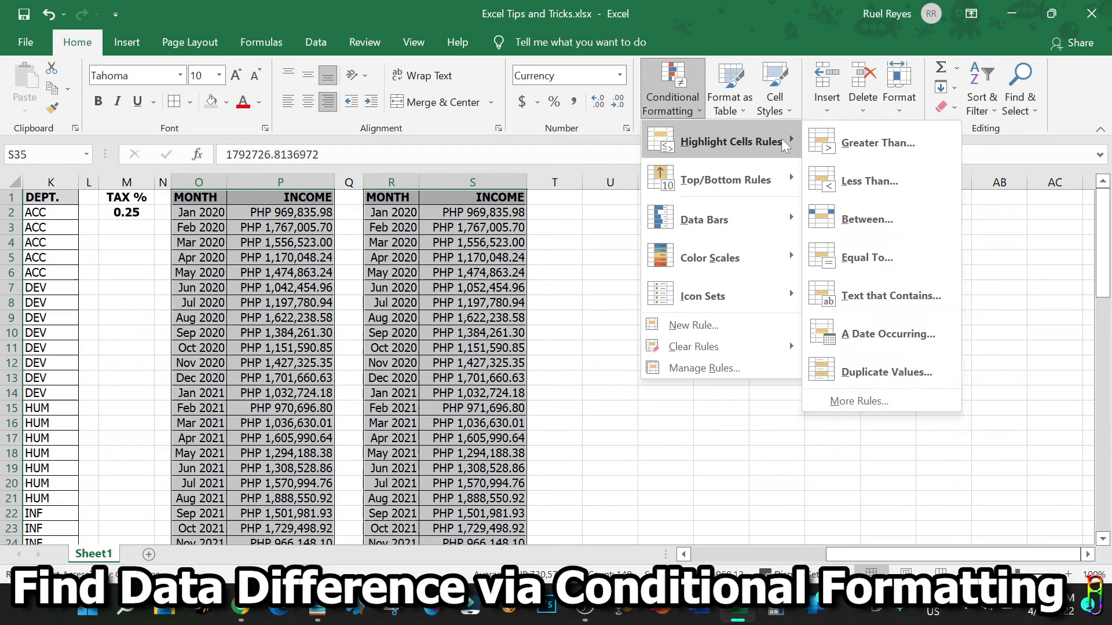
pyautogui.moveTo(887, 372)
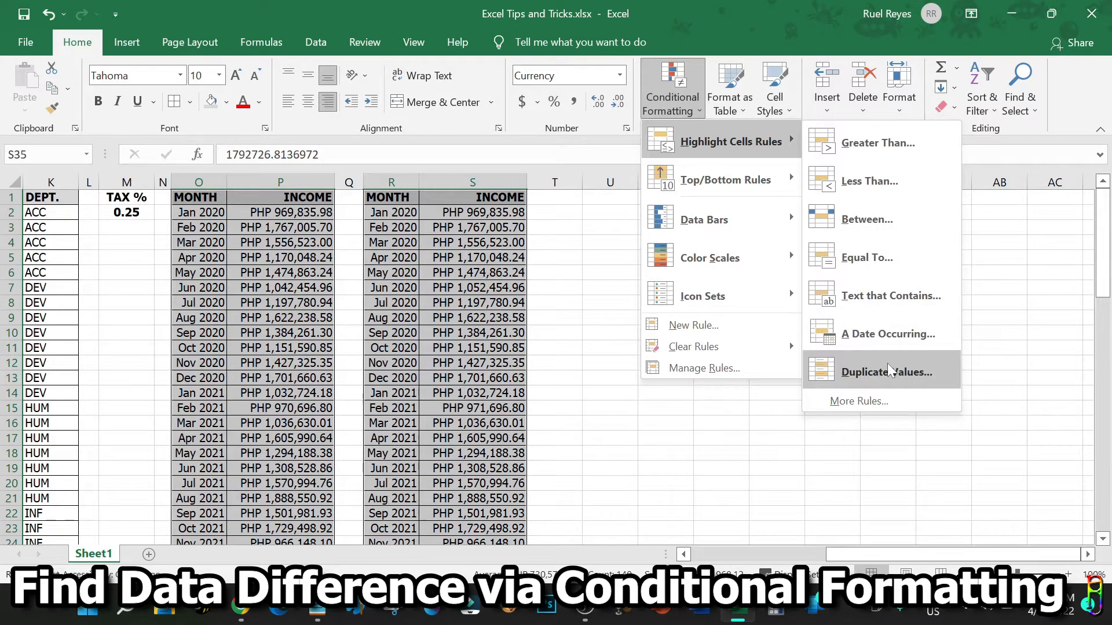
pyautogui.click(882, 372)
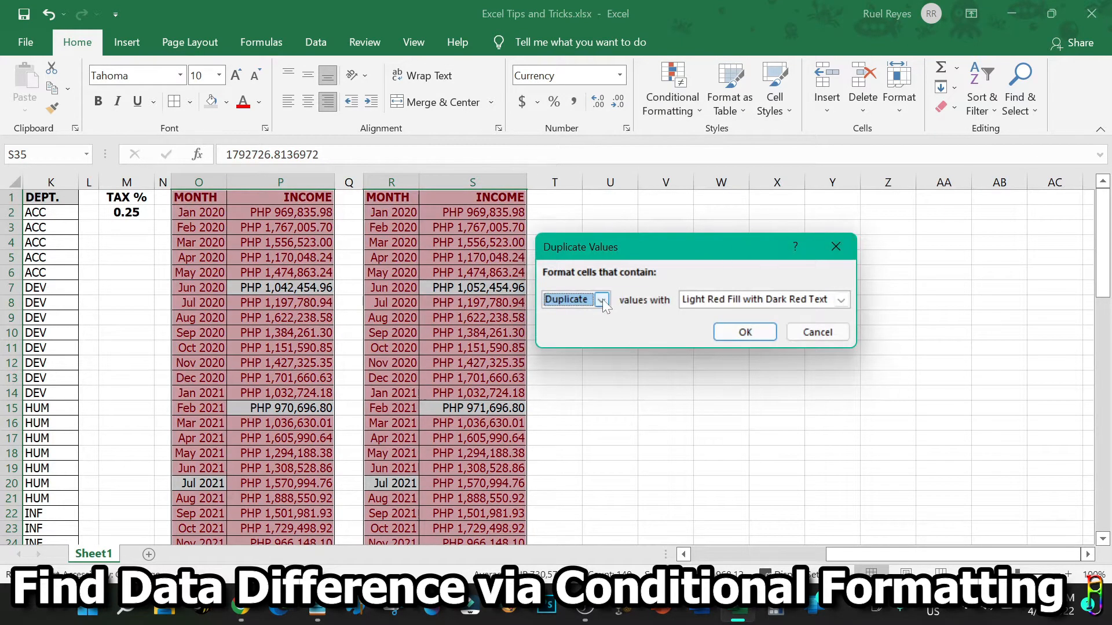
pyautogui.click(601, 299)
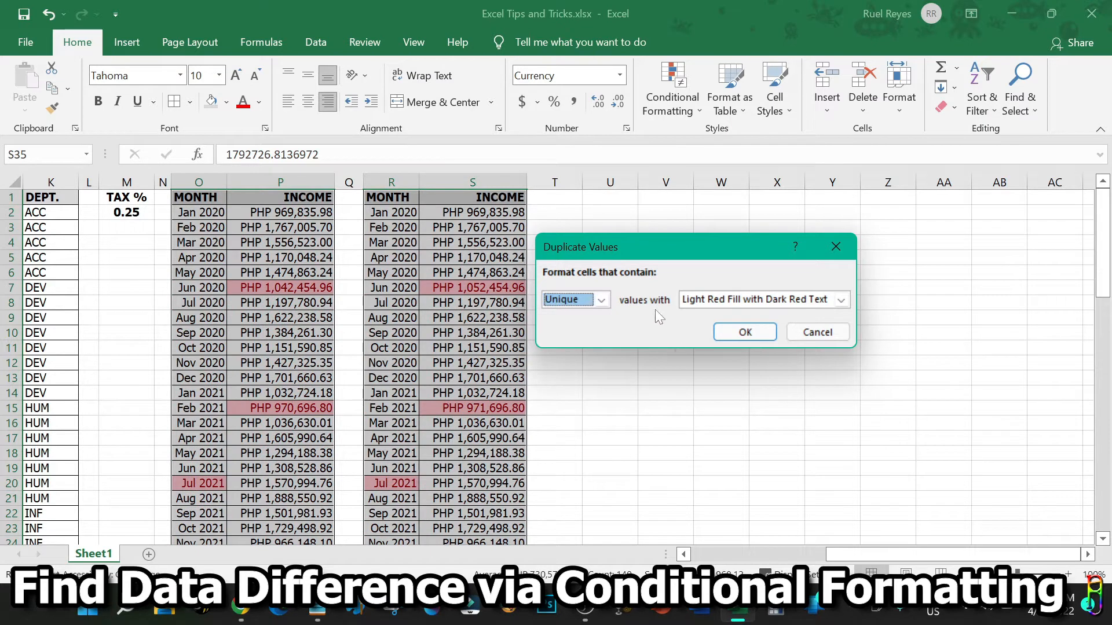
pyautogui.click(572, 299)
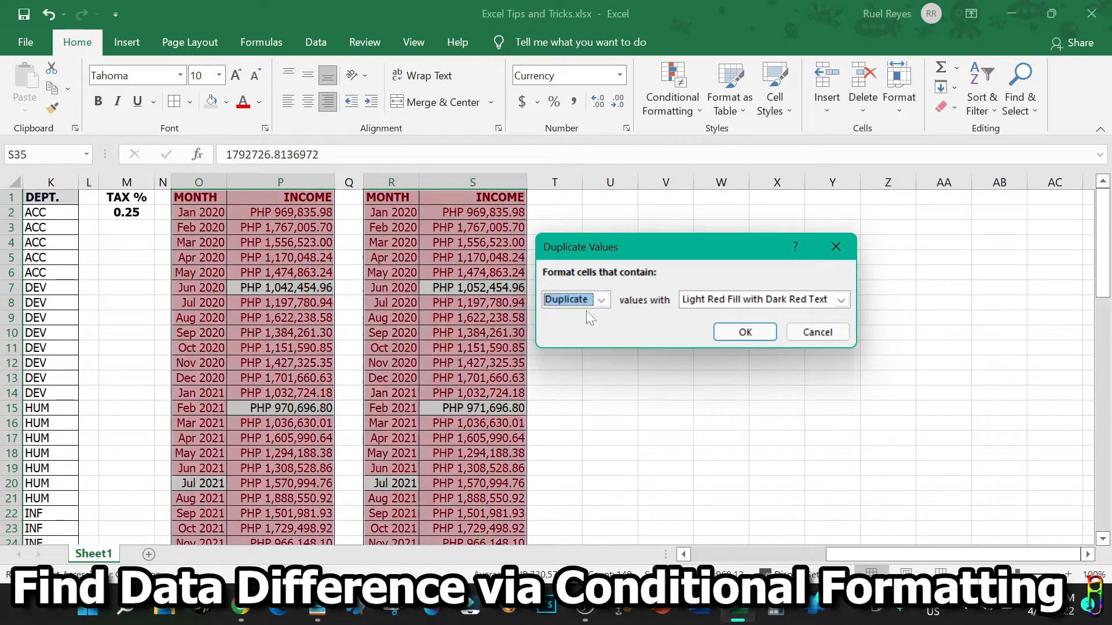
pyautogui.click(599, 299)
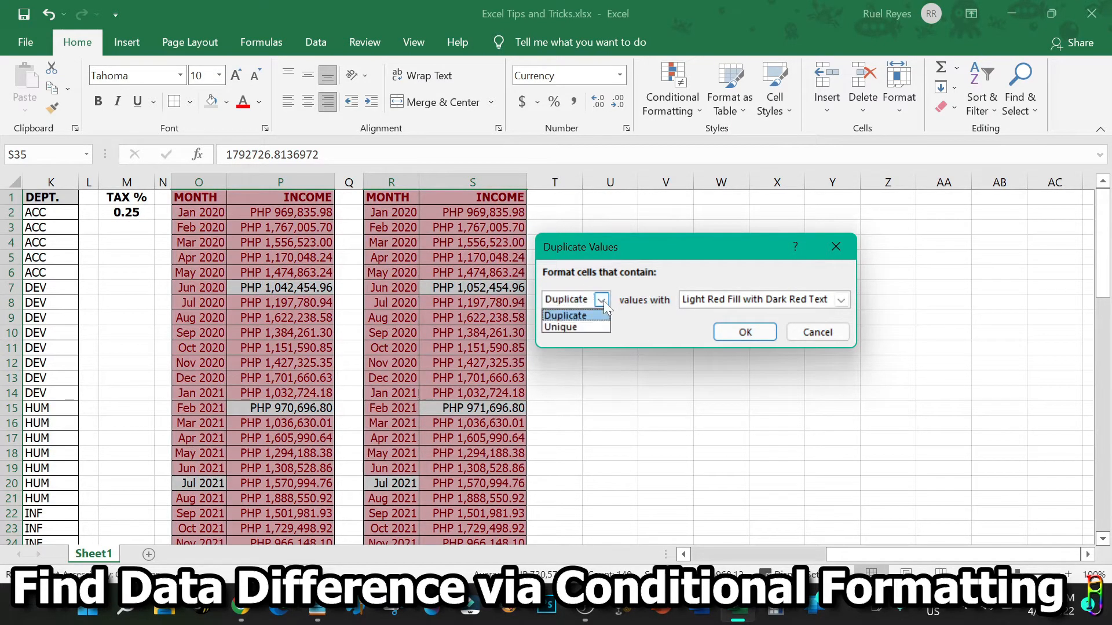
pyautogui.click(560, 326)
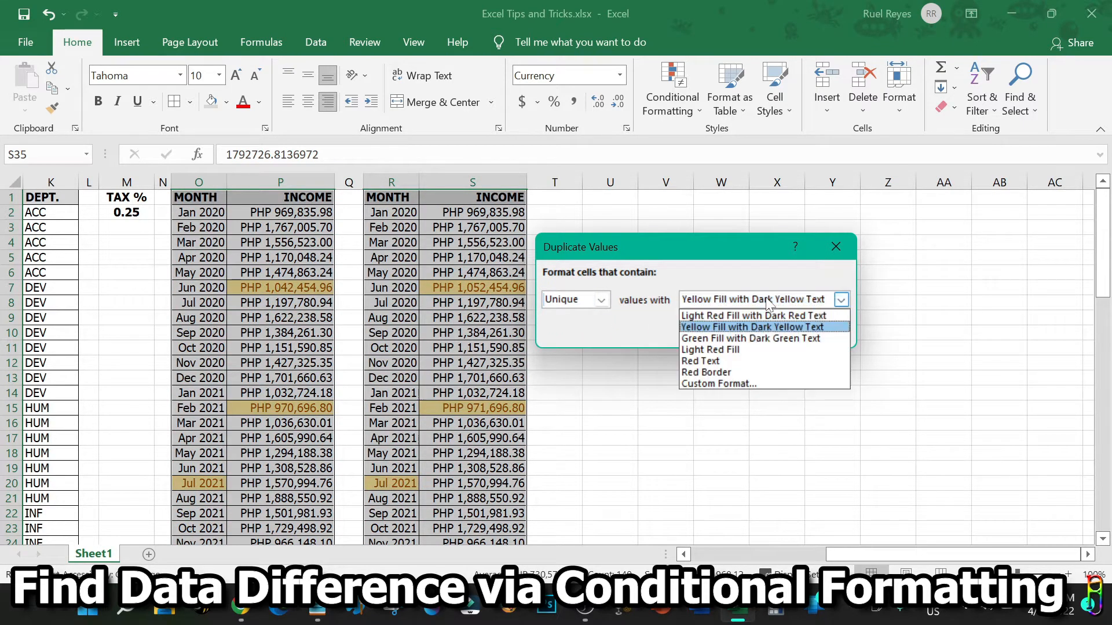
pyautogui.click(751, 338)
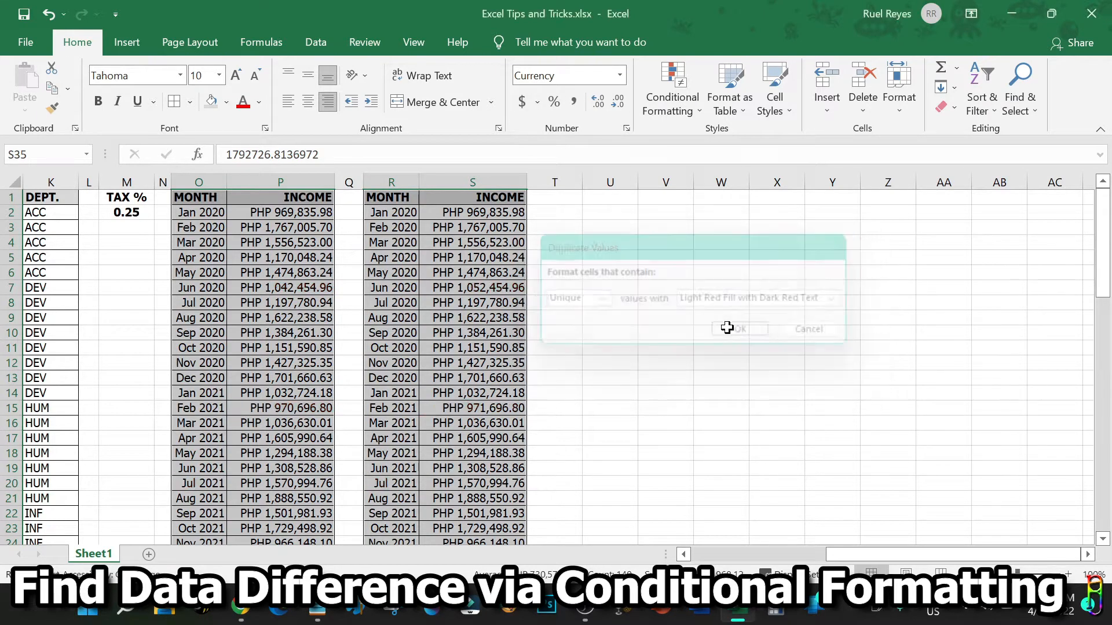
pyautogui.click(736, 328)
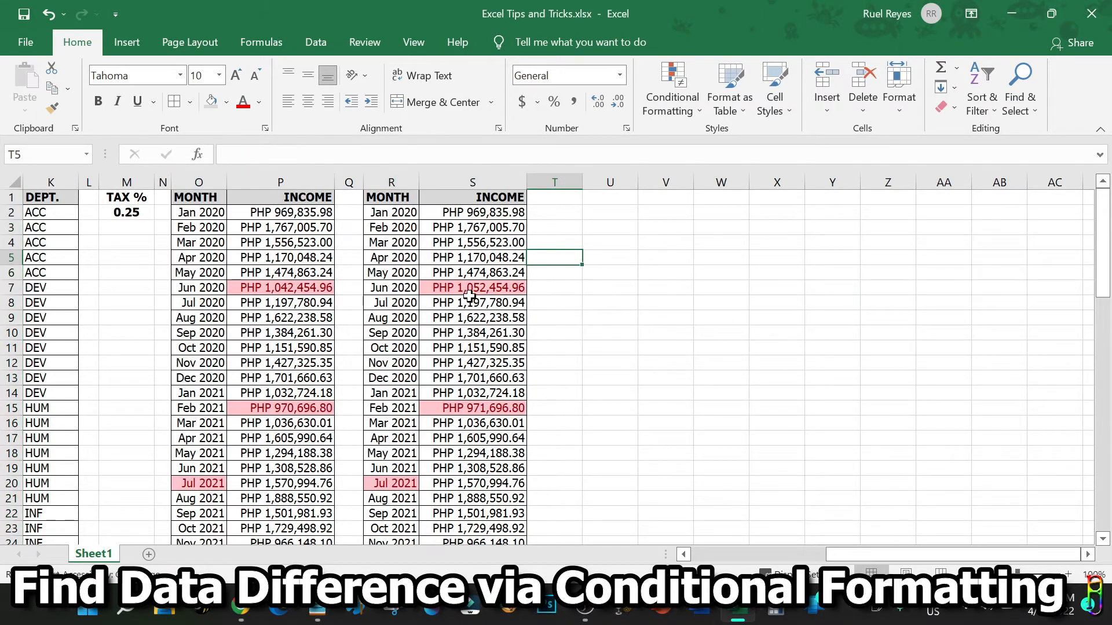
# Step: Check the highlighted Jun 2020 and Jul 2021 cells in both tables
pyautogui.click(279, 287)
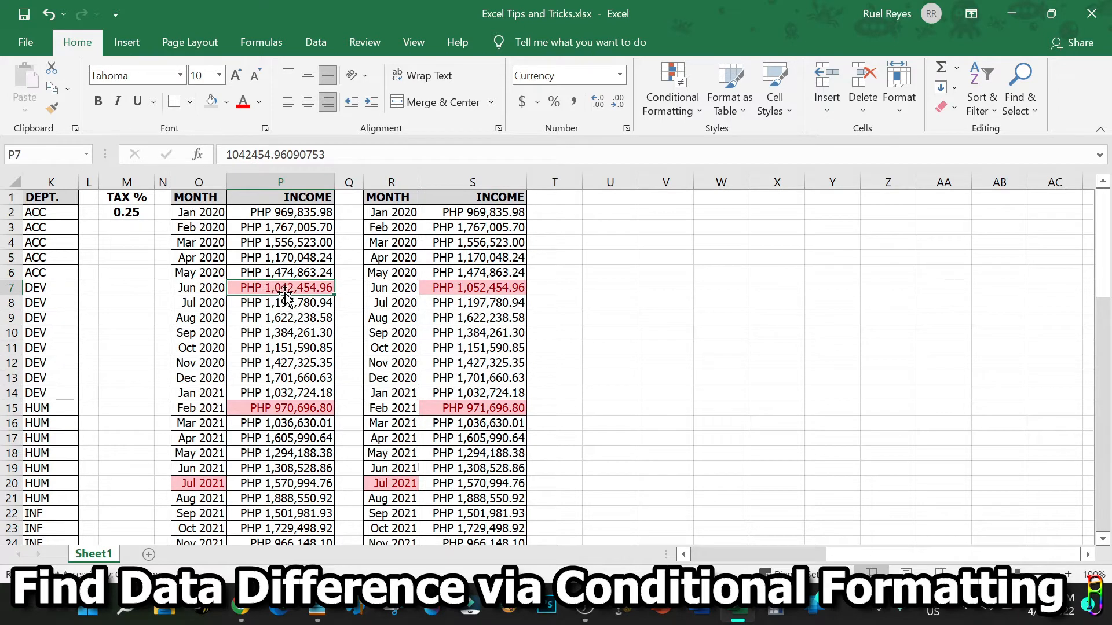
pyautogui.moveTo(478, 292)
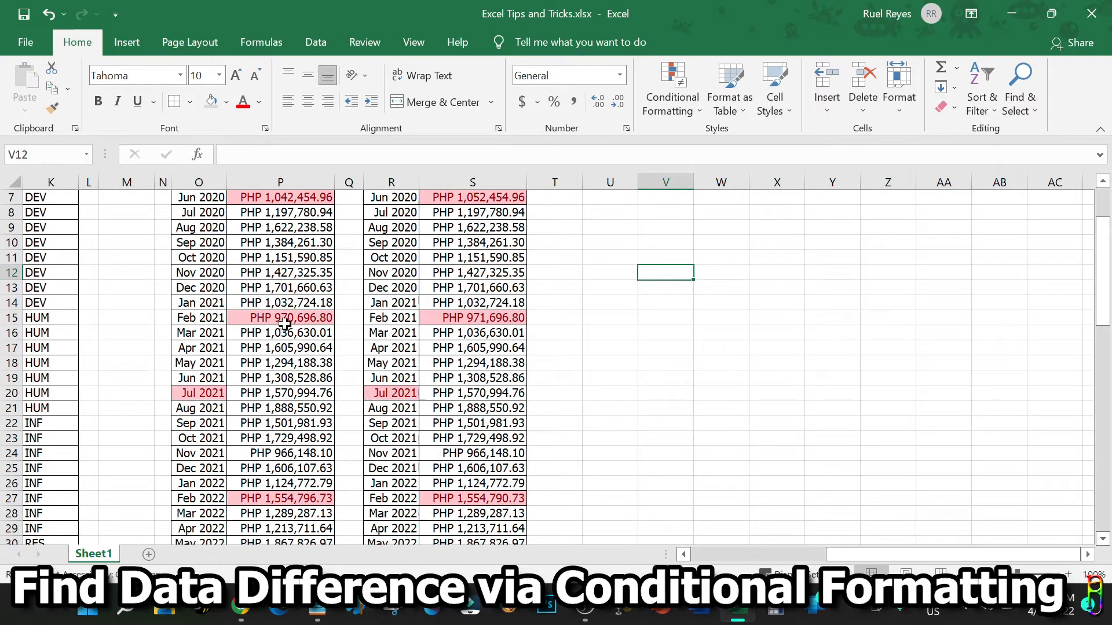
pyautogui.scroll(-3)
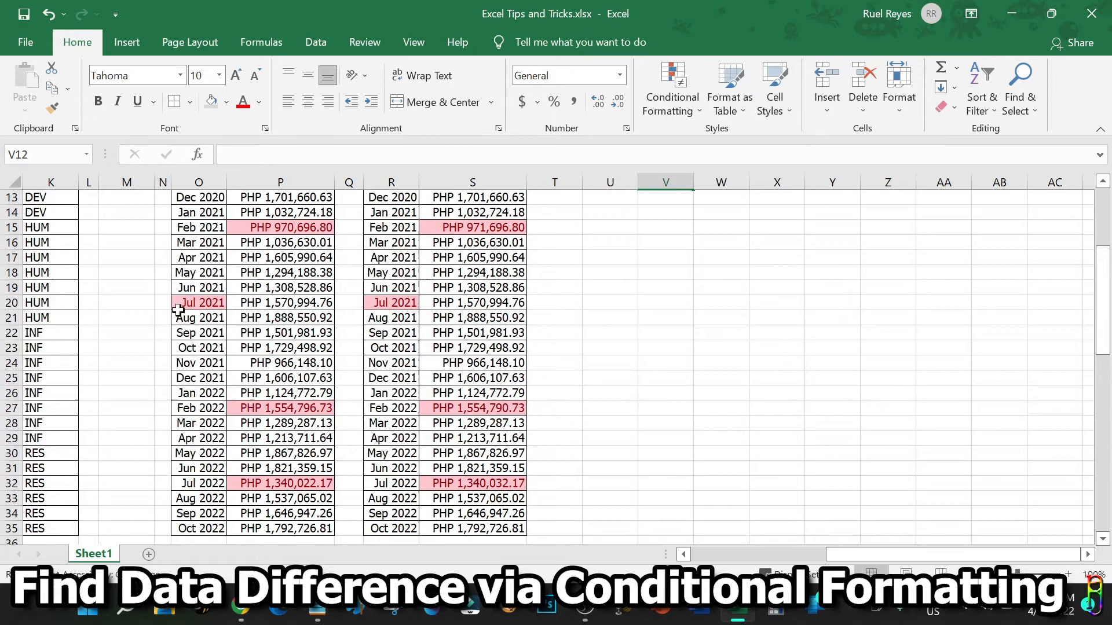
pyautogui.click(391, 302)
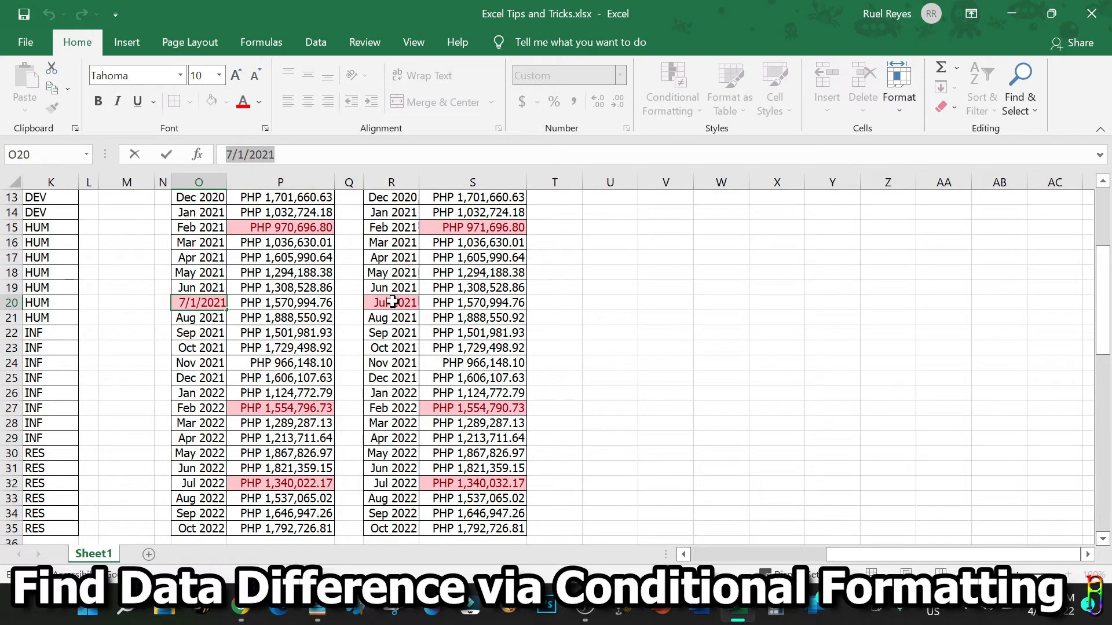
pyautogui.click(391, 303)
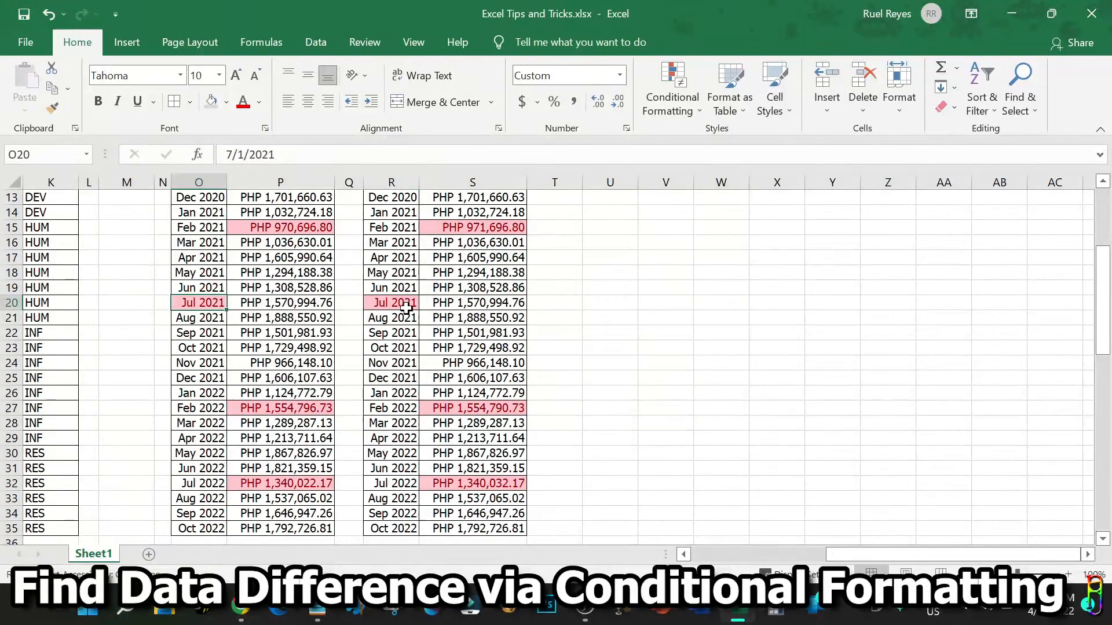
pyautogui.click(281, 408)
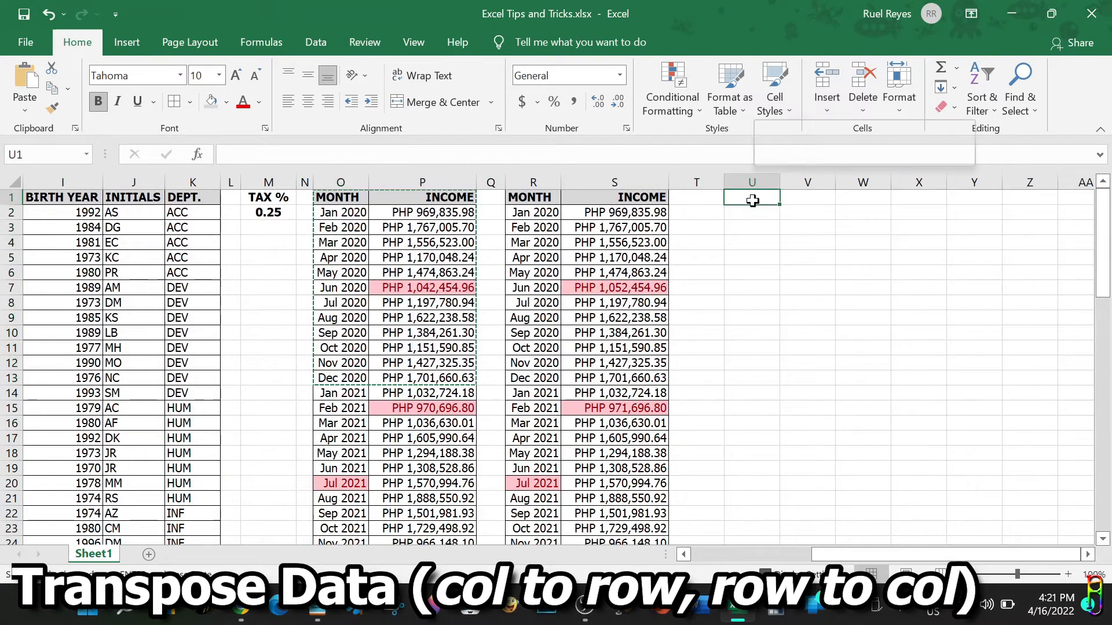
# Step: Paste the first MONTH/INCOME table transposed at U1 and widen the columns to show incomes
pyautogui.rightClick(752, 201)
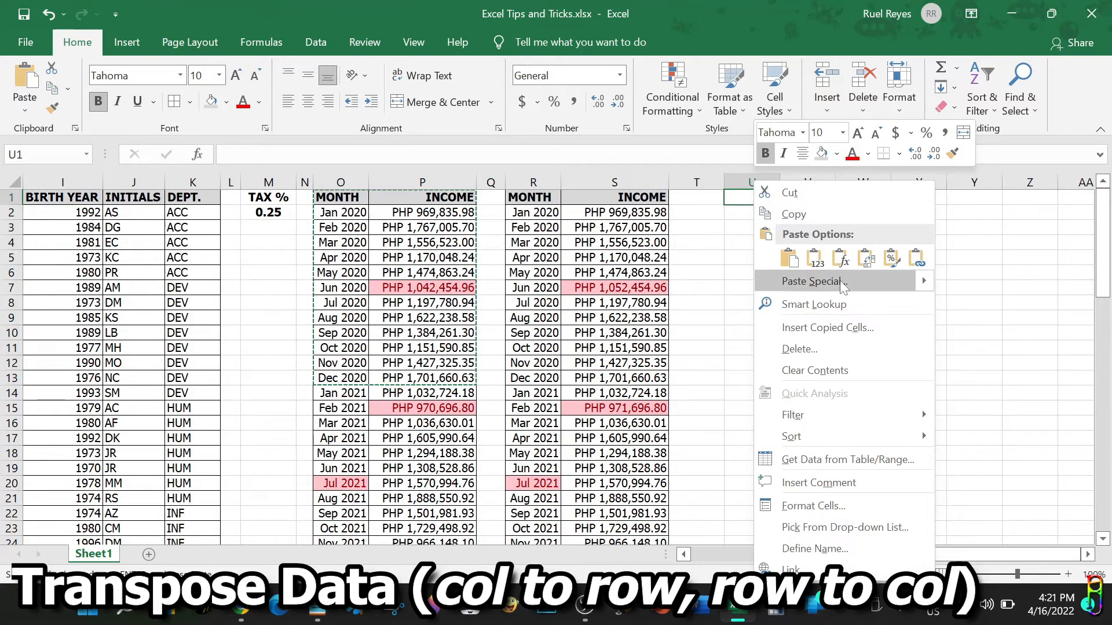
pyautogui.click(812, 281)
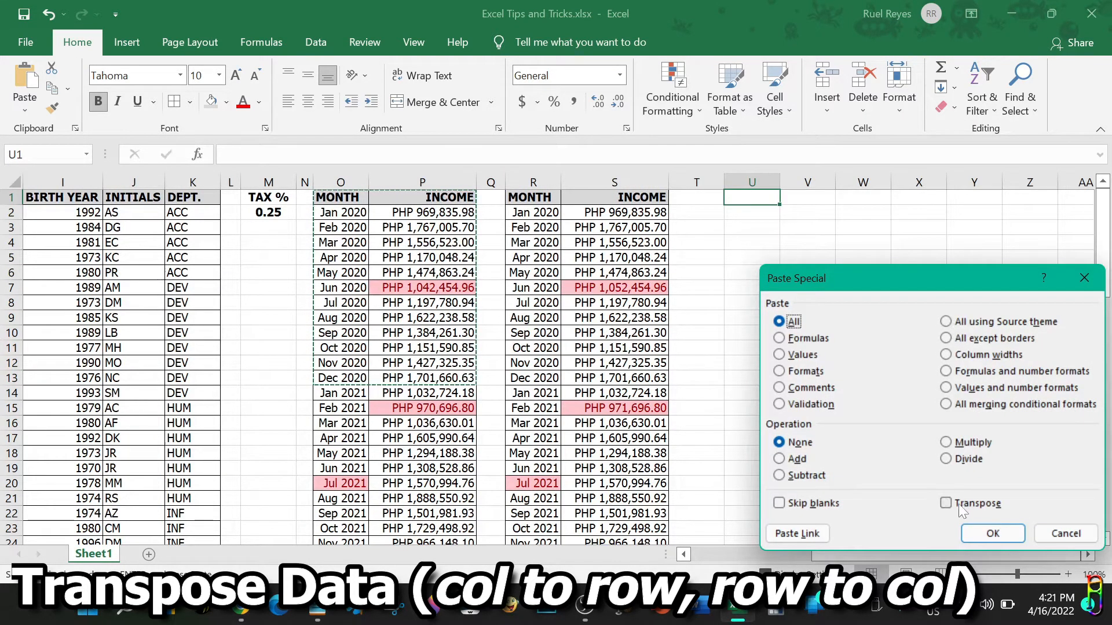
pyautogui.click(945, 503)
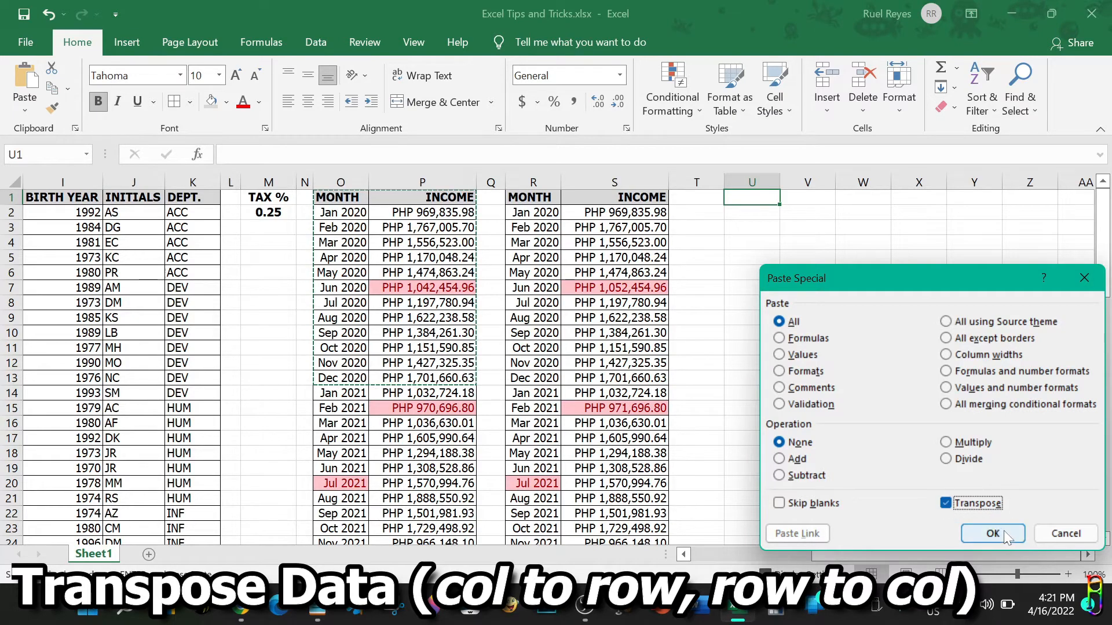
pyautogui.click(991, 534)
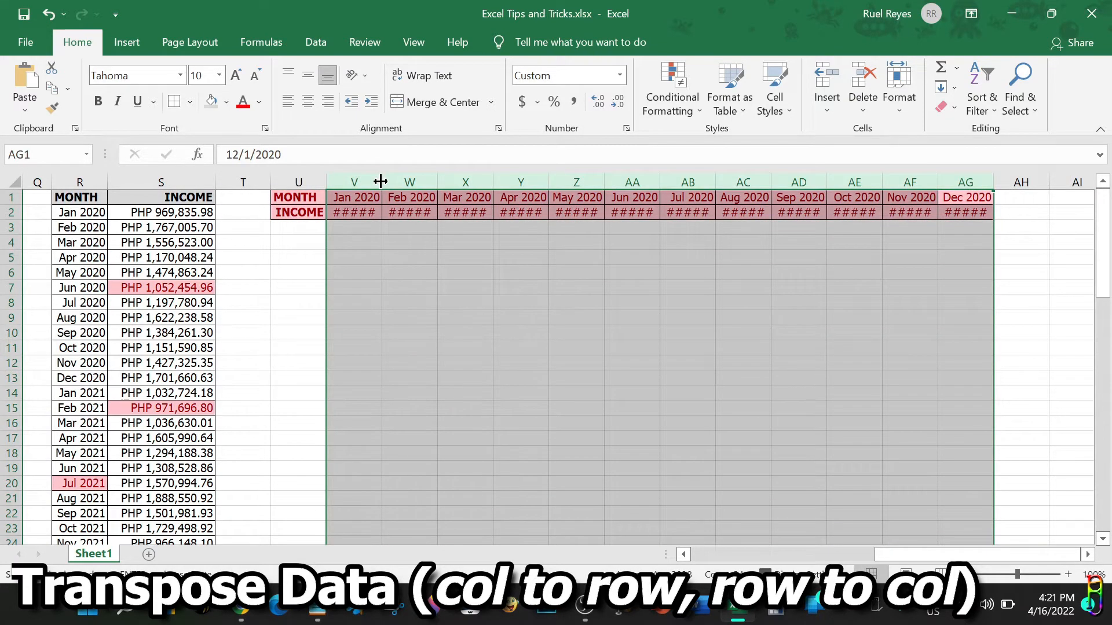
pyautogui.moveTo(381, 181); pyautogui.dragTo(397, 181)
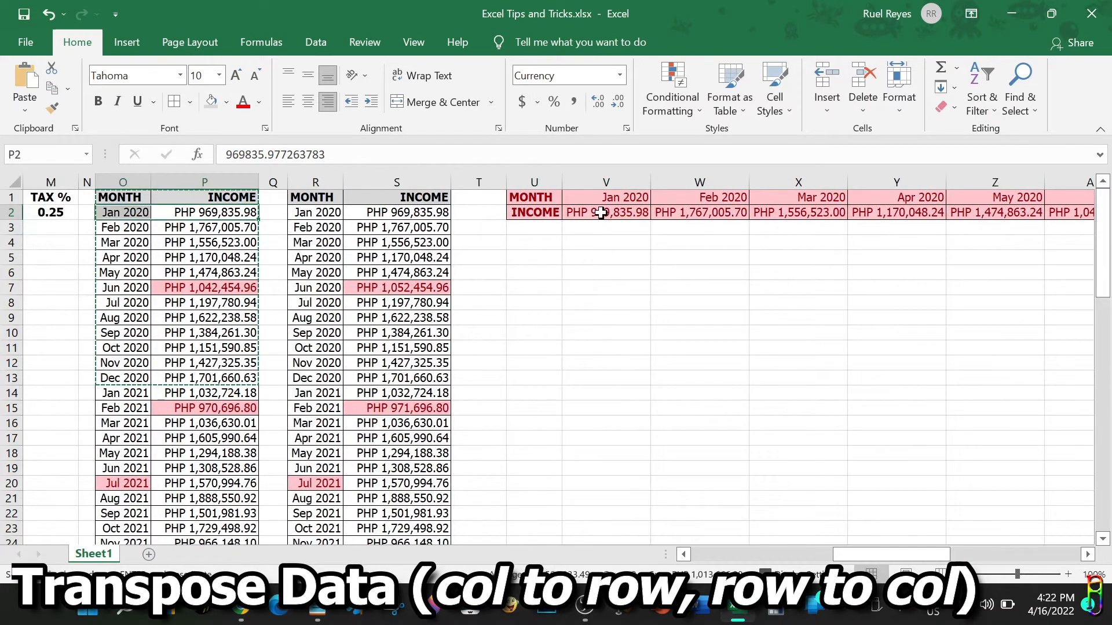
pyautogui.click(896, 212)
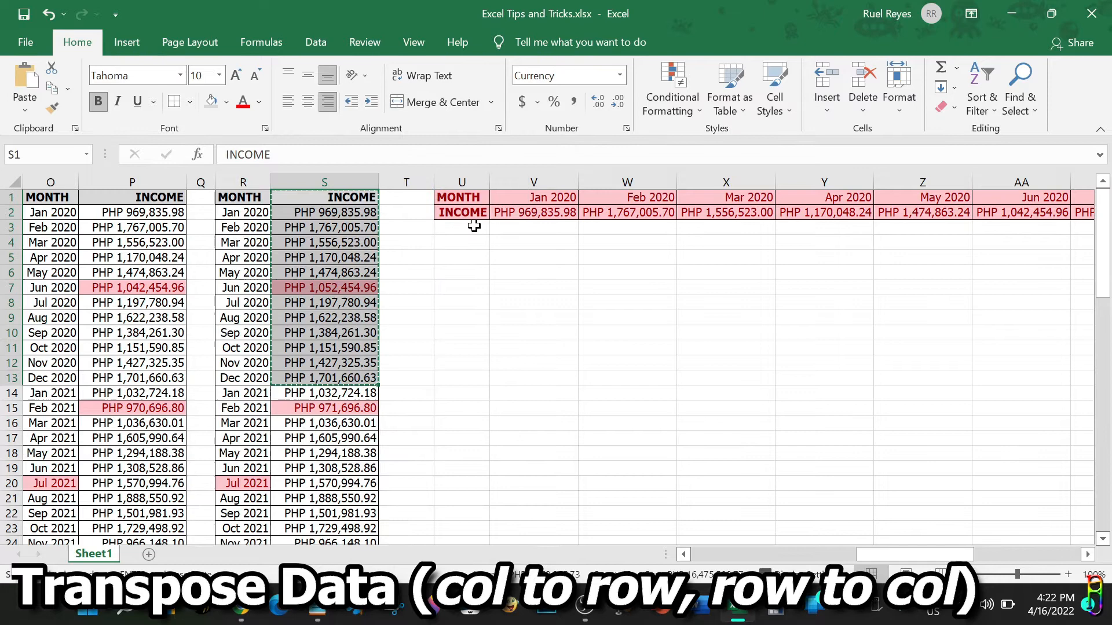
# Step: Paste the second table's incomes transposed into row 3, starting at U3
pyautogui.click(461, 226)
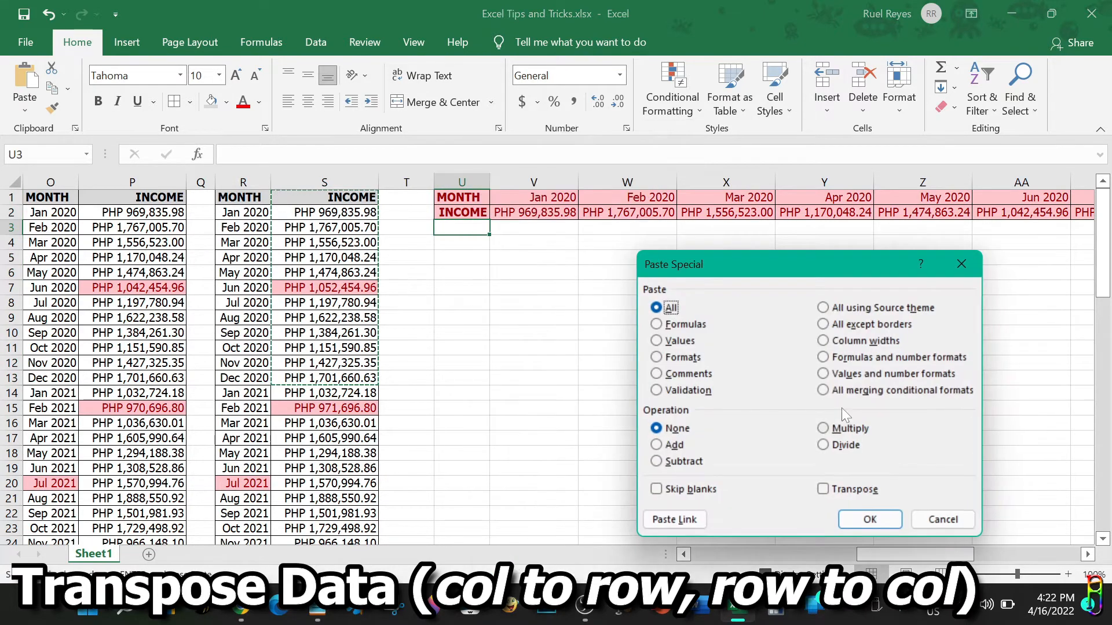
pyautogui.click(822, 489)
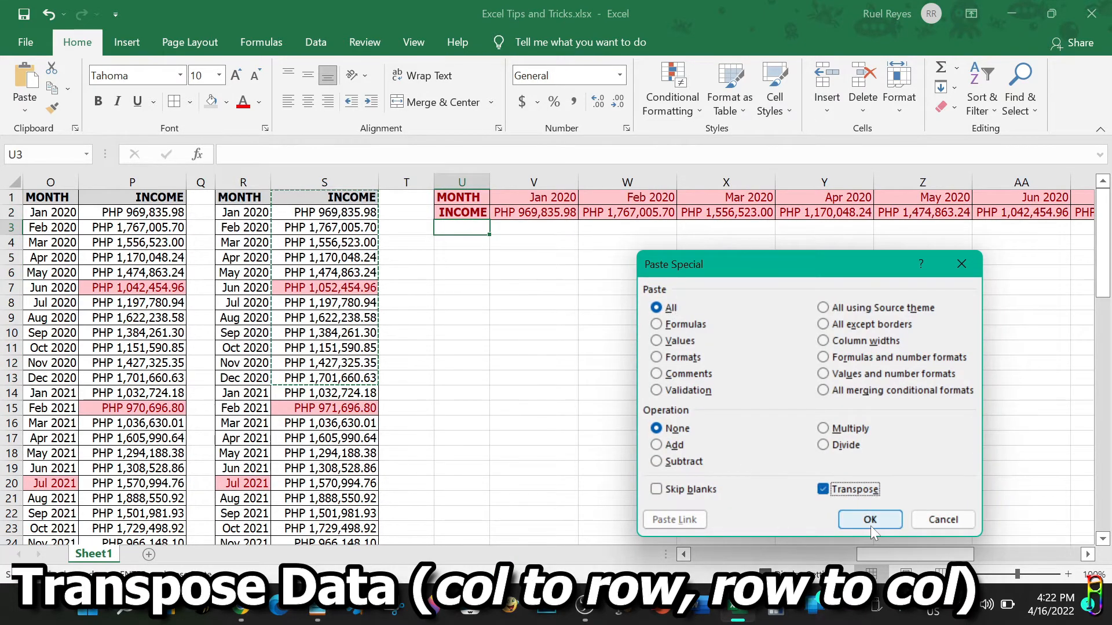
pyautogui.click(869, 520)
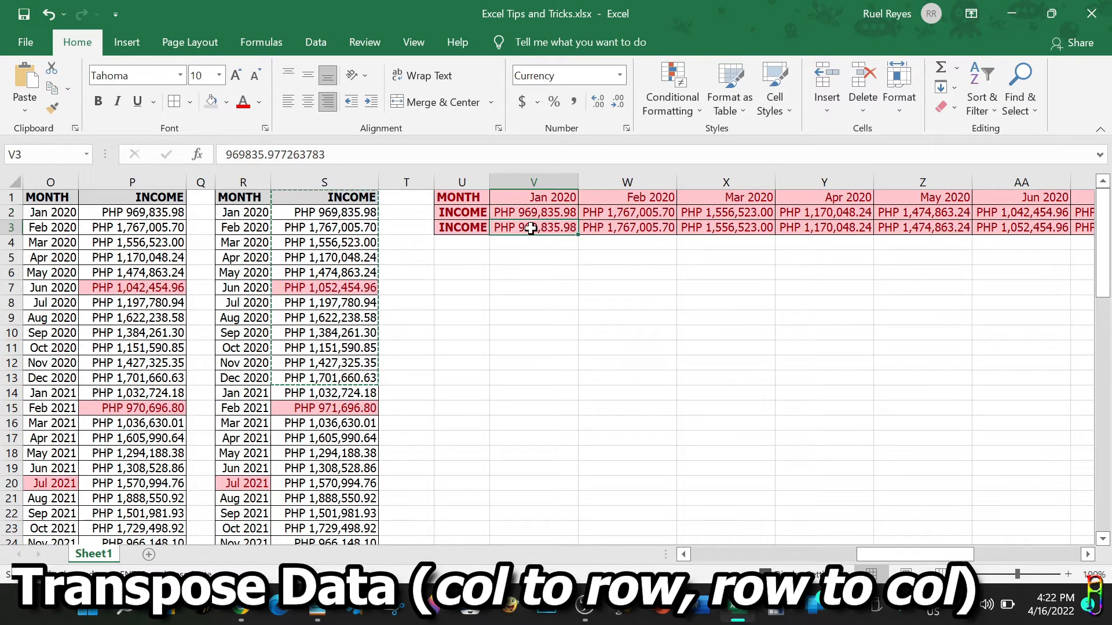
pyautogui.click(1020, 228)
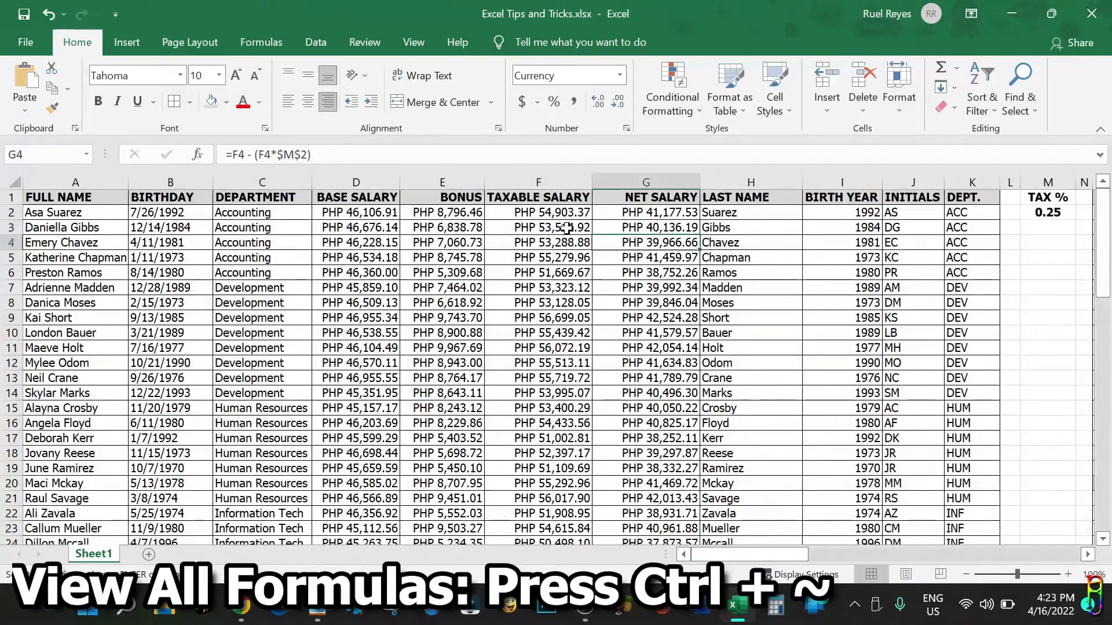
pyautogui.click(538, 227)
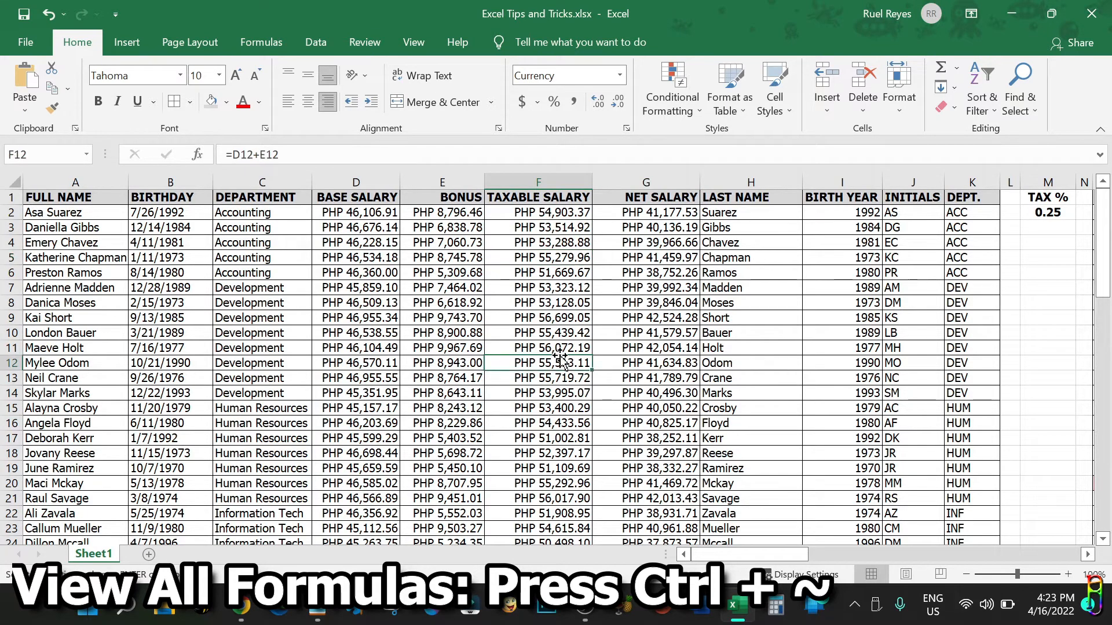
pyautogui.click(750, 318)
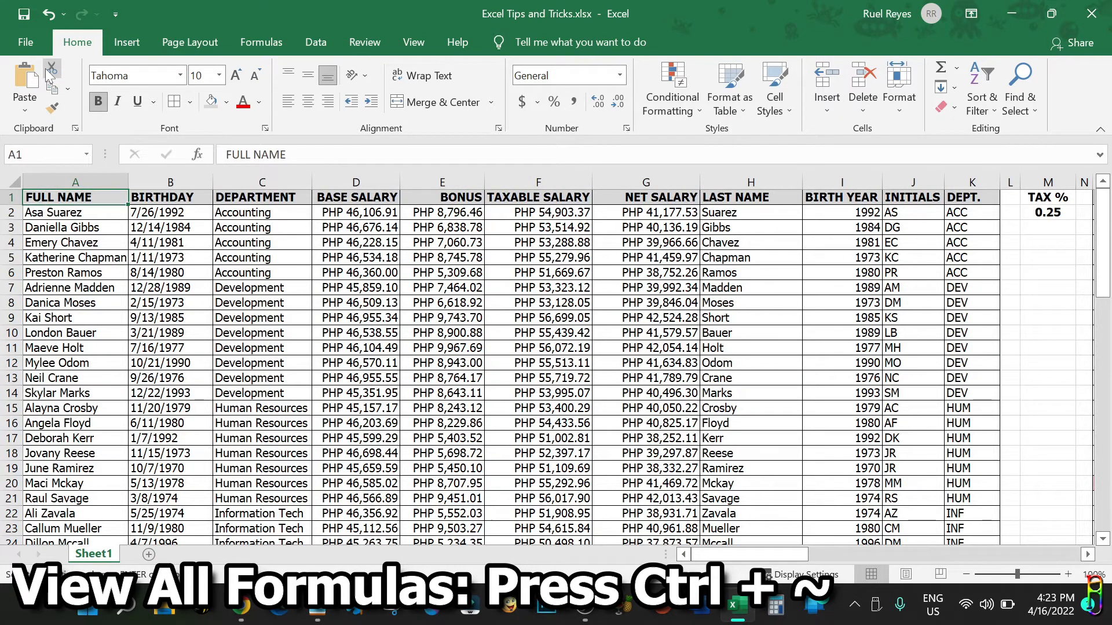
pyautogui.press('ctrl+`')
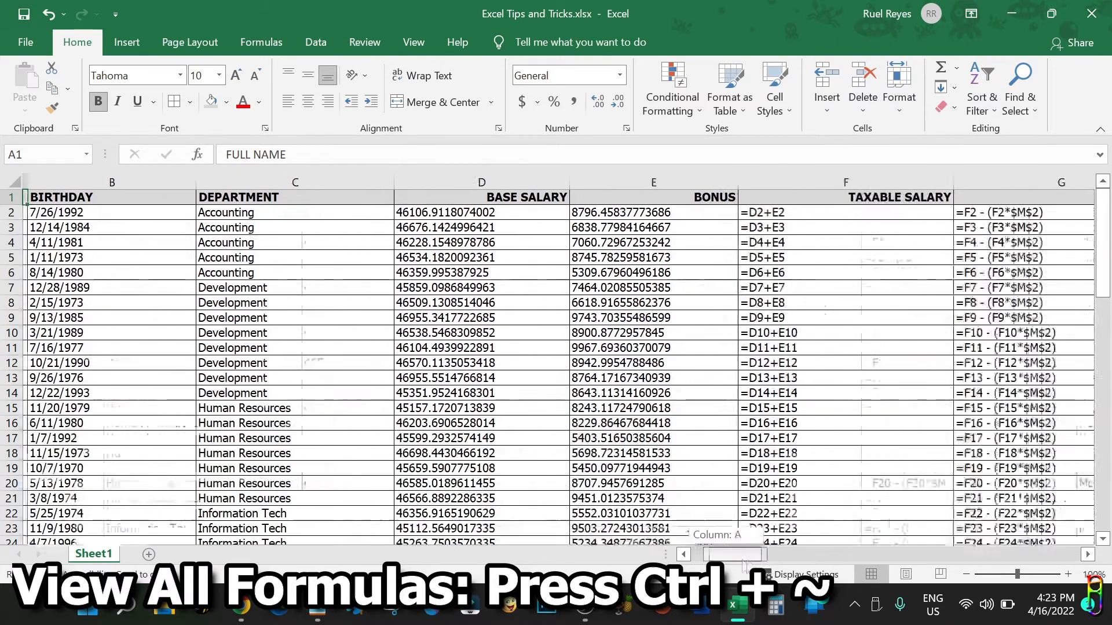
pyautogui.hscroll(3)
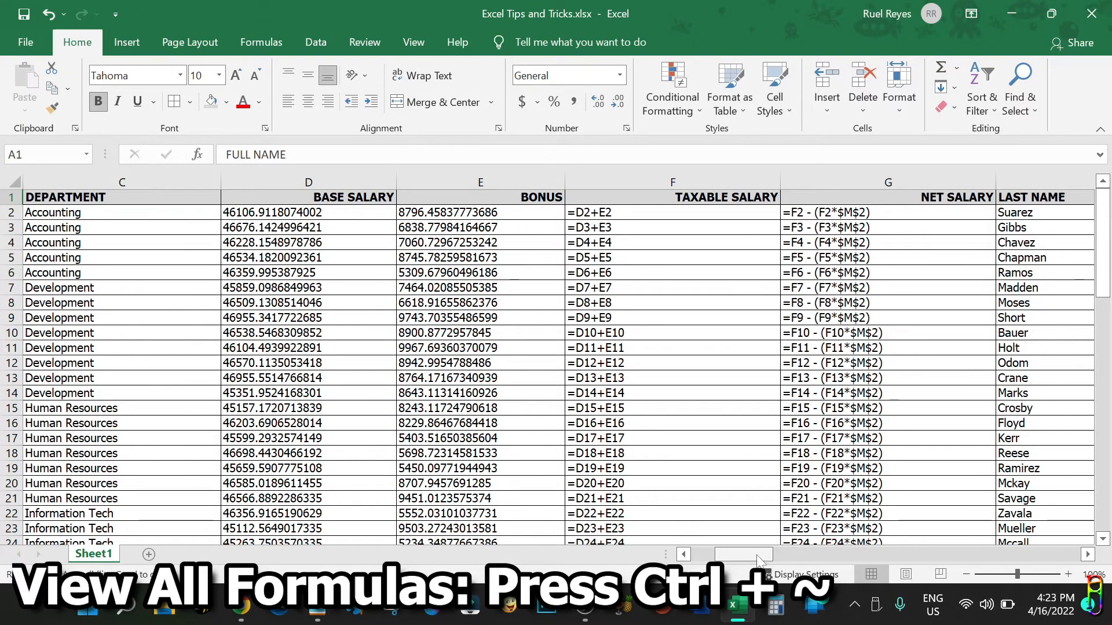
pyautogui.hscroll(3)
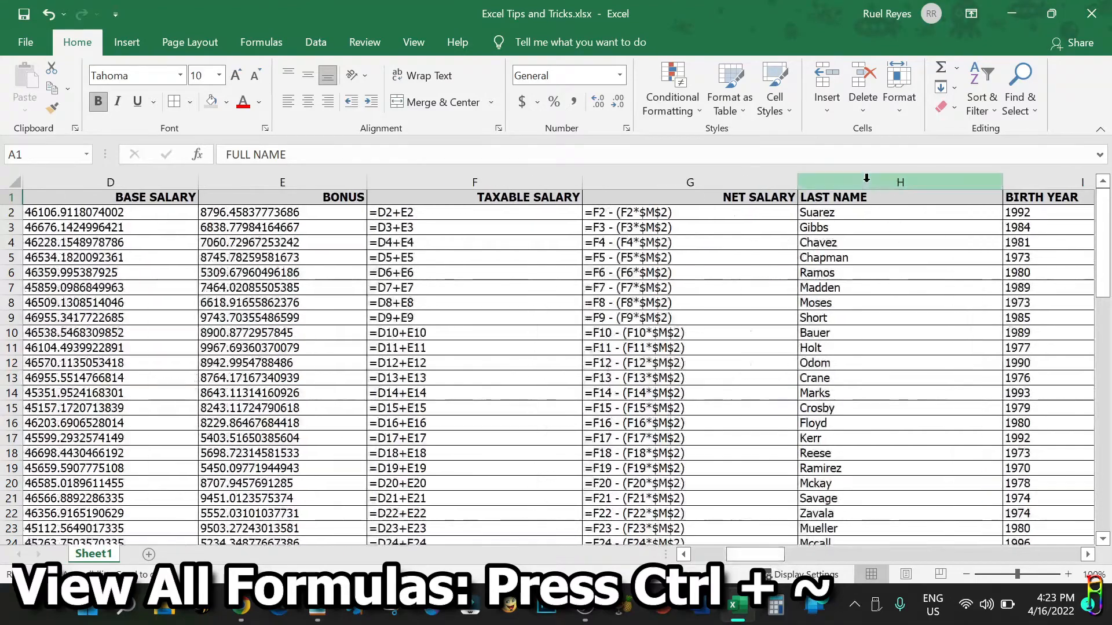
pyautogui.click(474, 197)
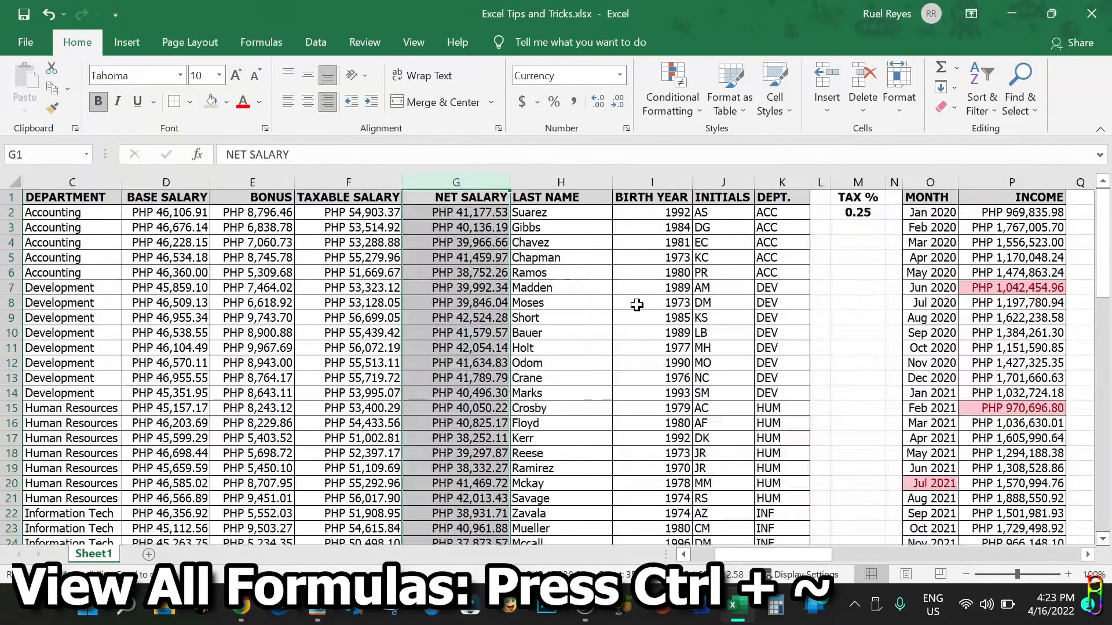
pyautogui.click(455, 257)
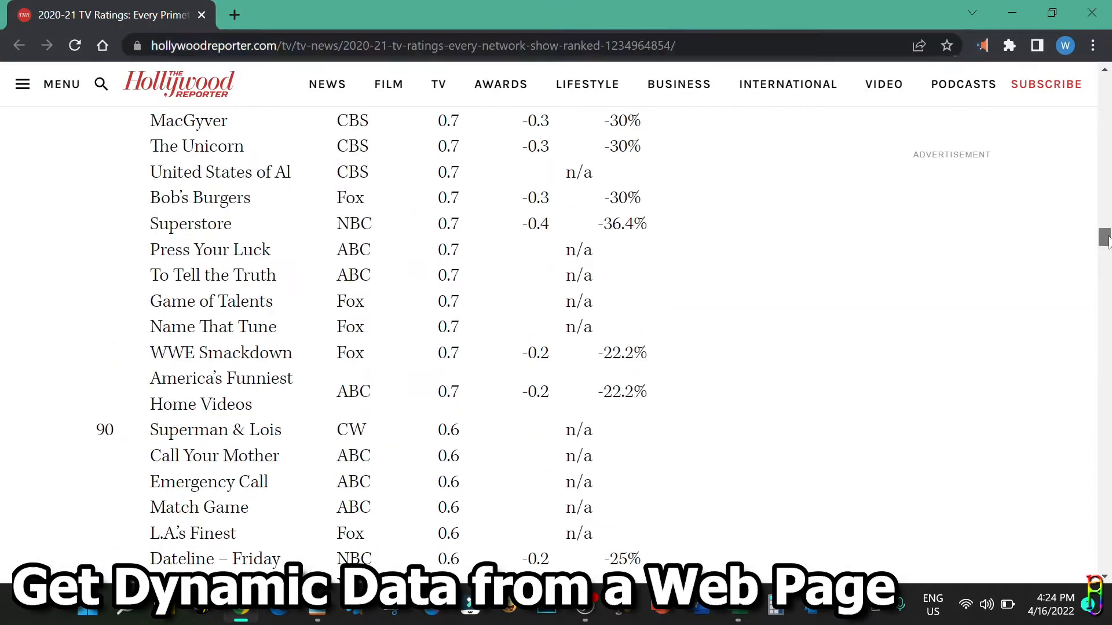
# Step: Scroll up through the Hollywood Reporter TV ratings article in Chrome
pyautogui.scroll(3)
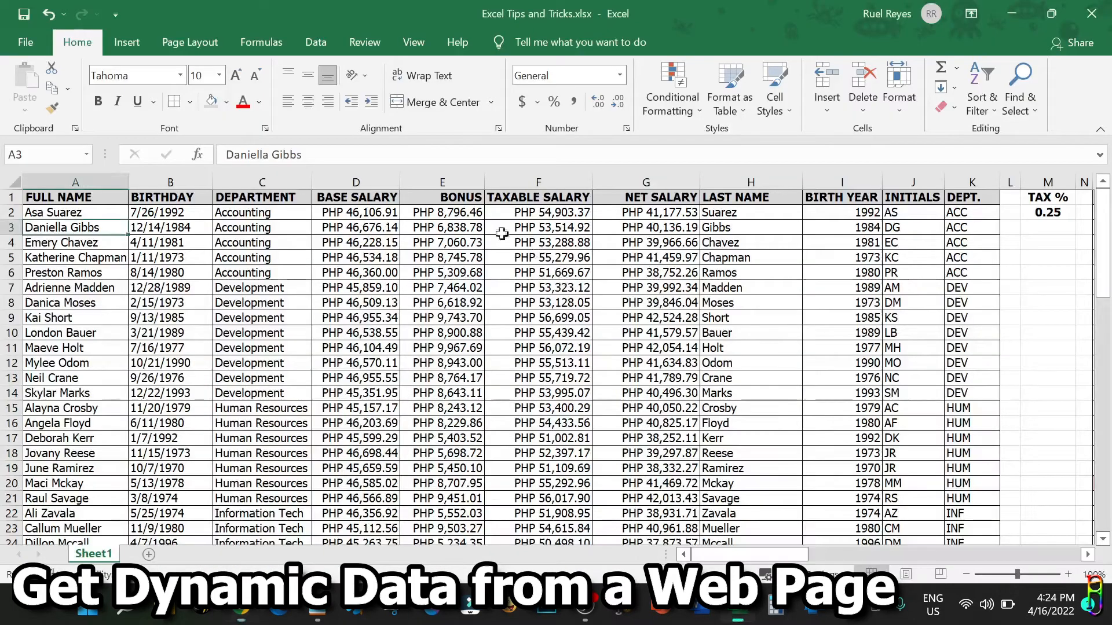
# Step: Import the TV ratings article from the web, preview Tables 0 and 1, and transform Table 1
pyautogui.click(315, 42)
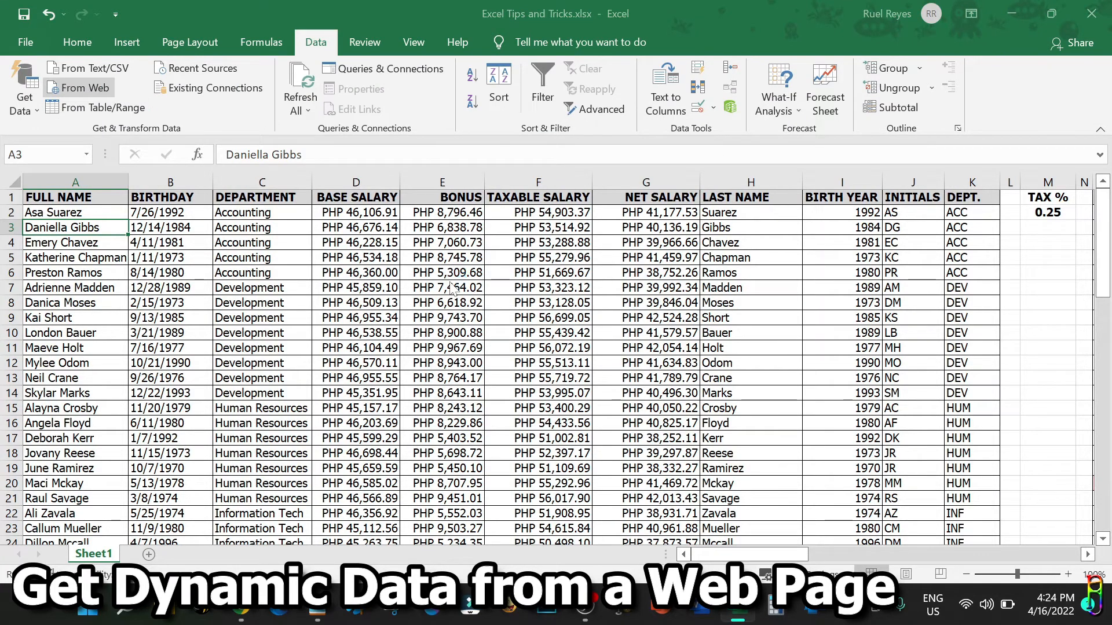
pyautogui.click(79, 88)
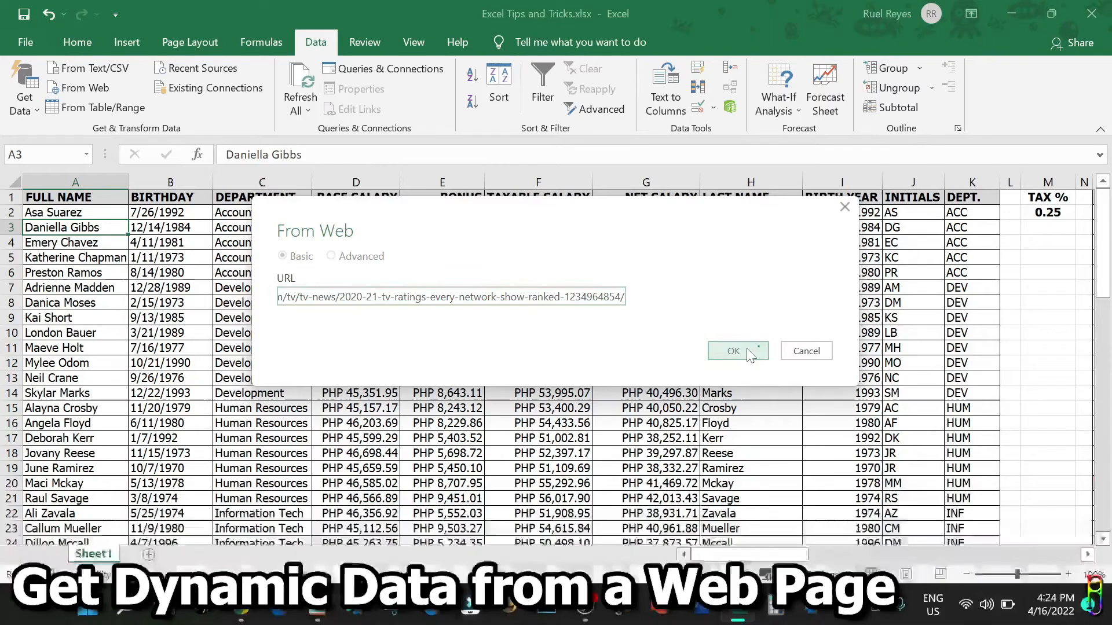
pyautogui.click(733, 350)
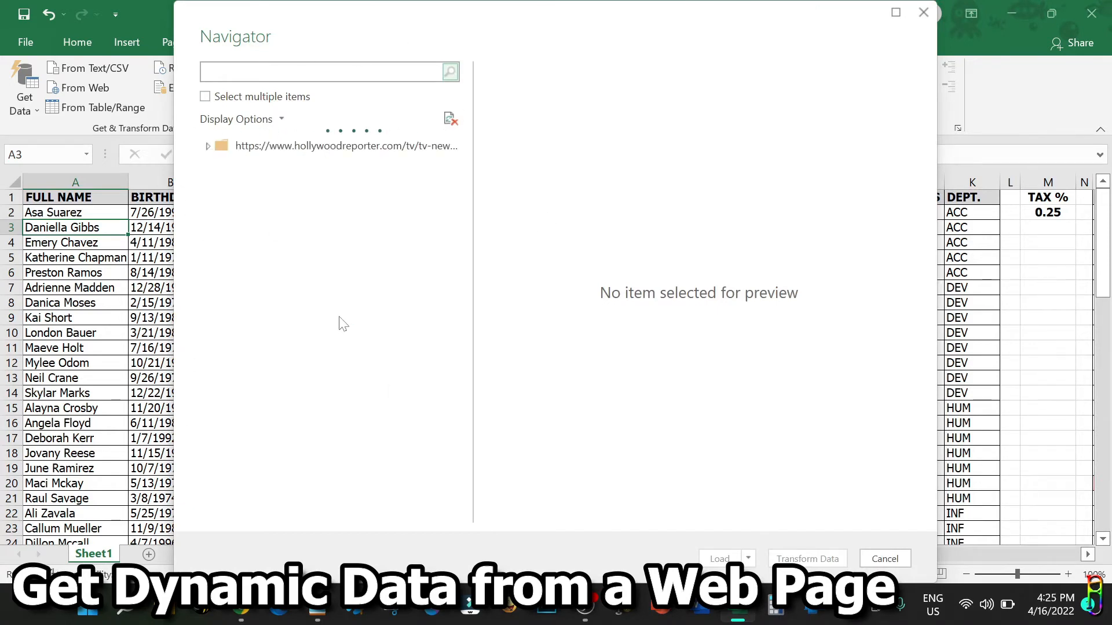
pyautogui.click(265, 167)
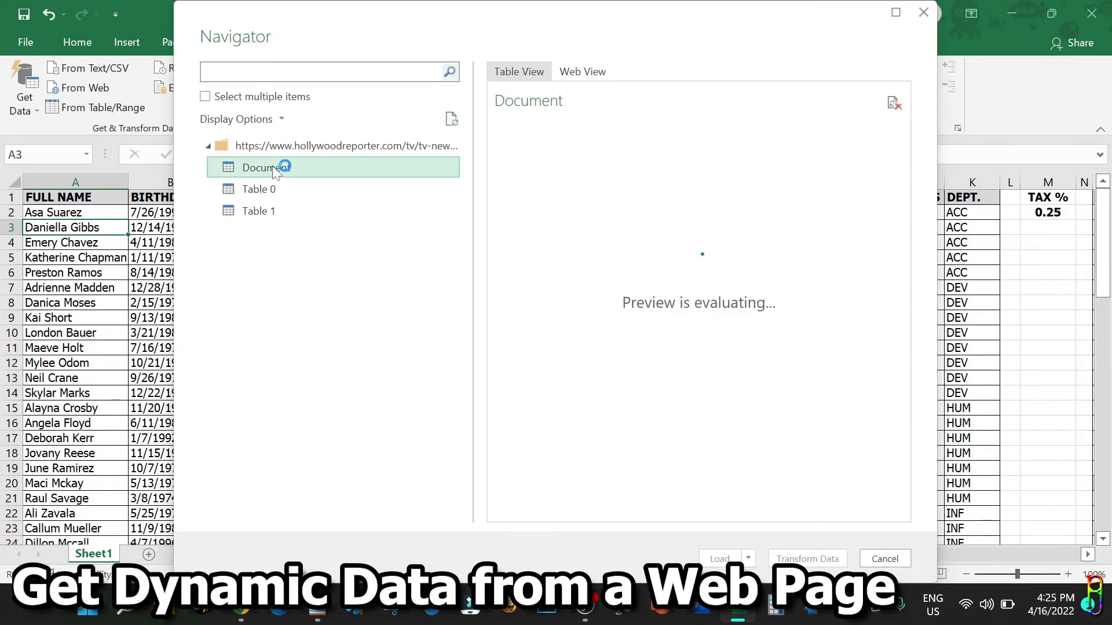
pyautogui.click(259, 211)
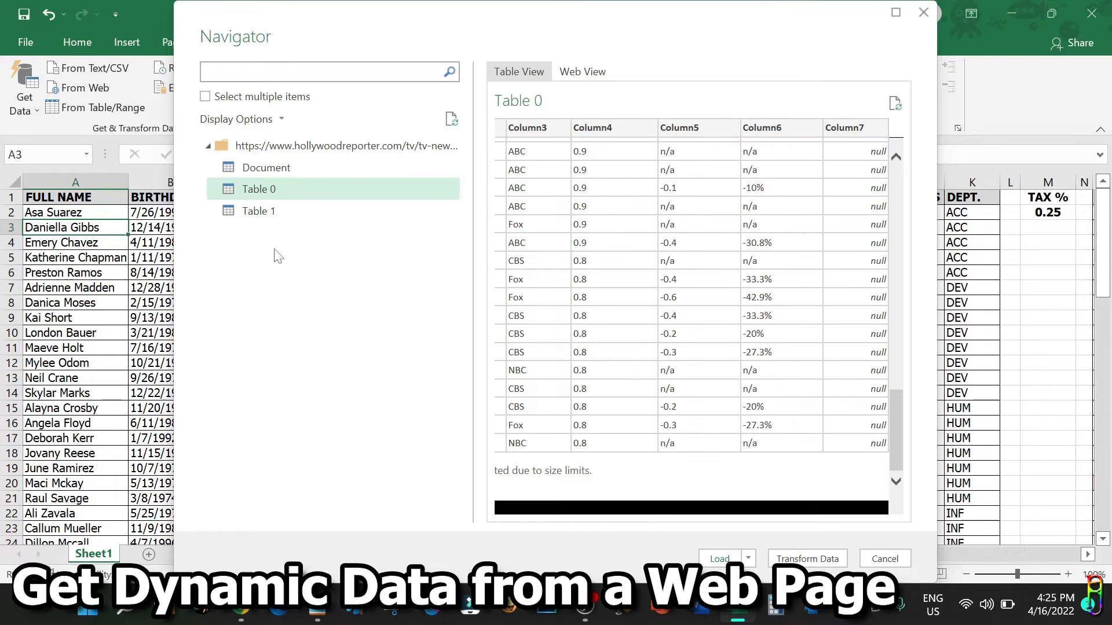
pyautogui.click(258, 211)
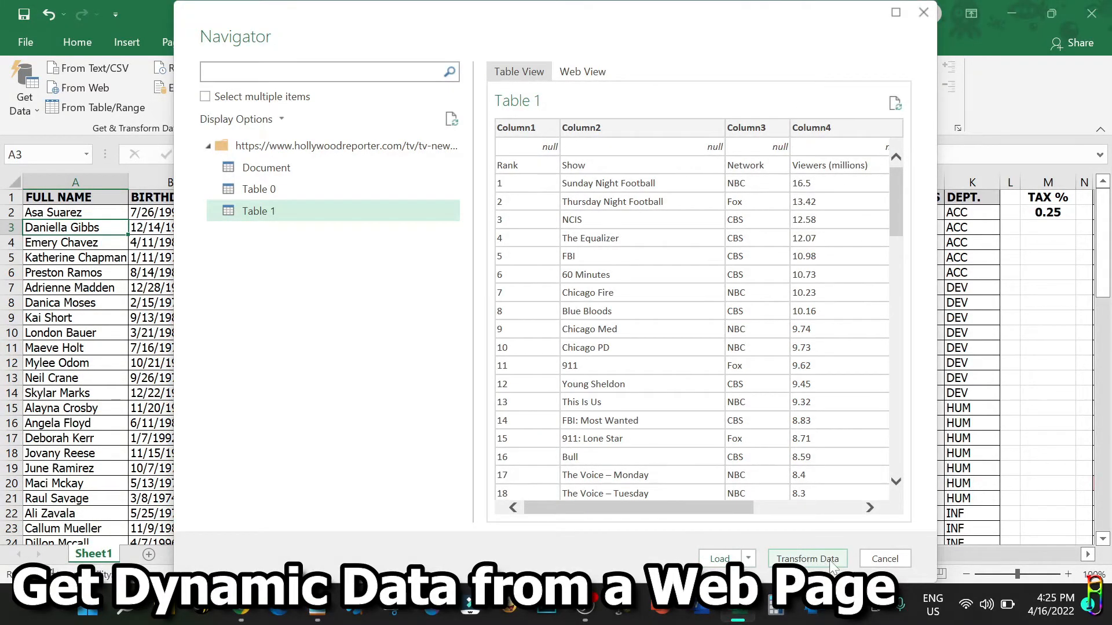
pyautogui.click(806, 559)
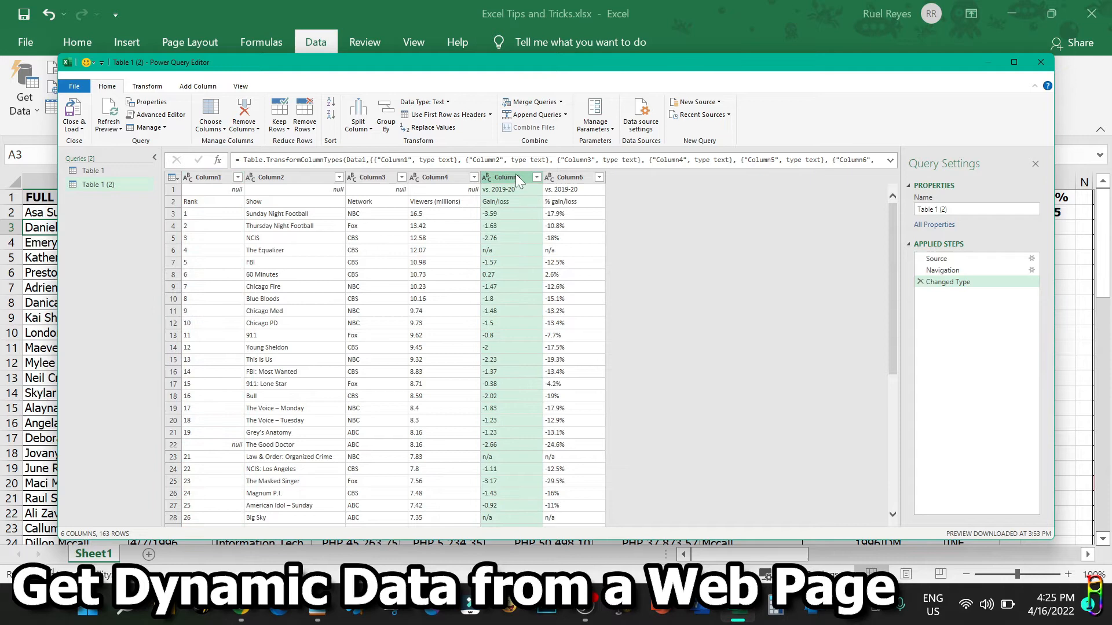
# Step: Remove the Column5 gain/loss column and load the cleaned ratings table into the workbook
pyautogui.rightClick(518, 177)
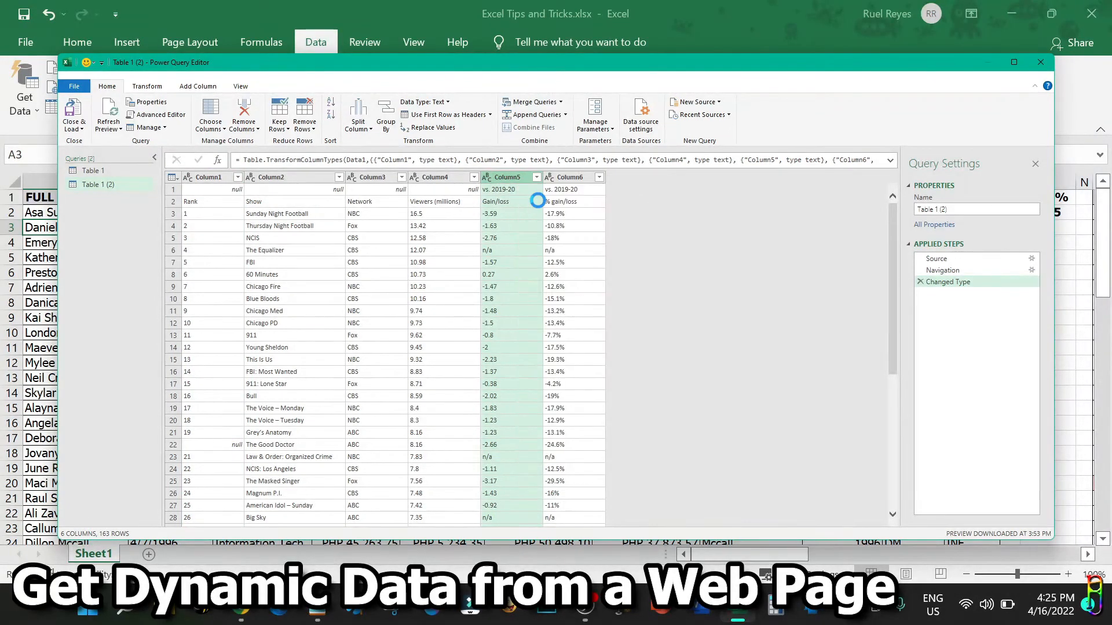
pyautogui.click(238, 177)
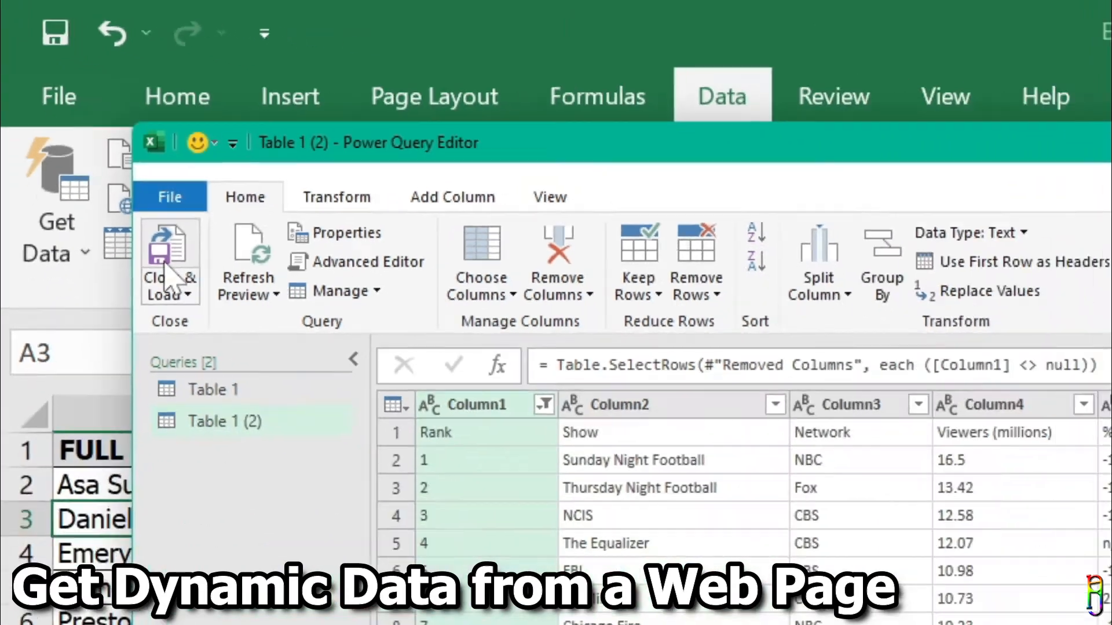
pyautogui.click(169, 262)
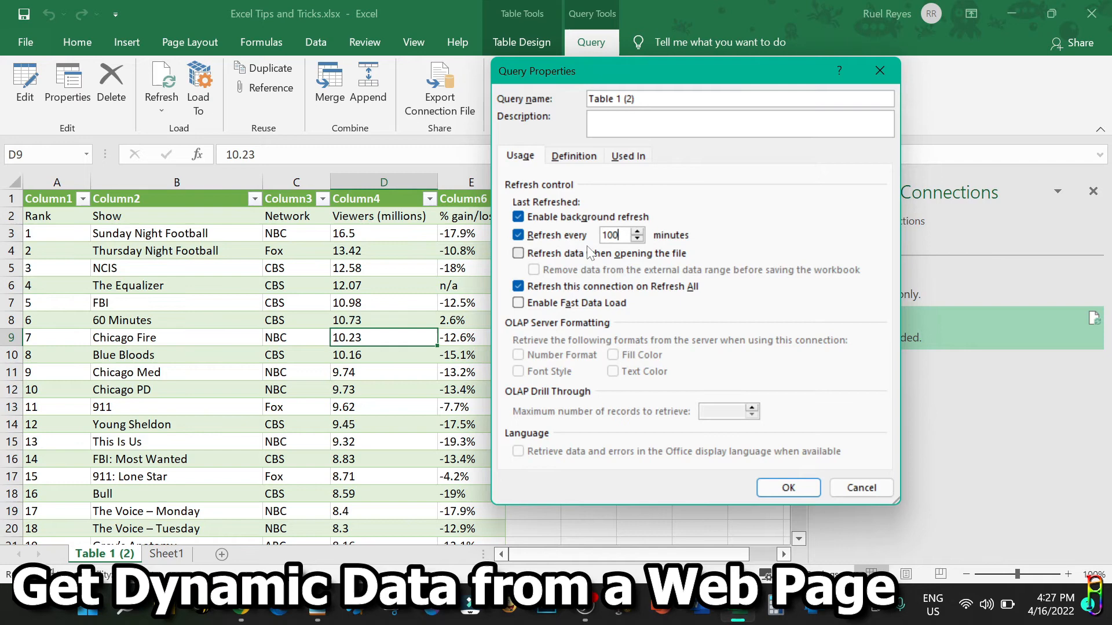
# Step: Set the Table 1 (2) query to refresh when the file opens and confirm
pyautogui.click(518, 253)
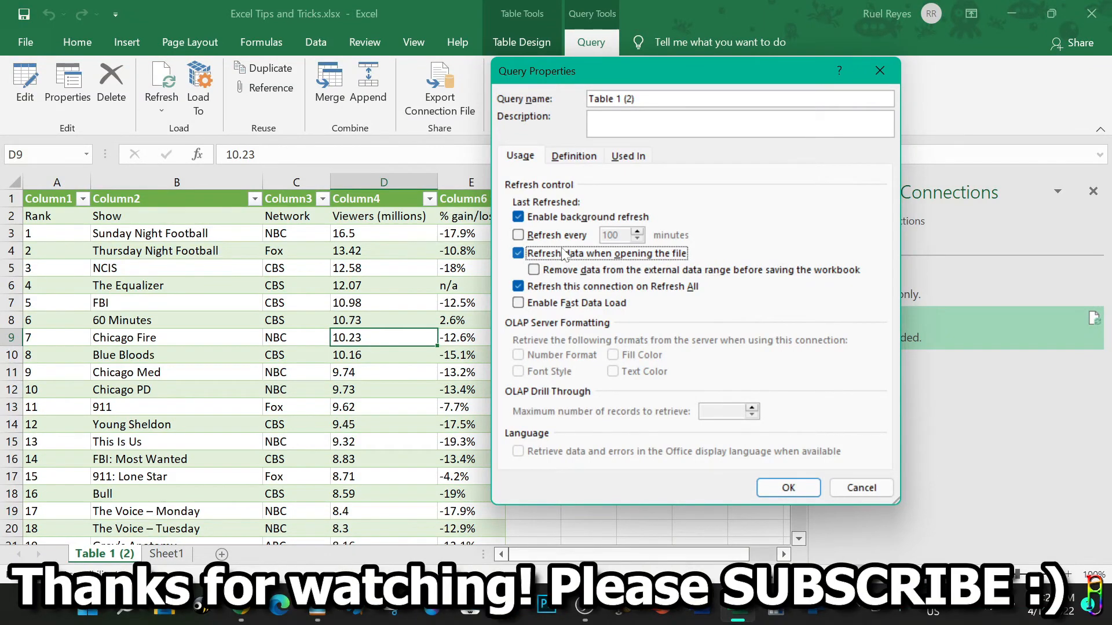
pyautogui.click(787, 488)
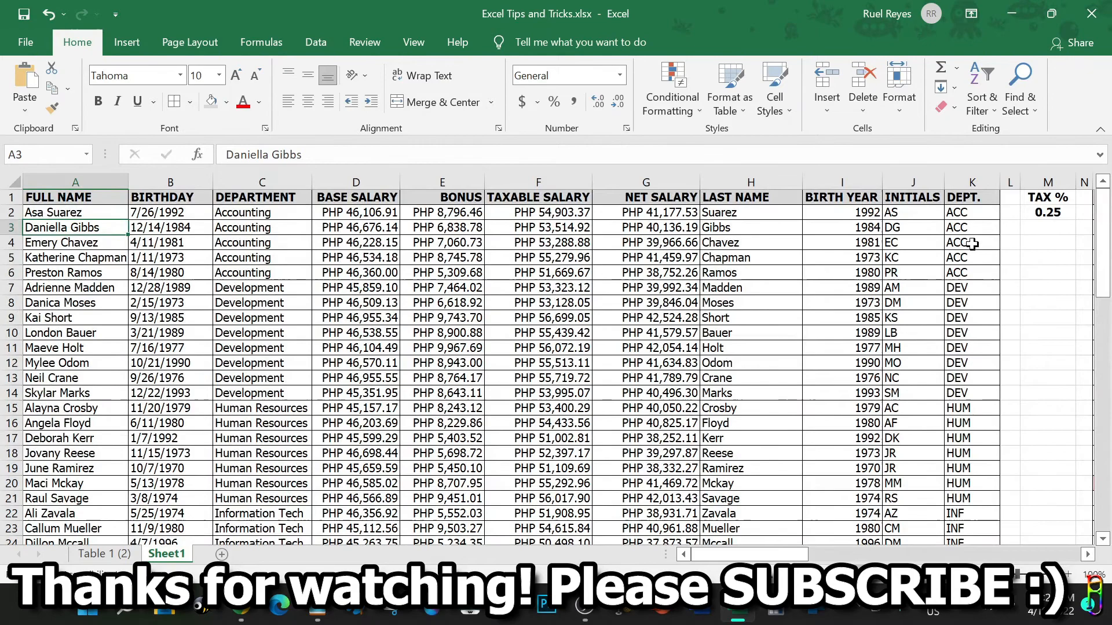
pyautogui.moveTo(877, 278)
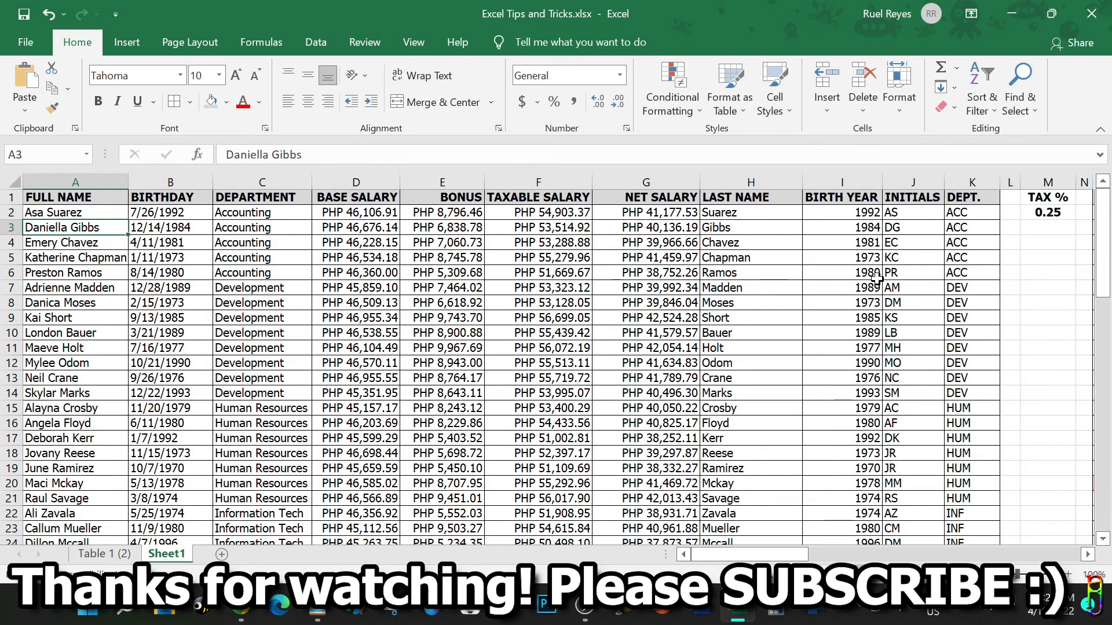